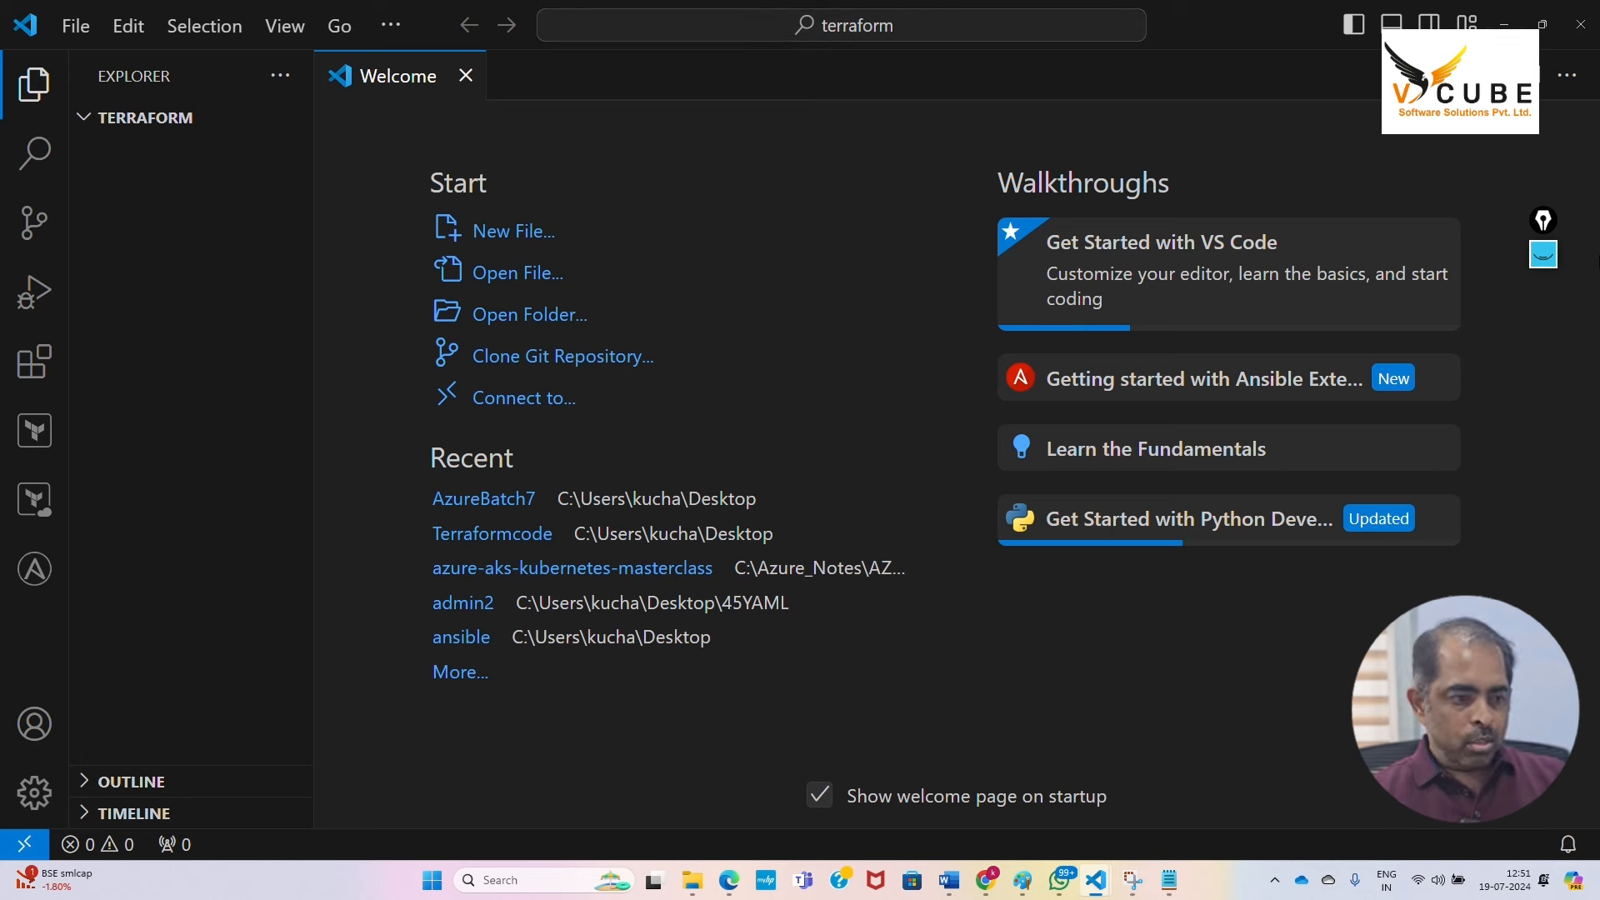
Name the new file in the terraform folder provider.tf
text(provider.tf)
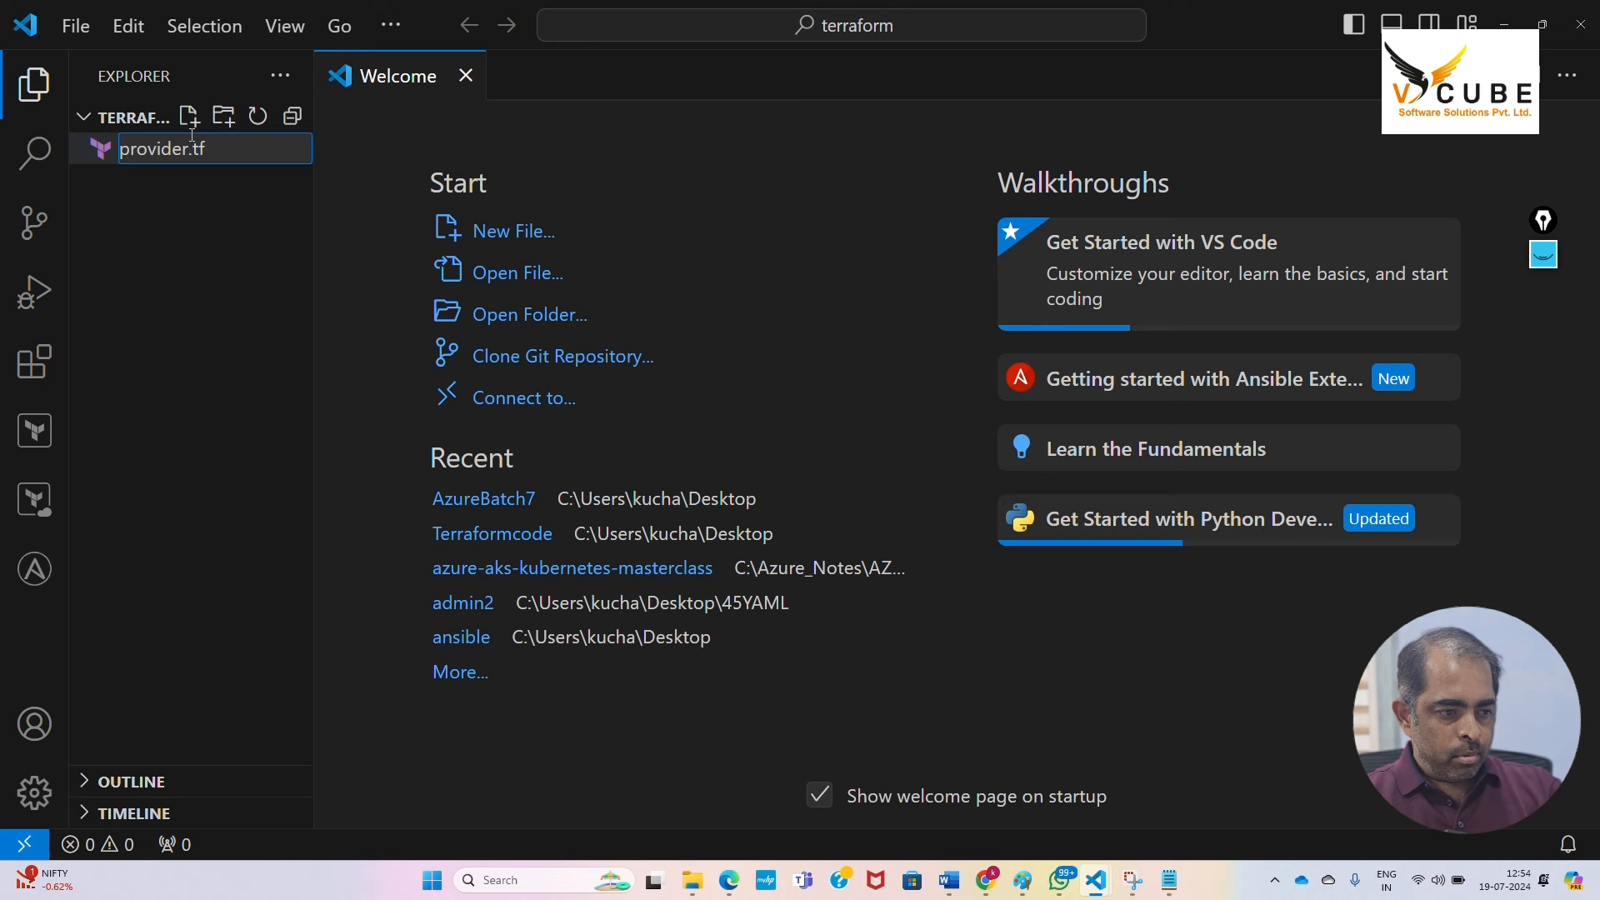
key(Enter)
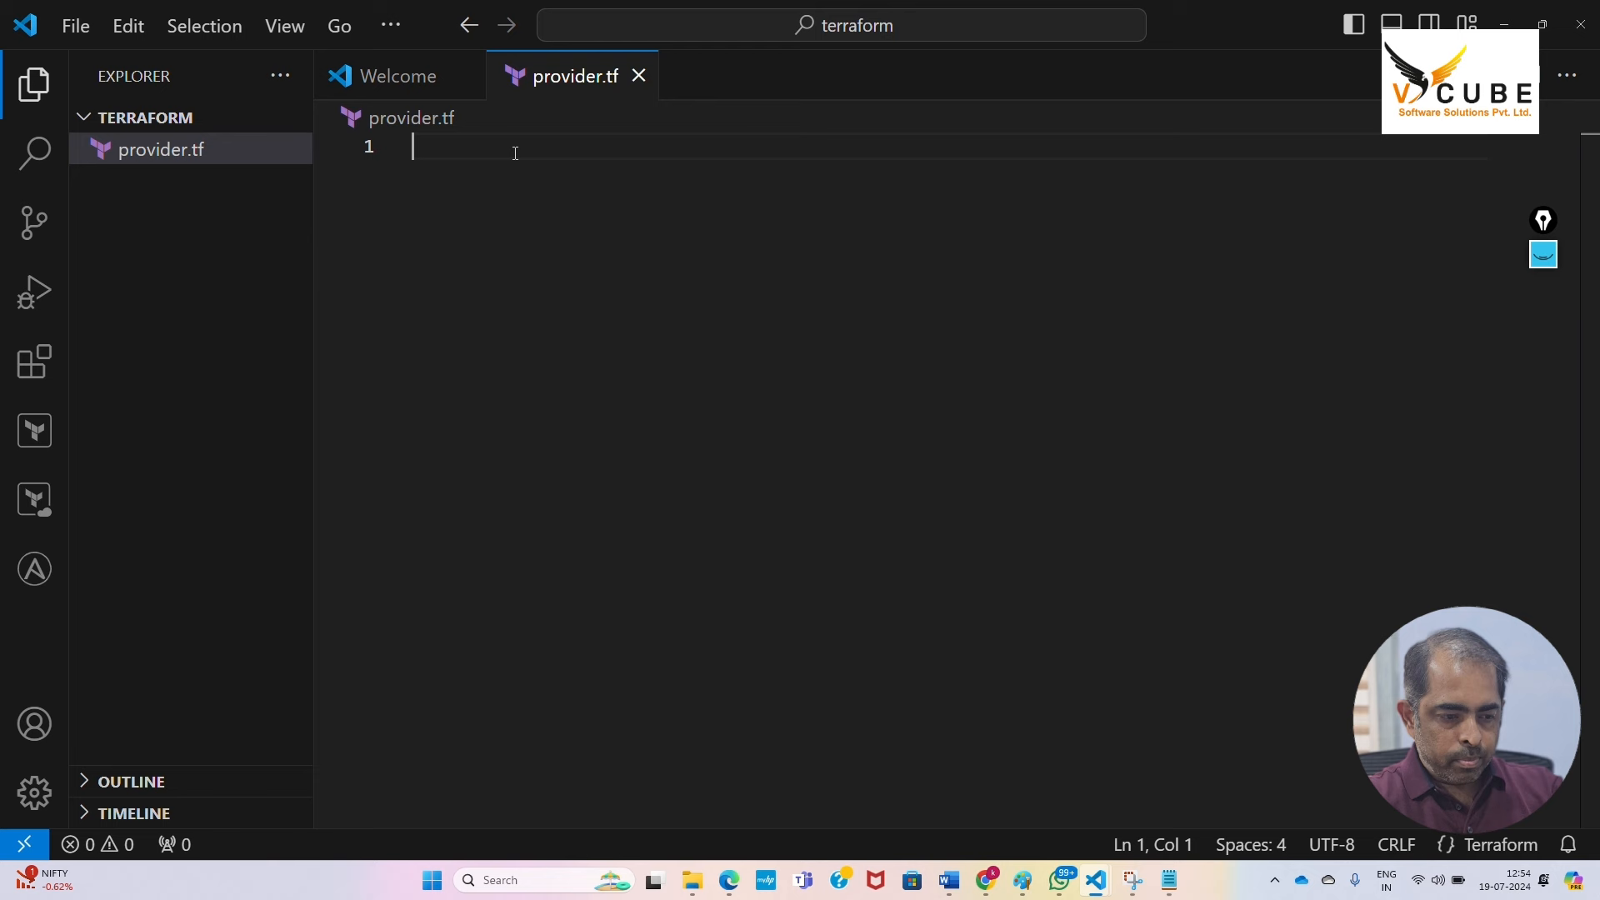
Write a provider "azurerm" block with an empty features {} block in provider.tf
text(provider "" {)
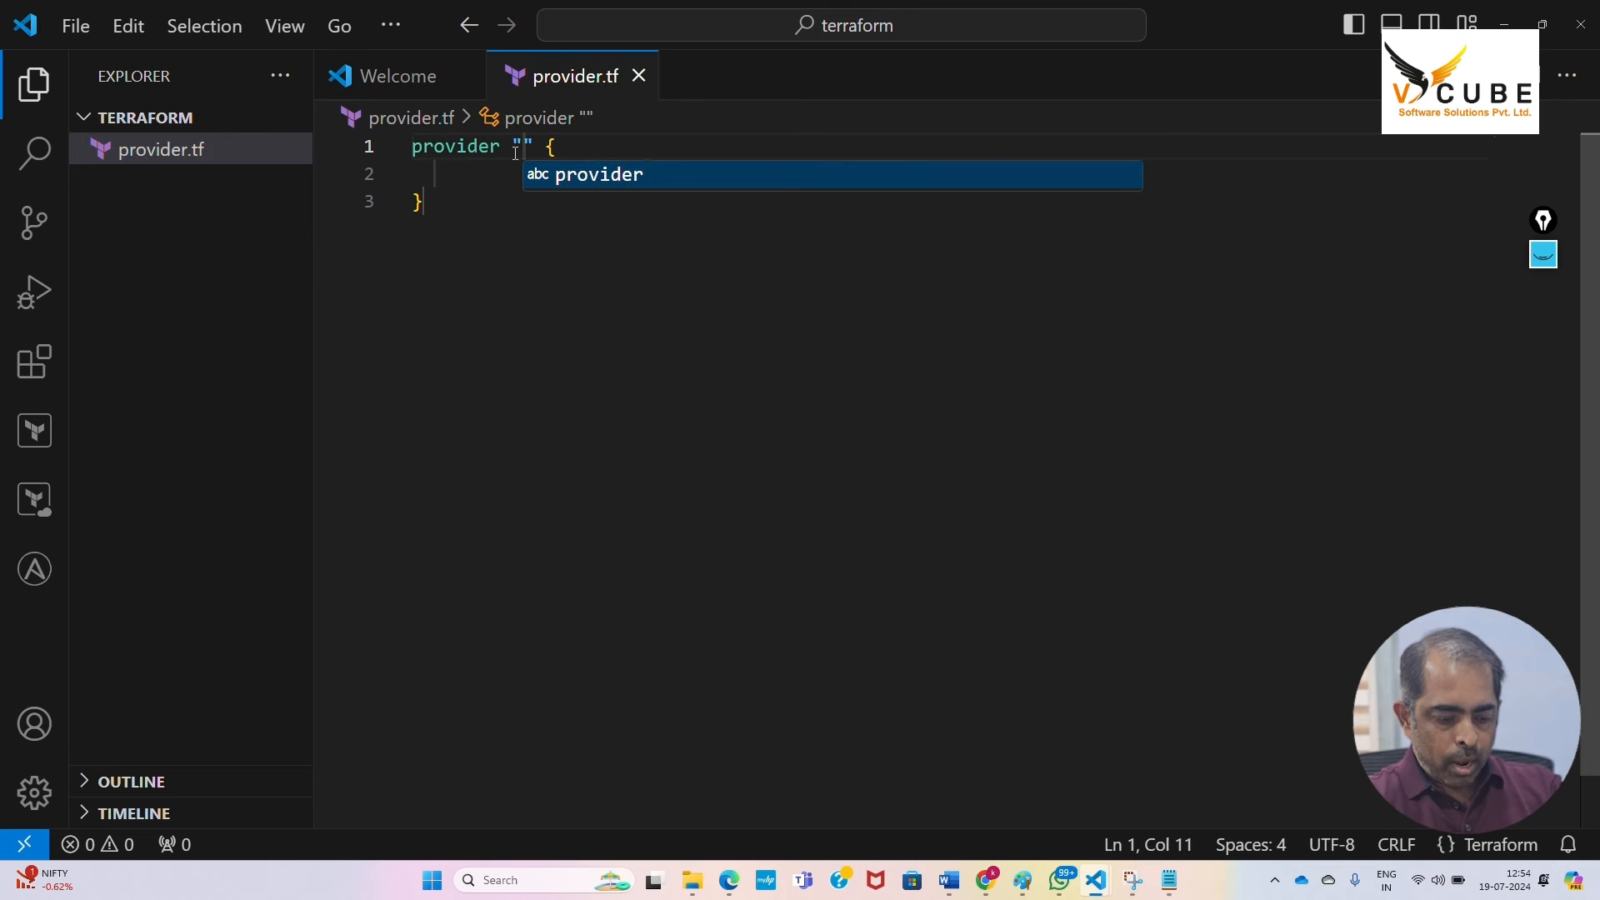
text(azur)
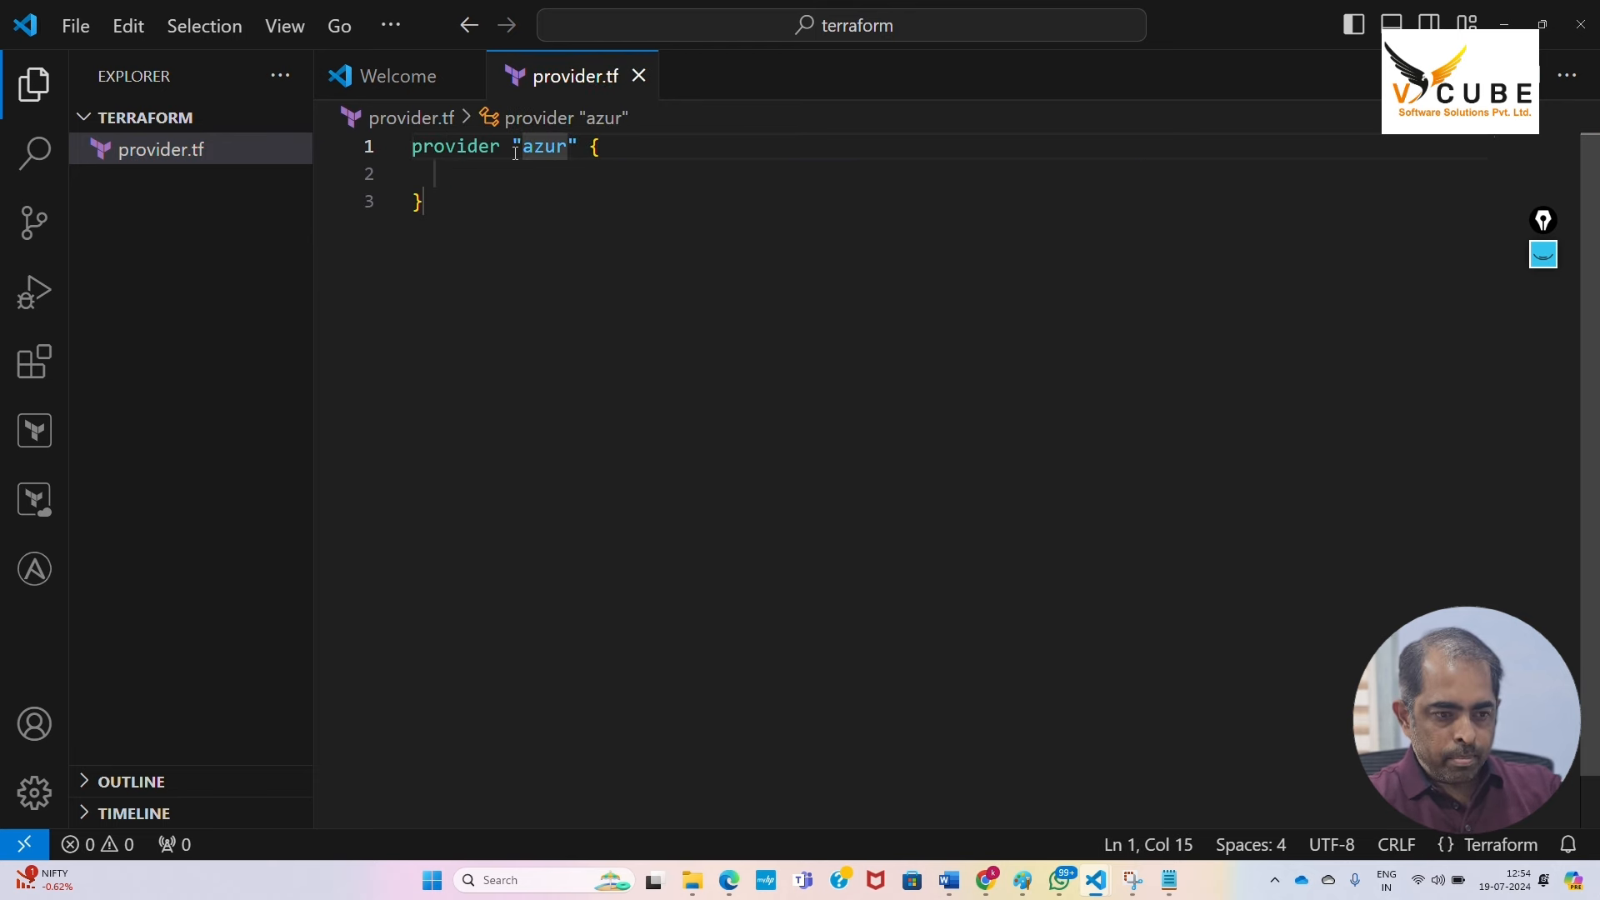
text(rm)
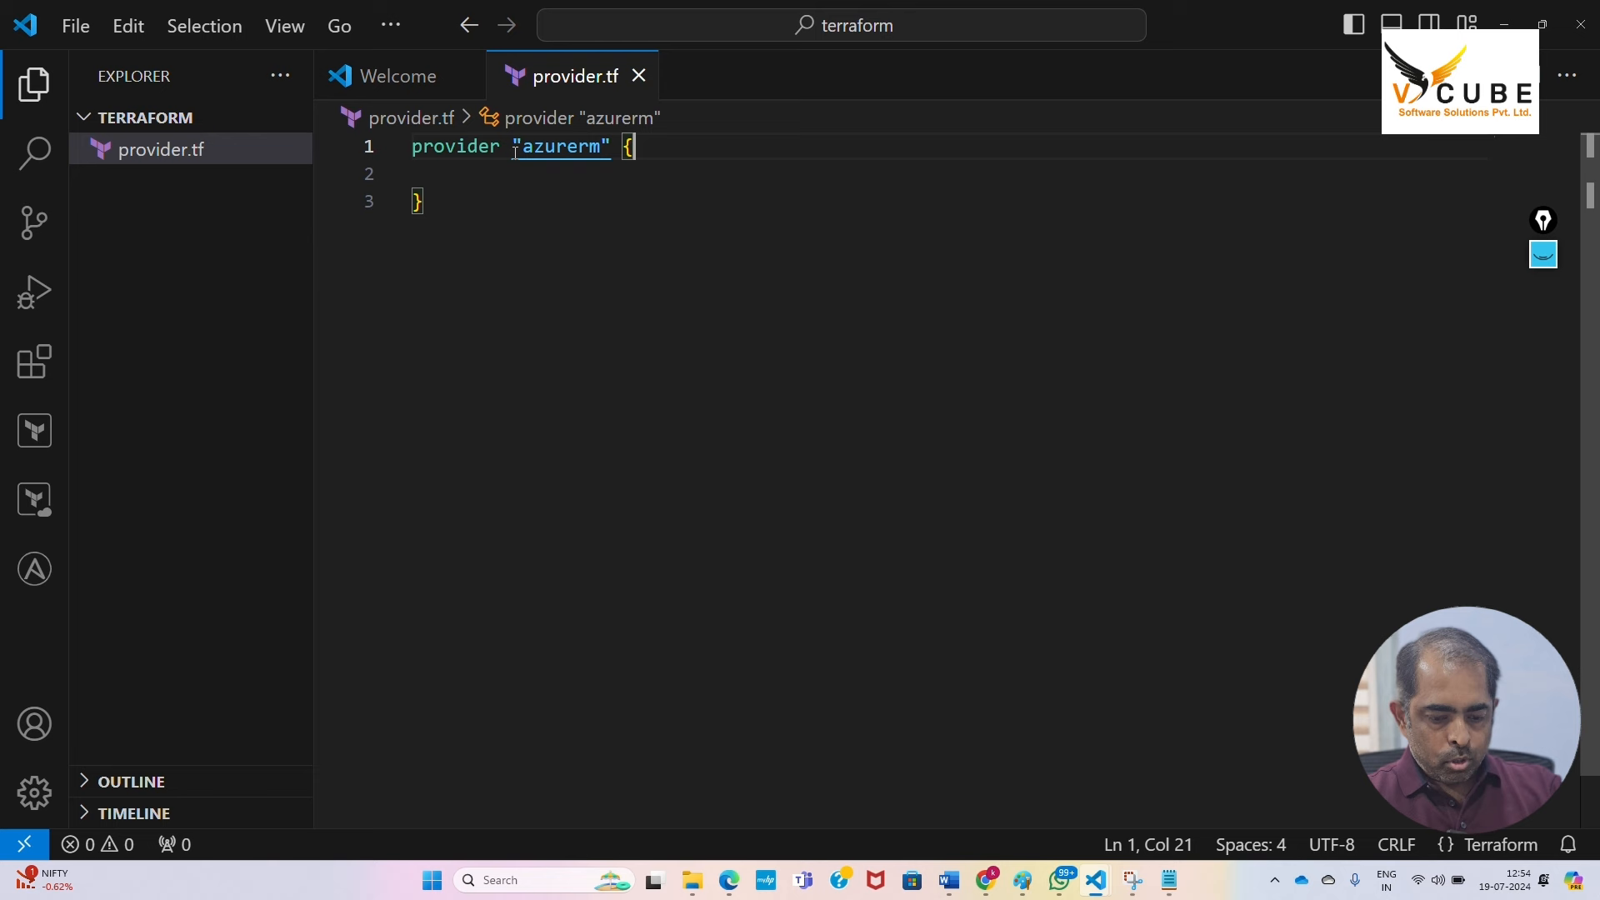
text(features {)
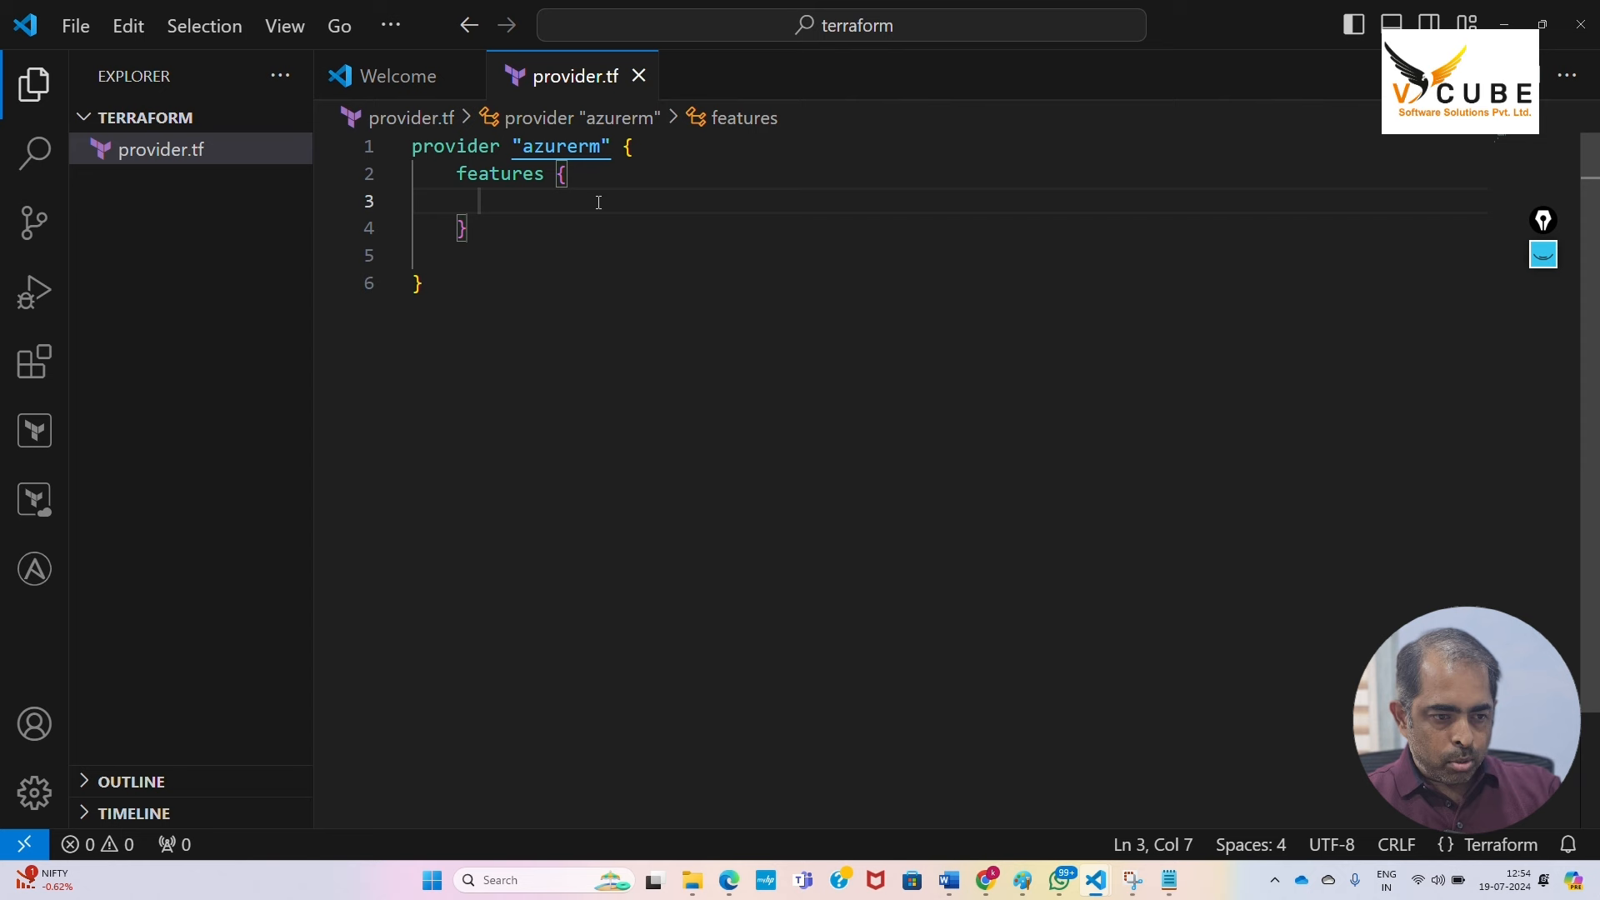
key(Backspace)
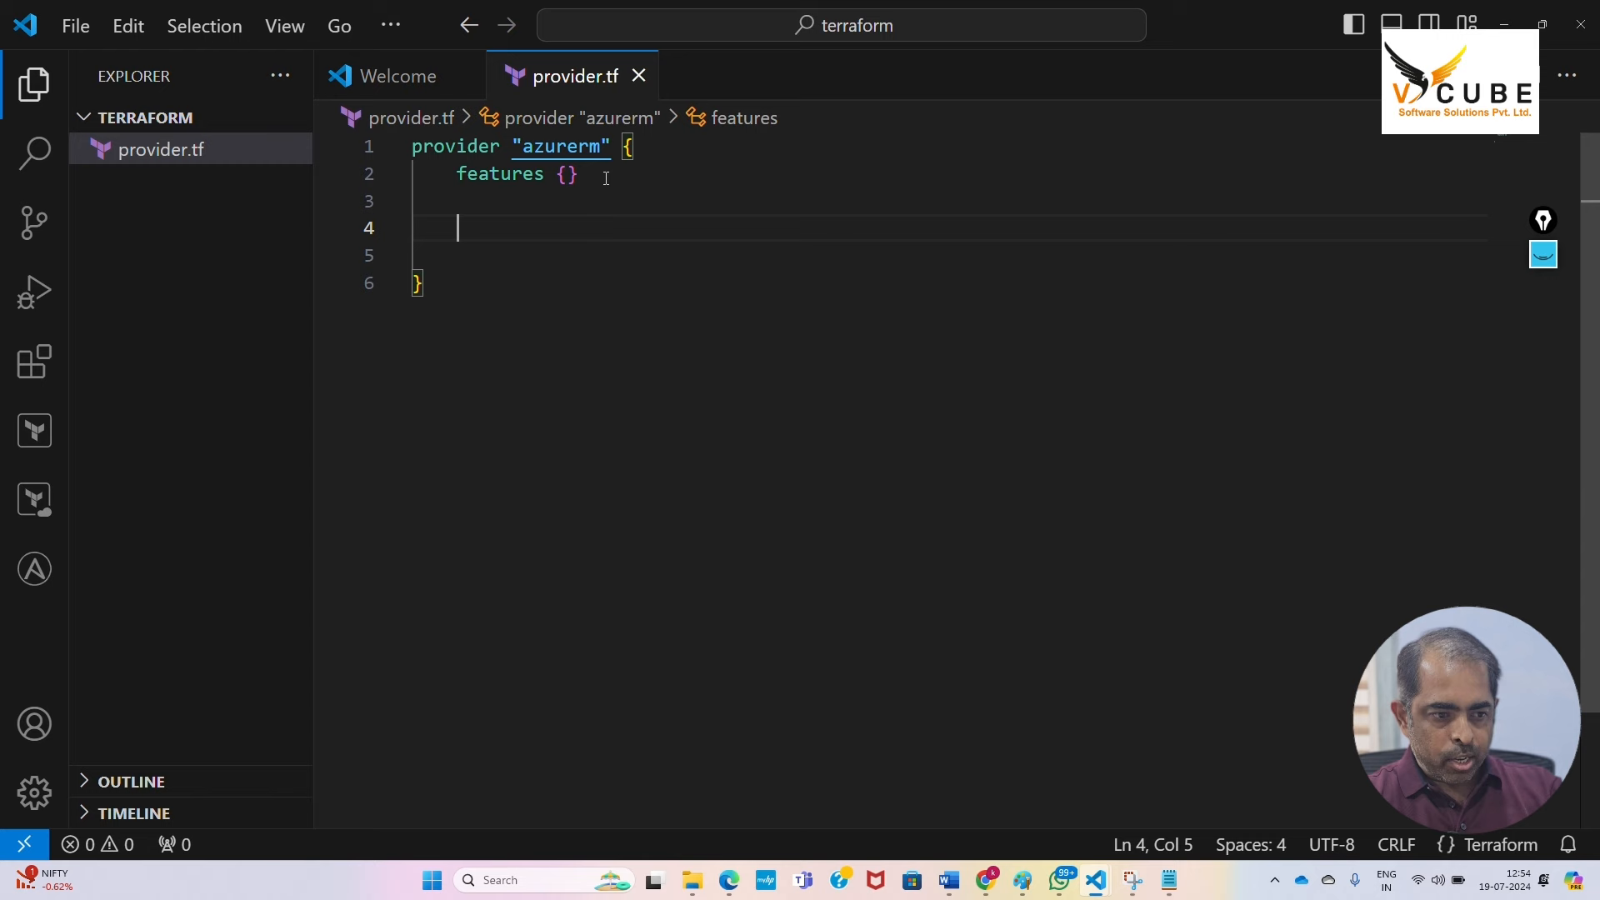
key(Enter)
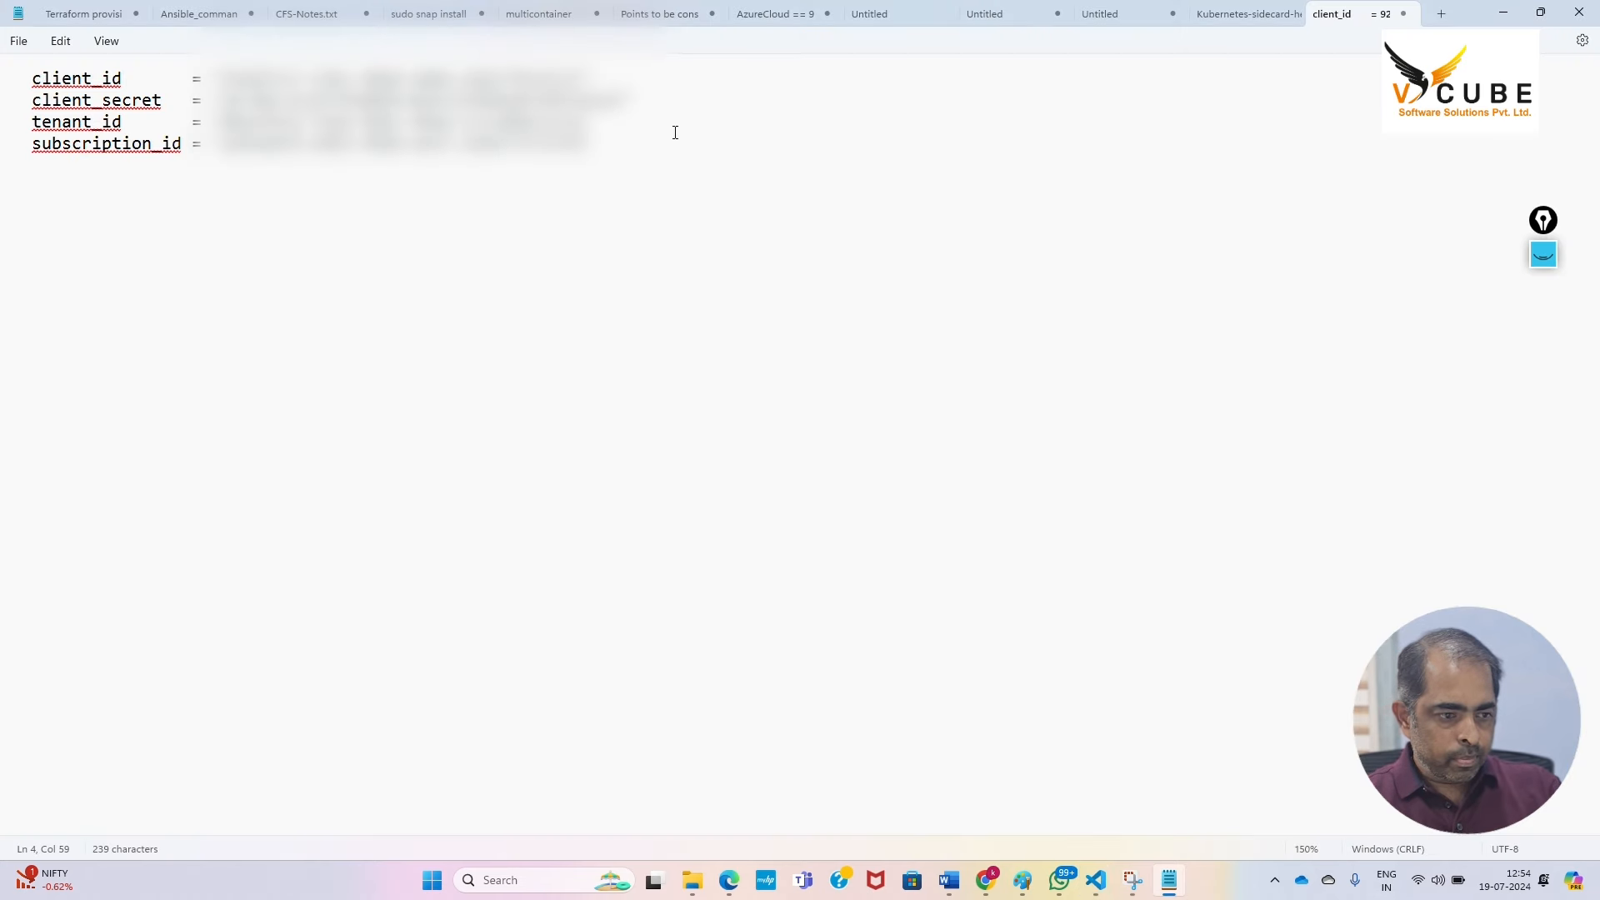
Copy the client_id, client_secret, tenant_id and subscription_id lines from Notepad into the provider block
key(ctrl+a)
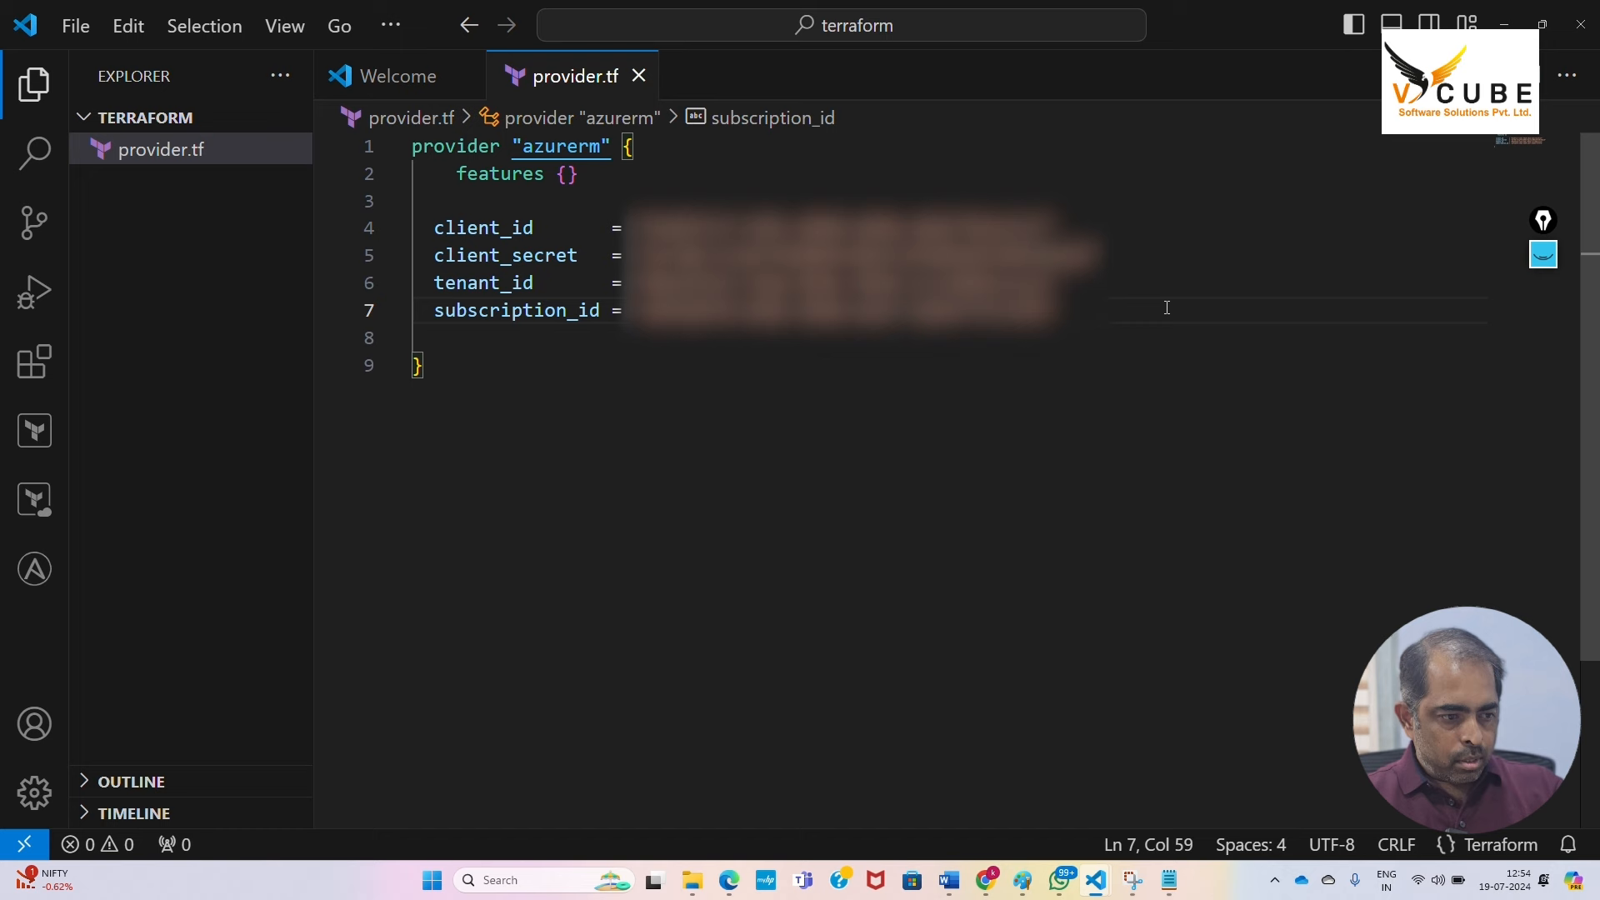
Create rg.tf with an azurerm_resource_group resource labelled "rg"
click(190, 117)
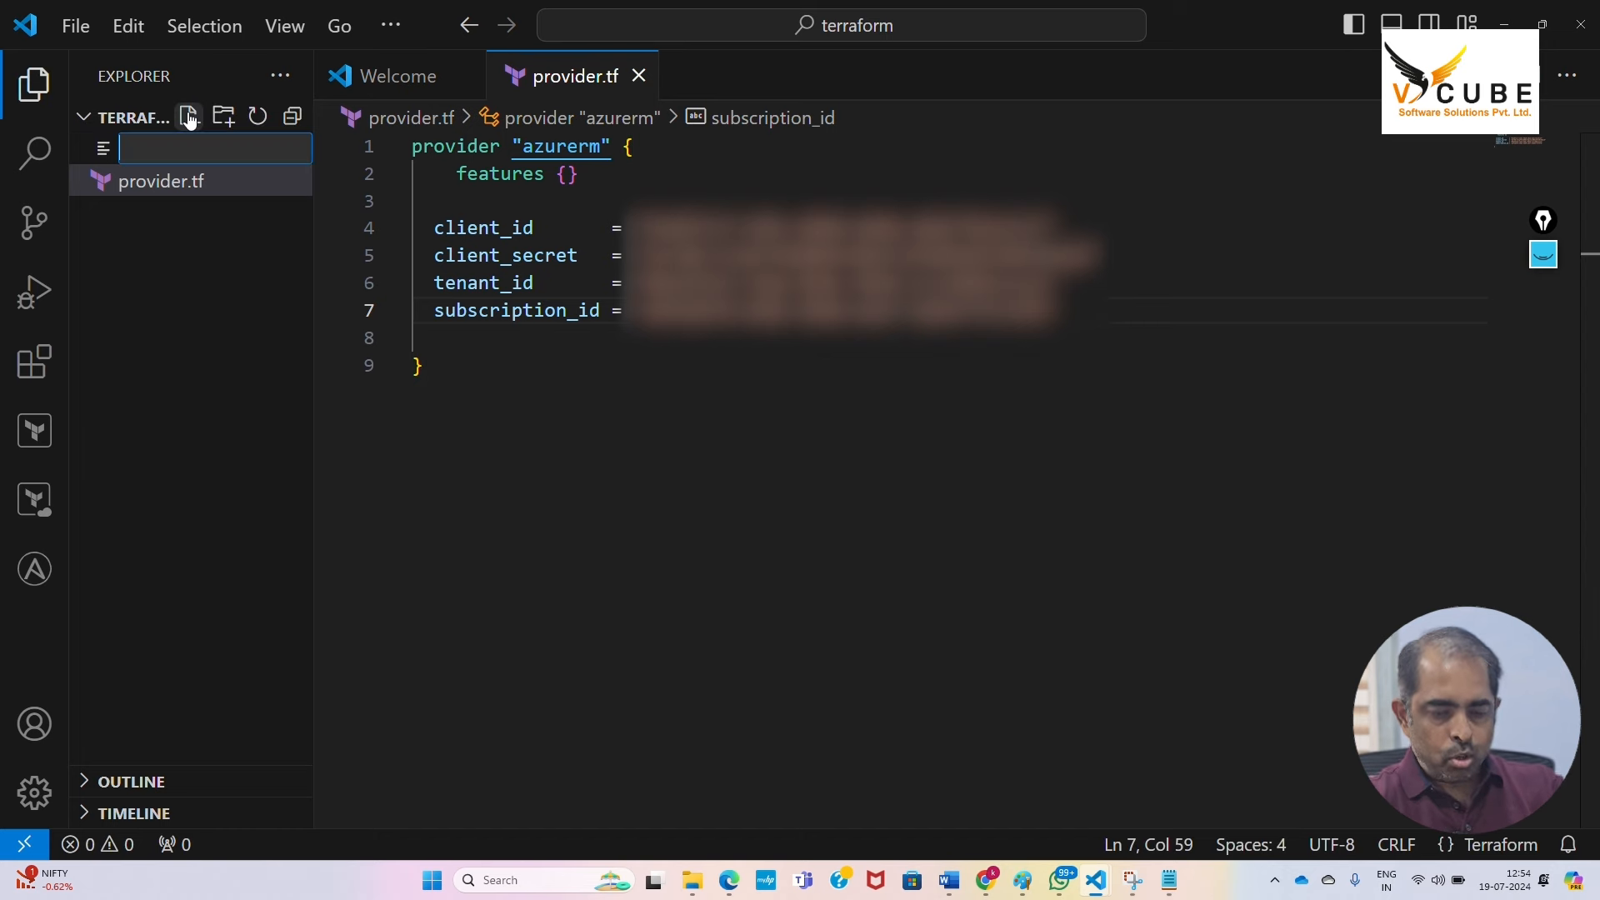
mouse_move(214, 148)
text(rg.tf)
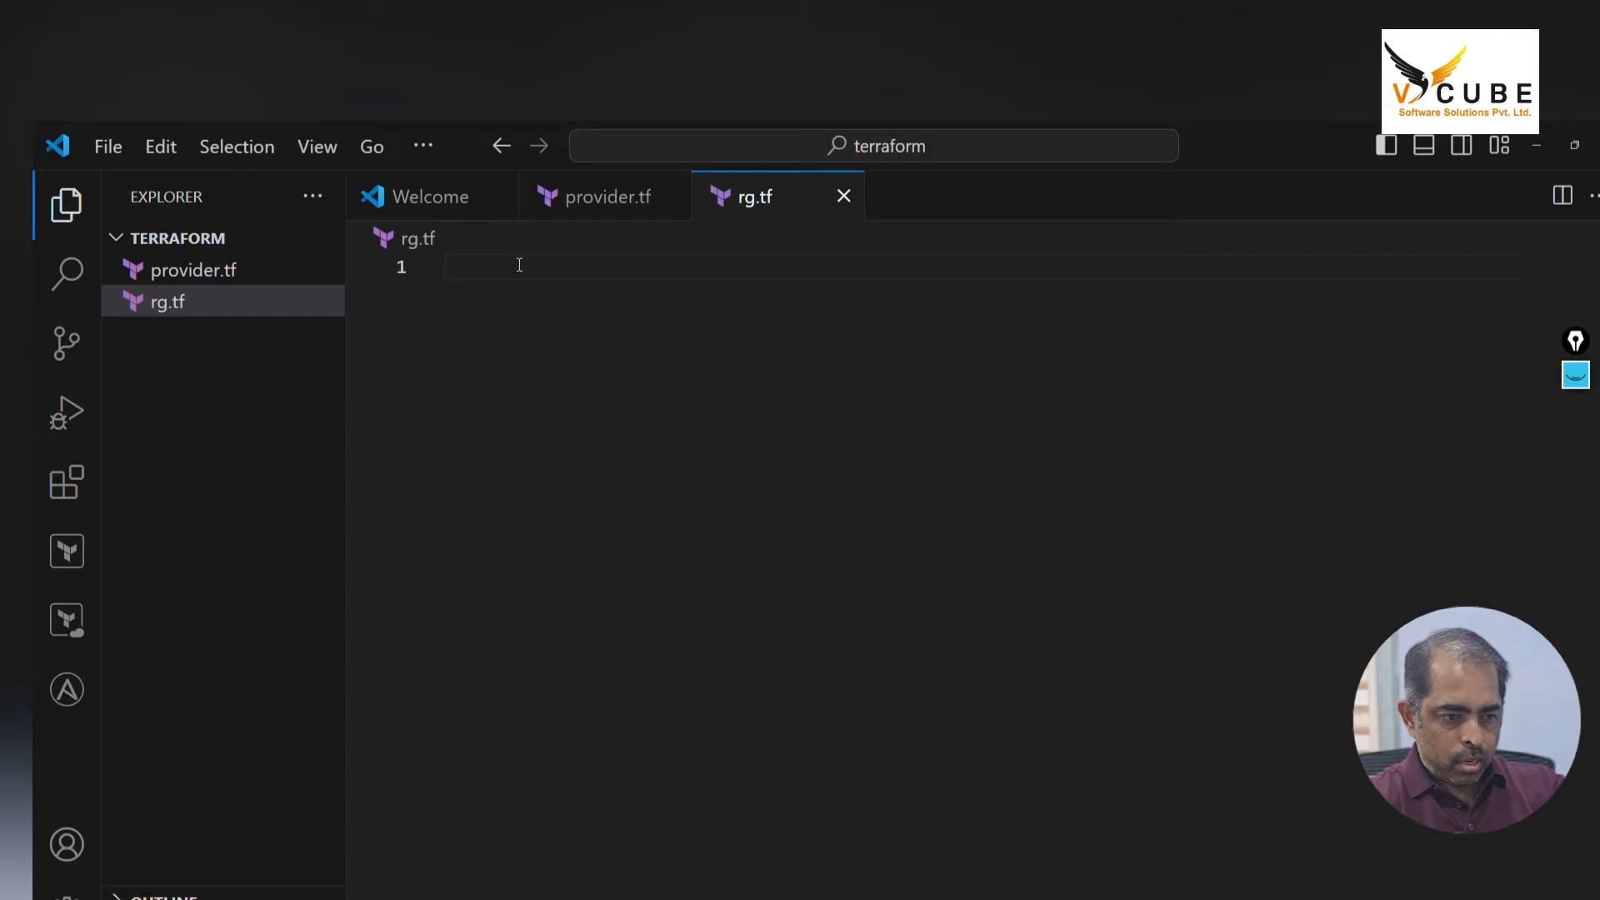
text(resource "azurerm_res" "name" {)
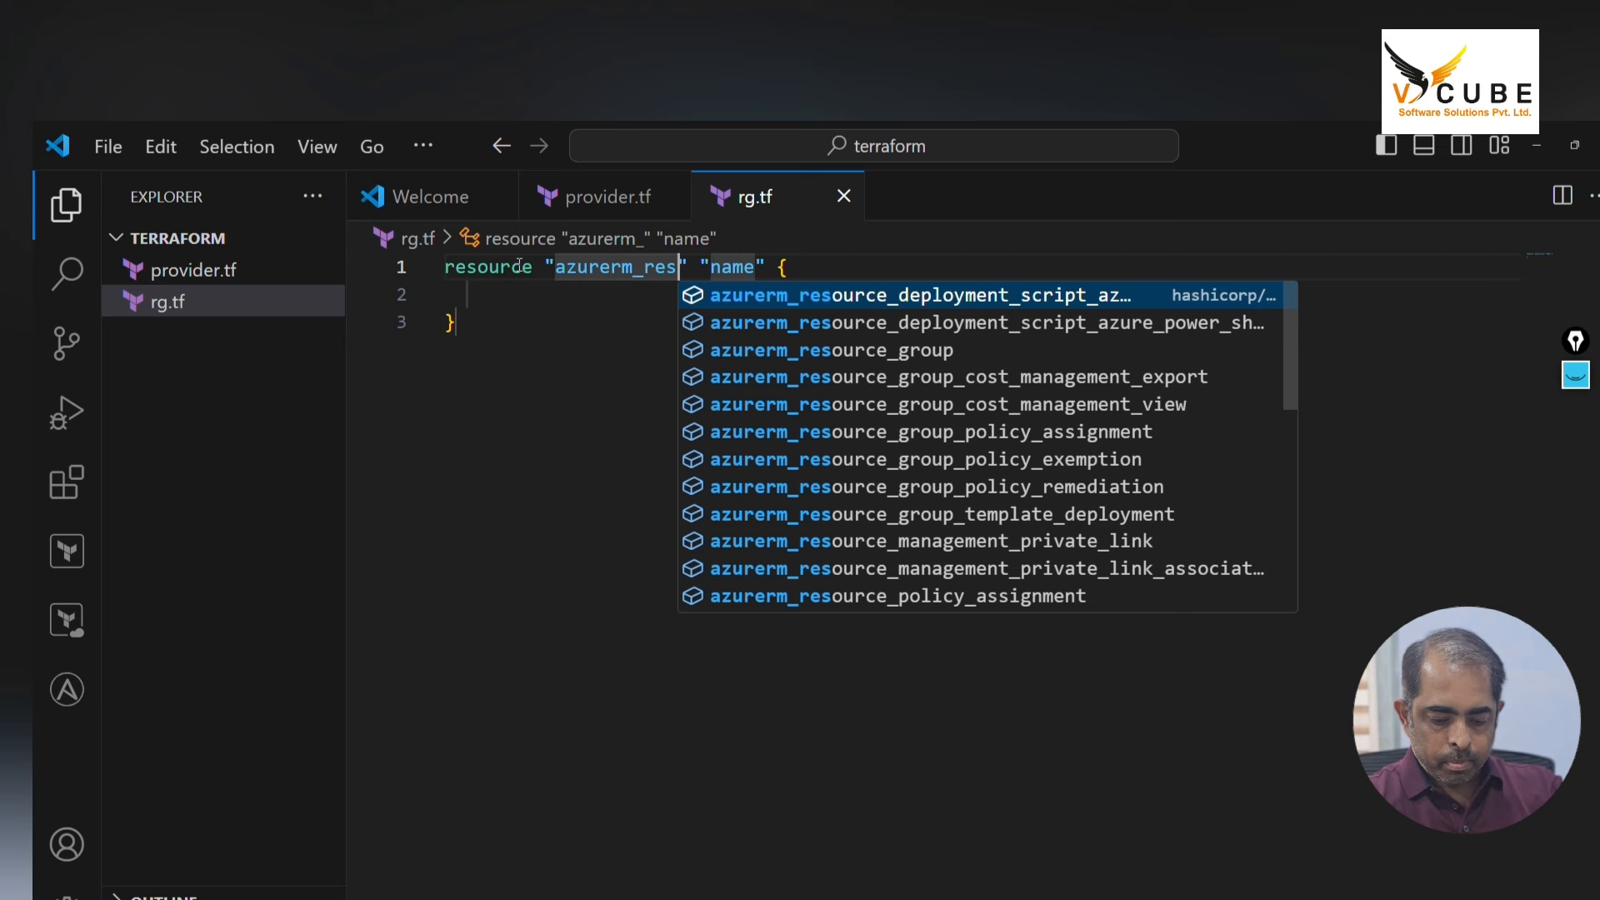
click(830, 349)
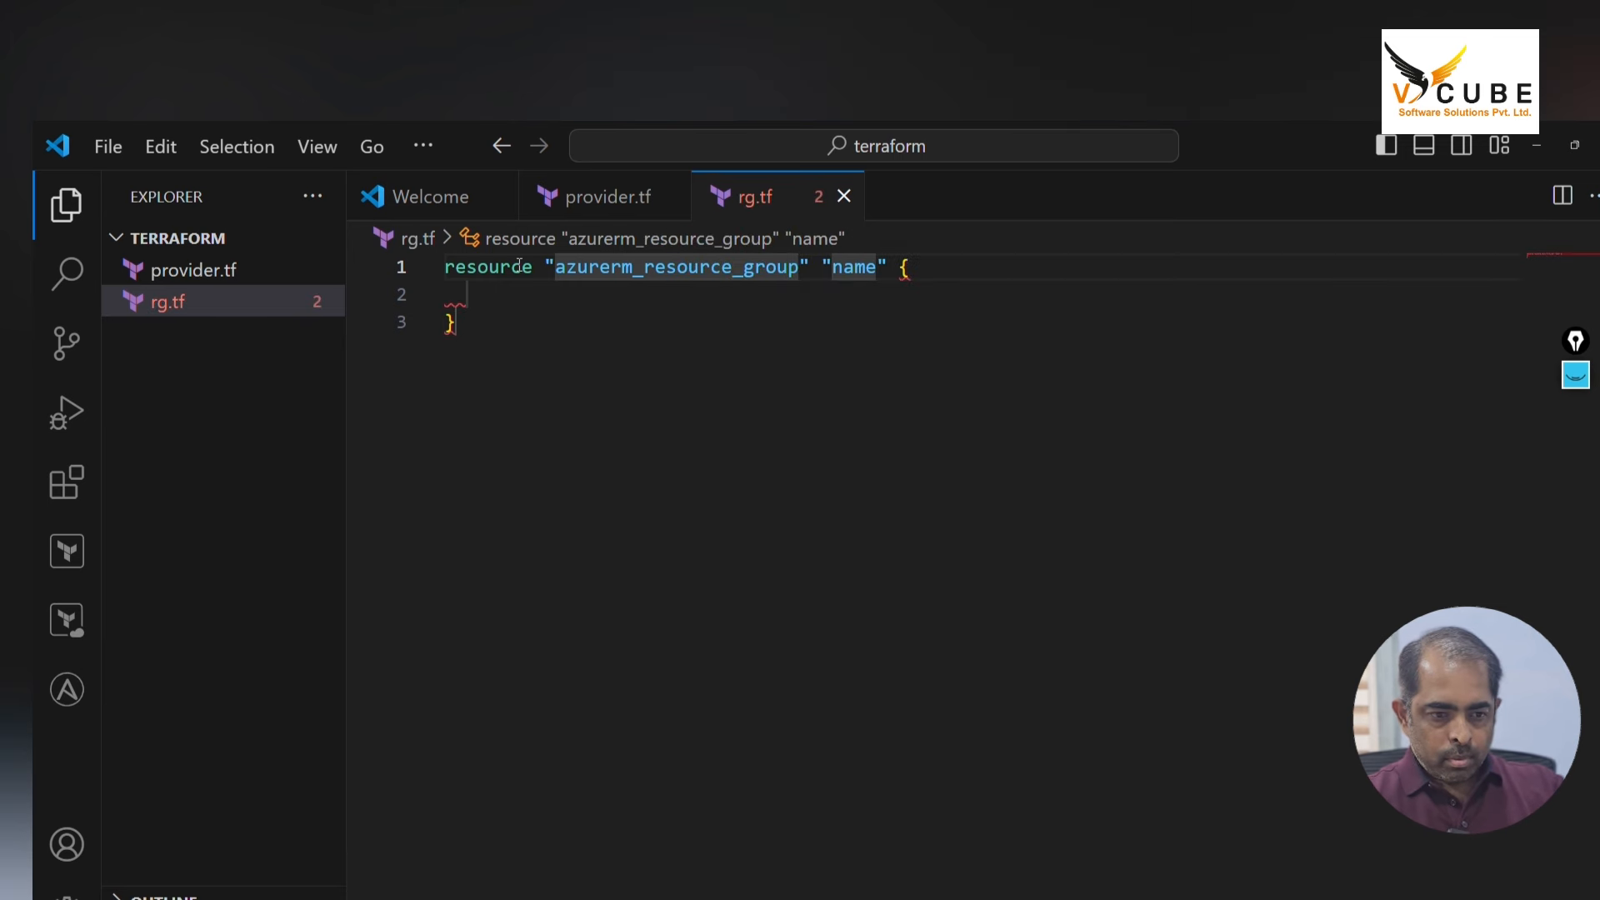
double_click(854, 268)
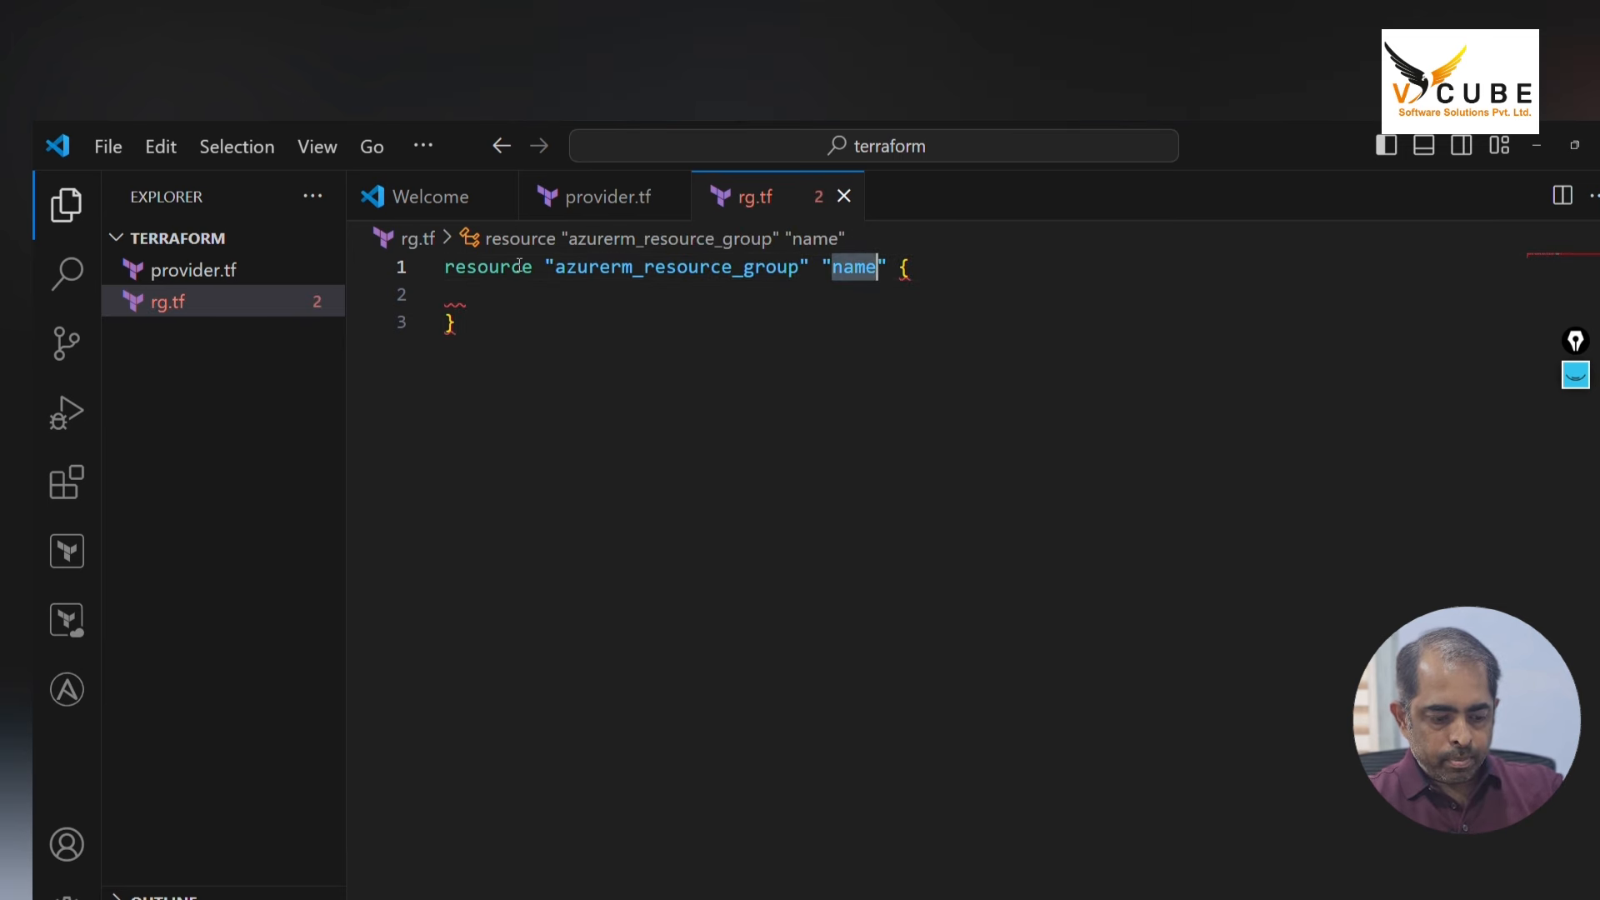
text(rg)
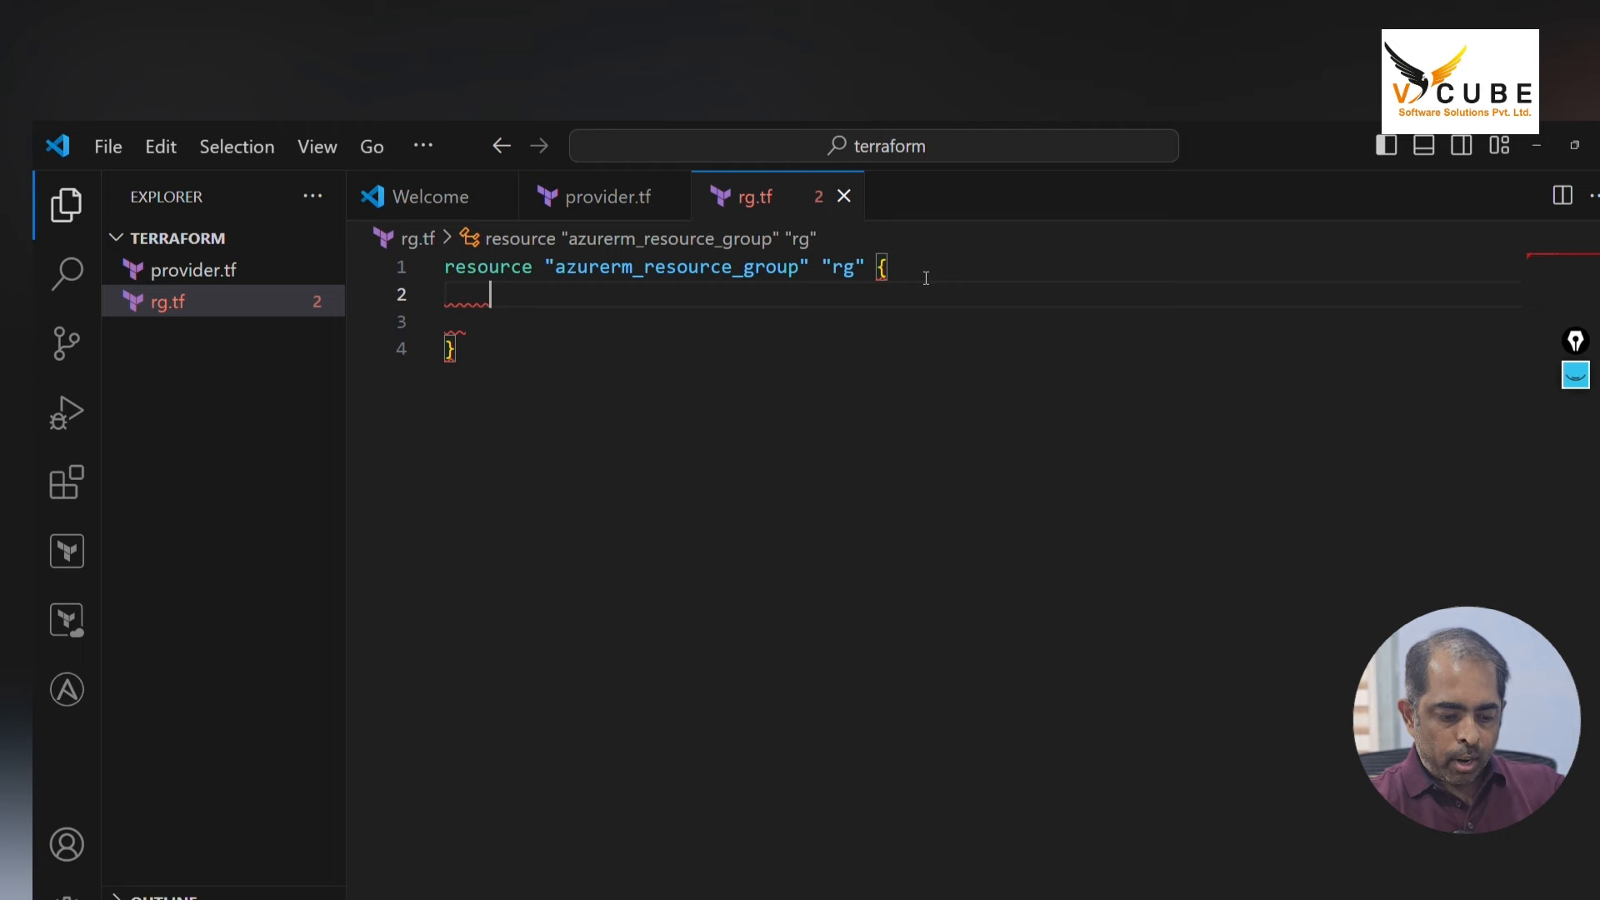
Set the resource group's name to var.rg_name and location to var.loc-name
text(name =)
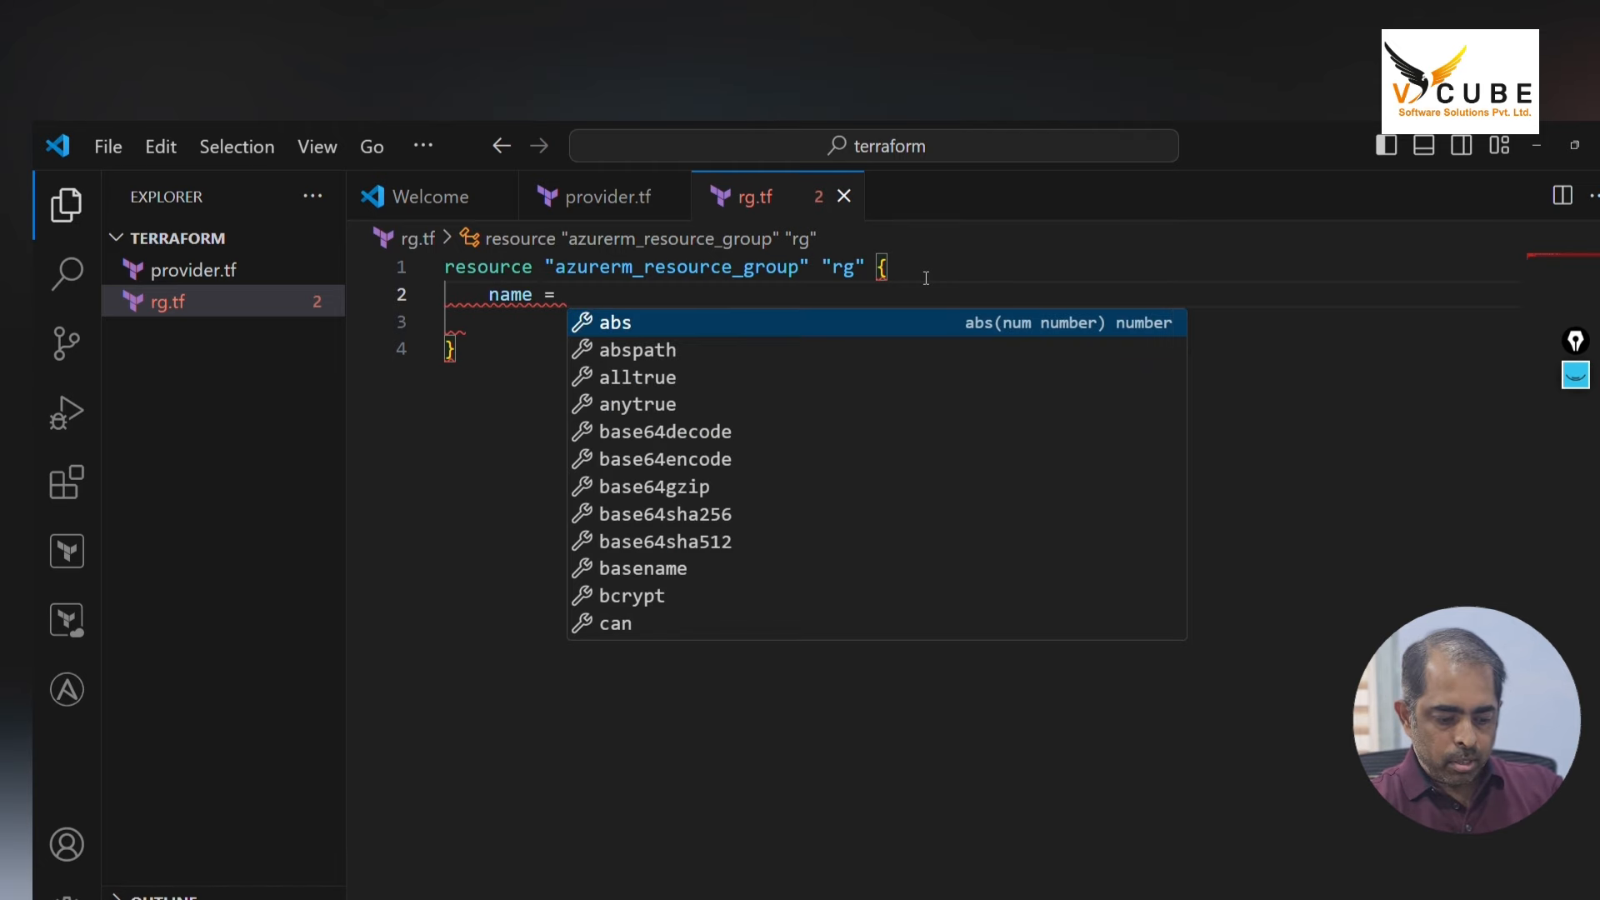
text(var.)
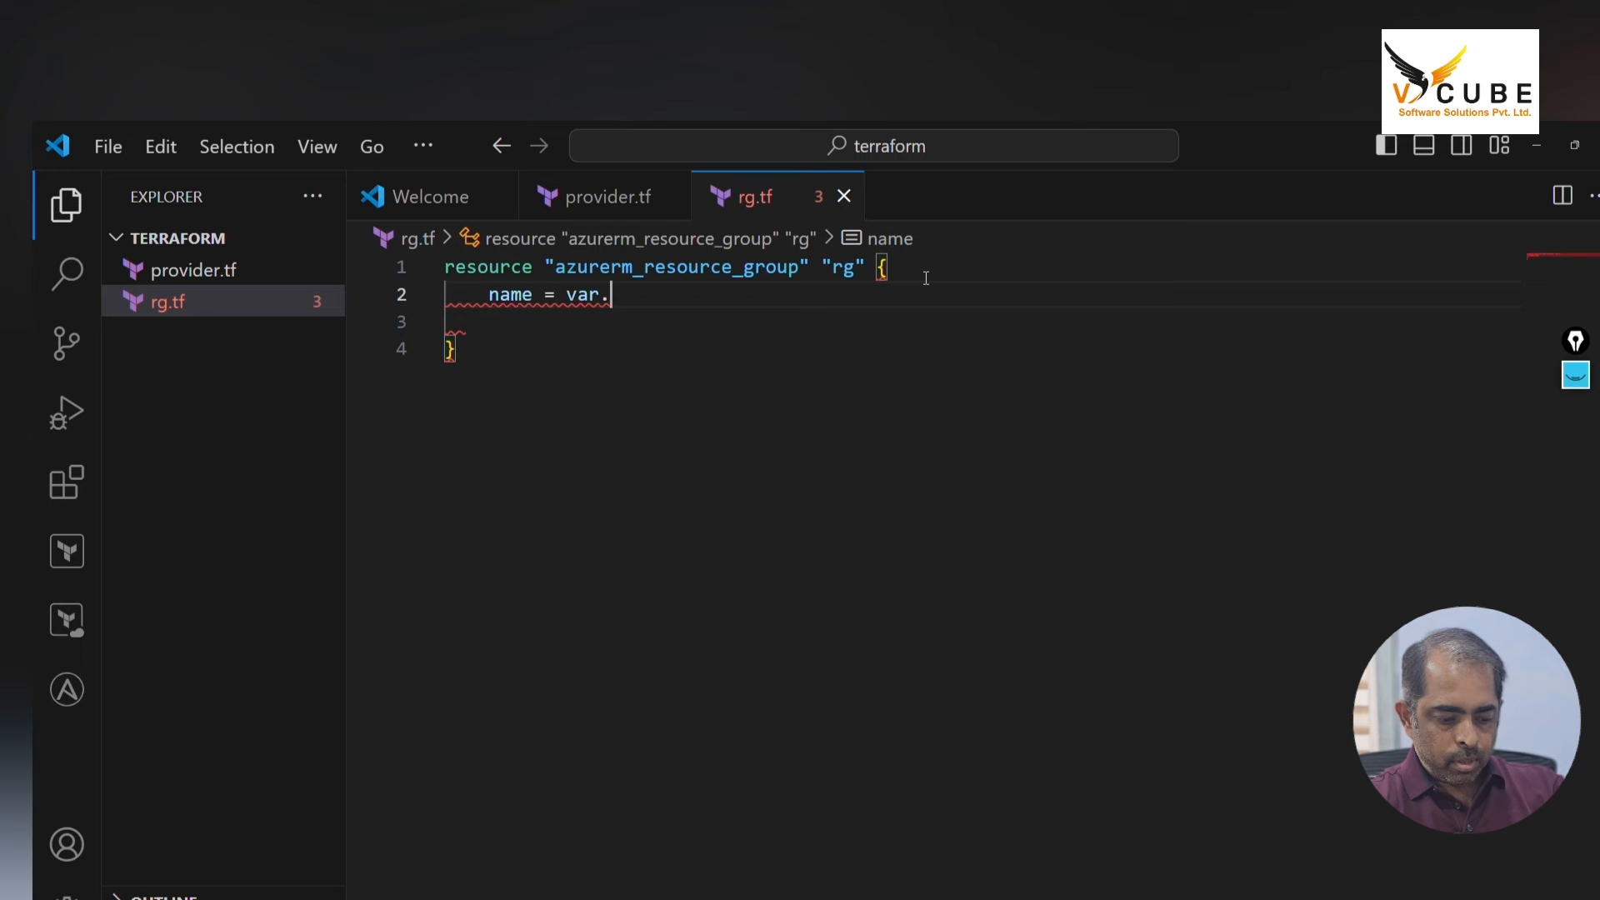
text(rg_name)
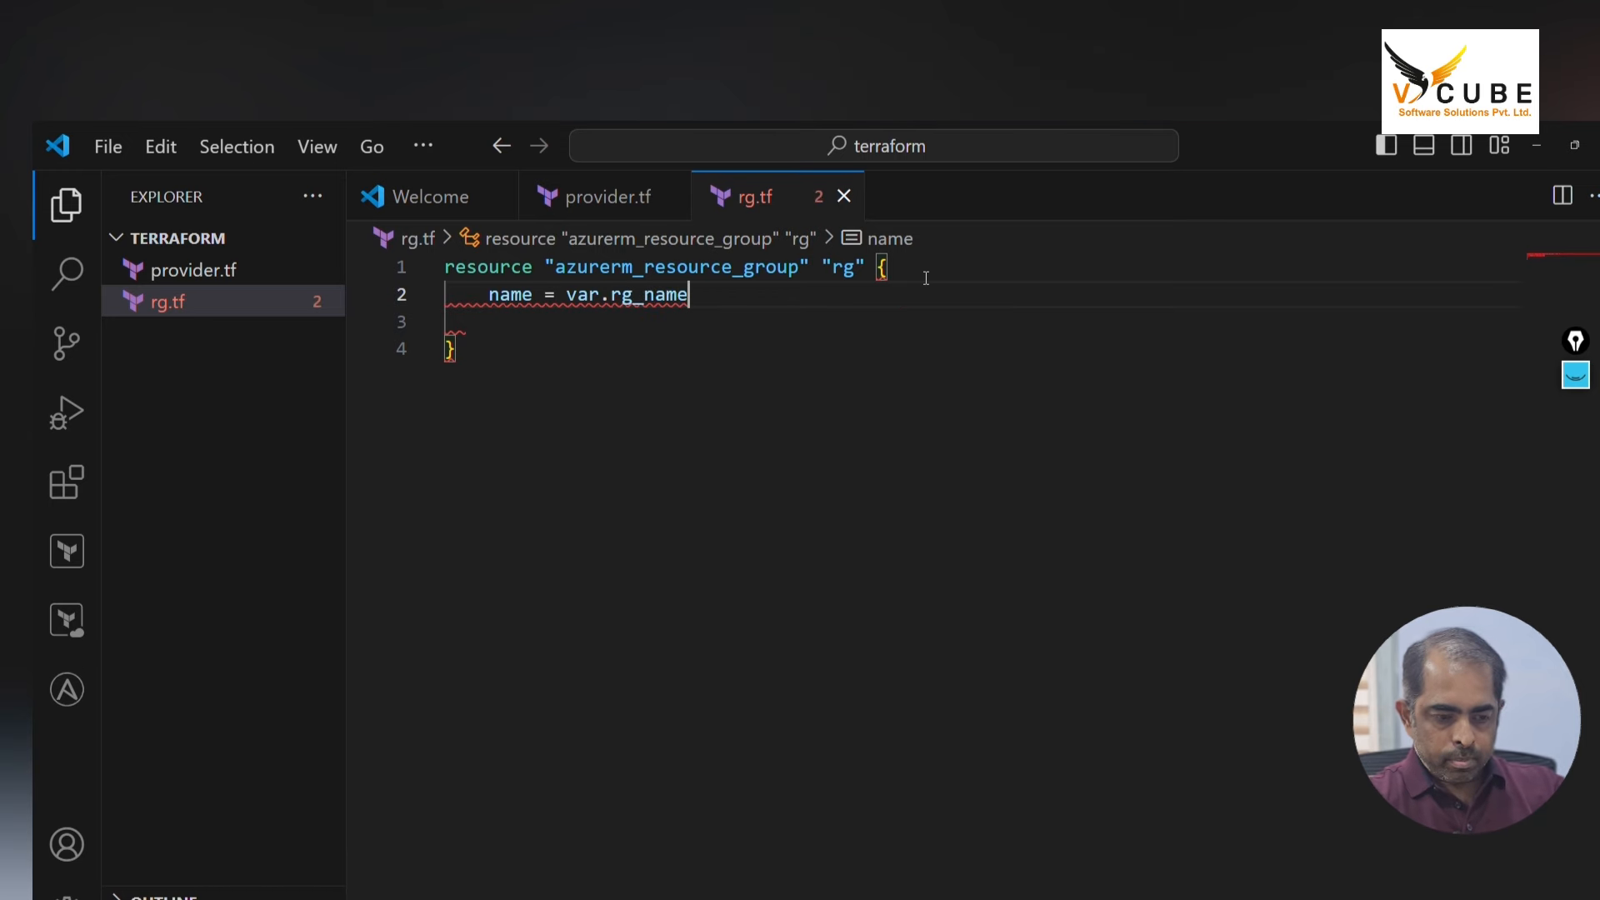
text(location =)
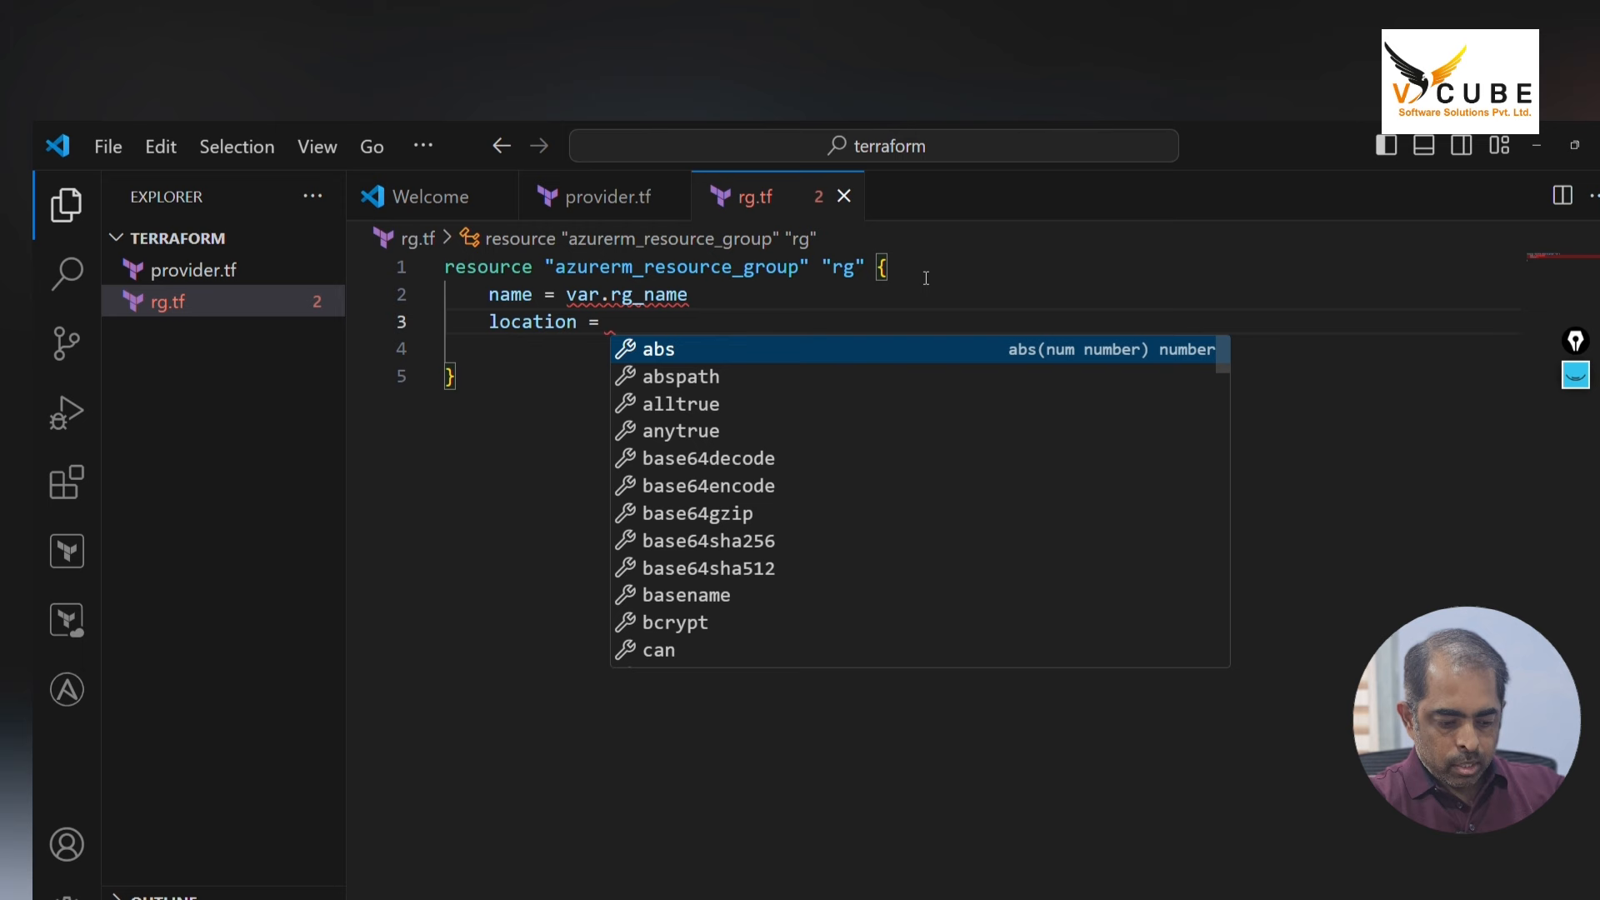
text(var.)
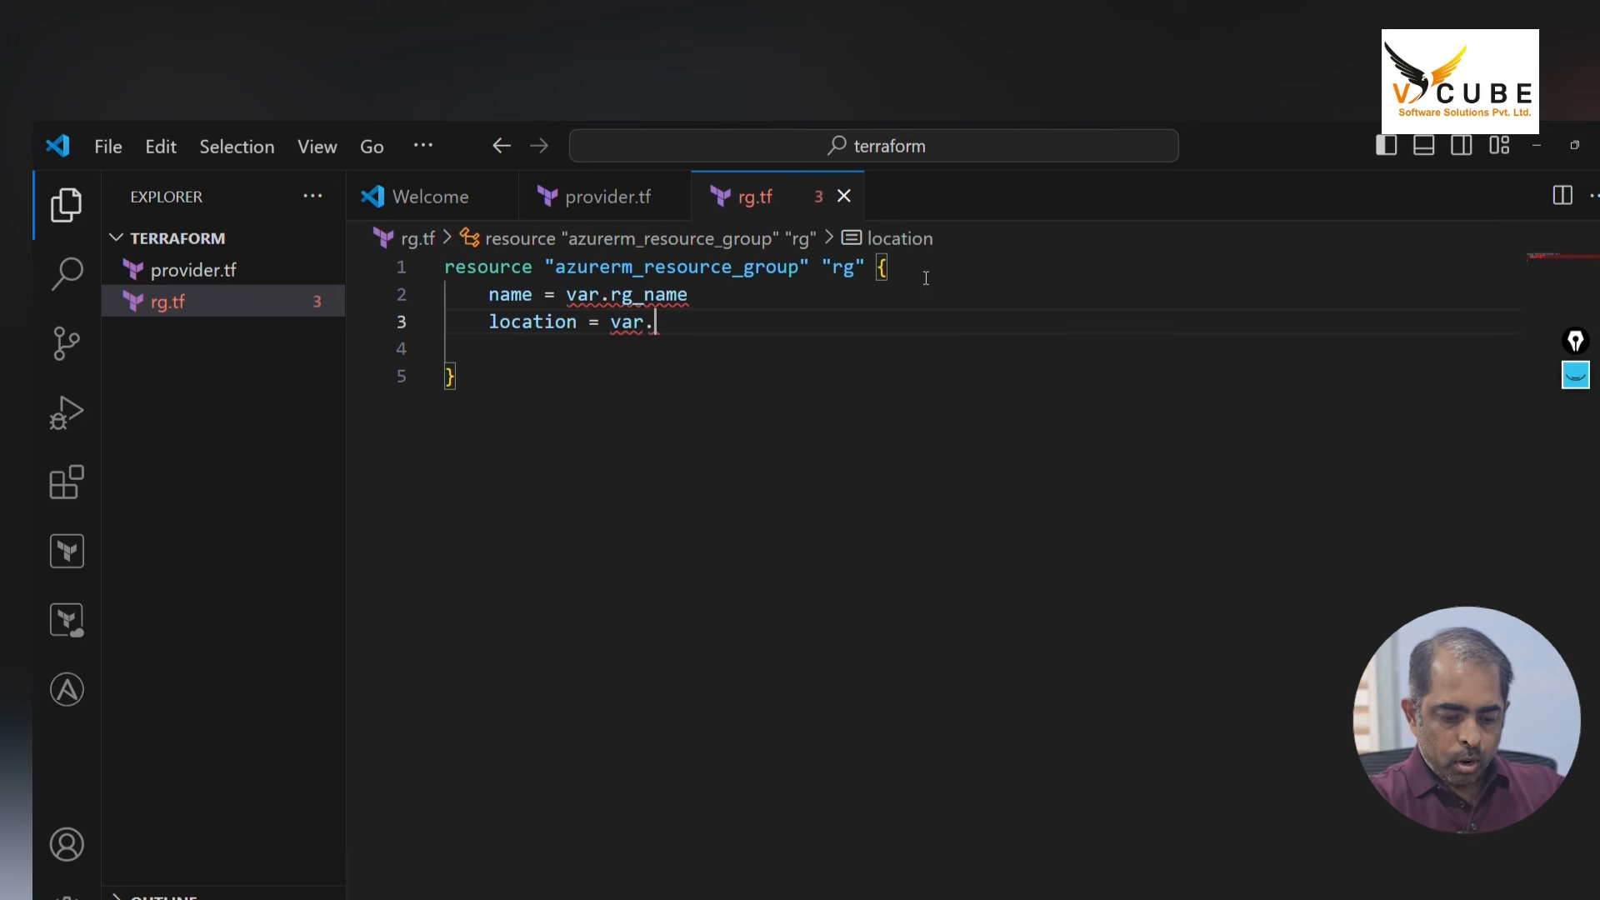
text(loc-name)
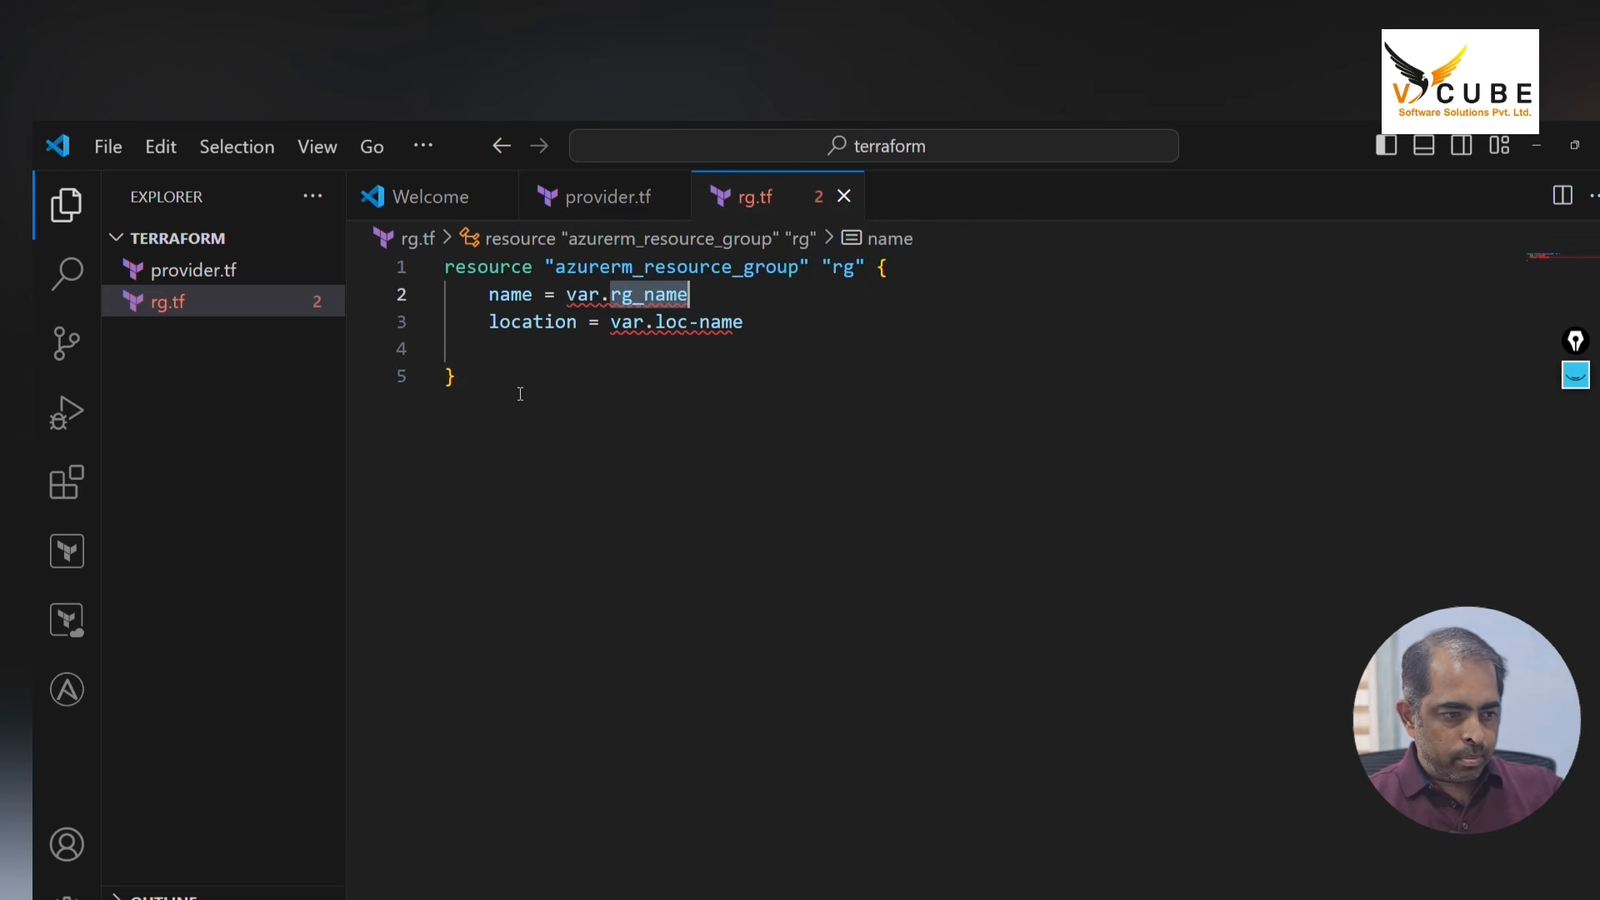
Create varaible.tf declaring variables rg_name and loc-name, matching the names in rg.tf
click(220, 237)
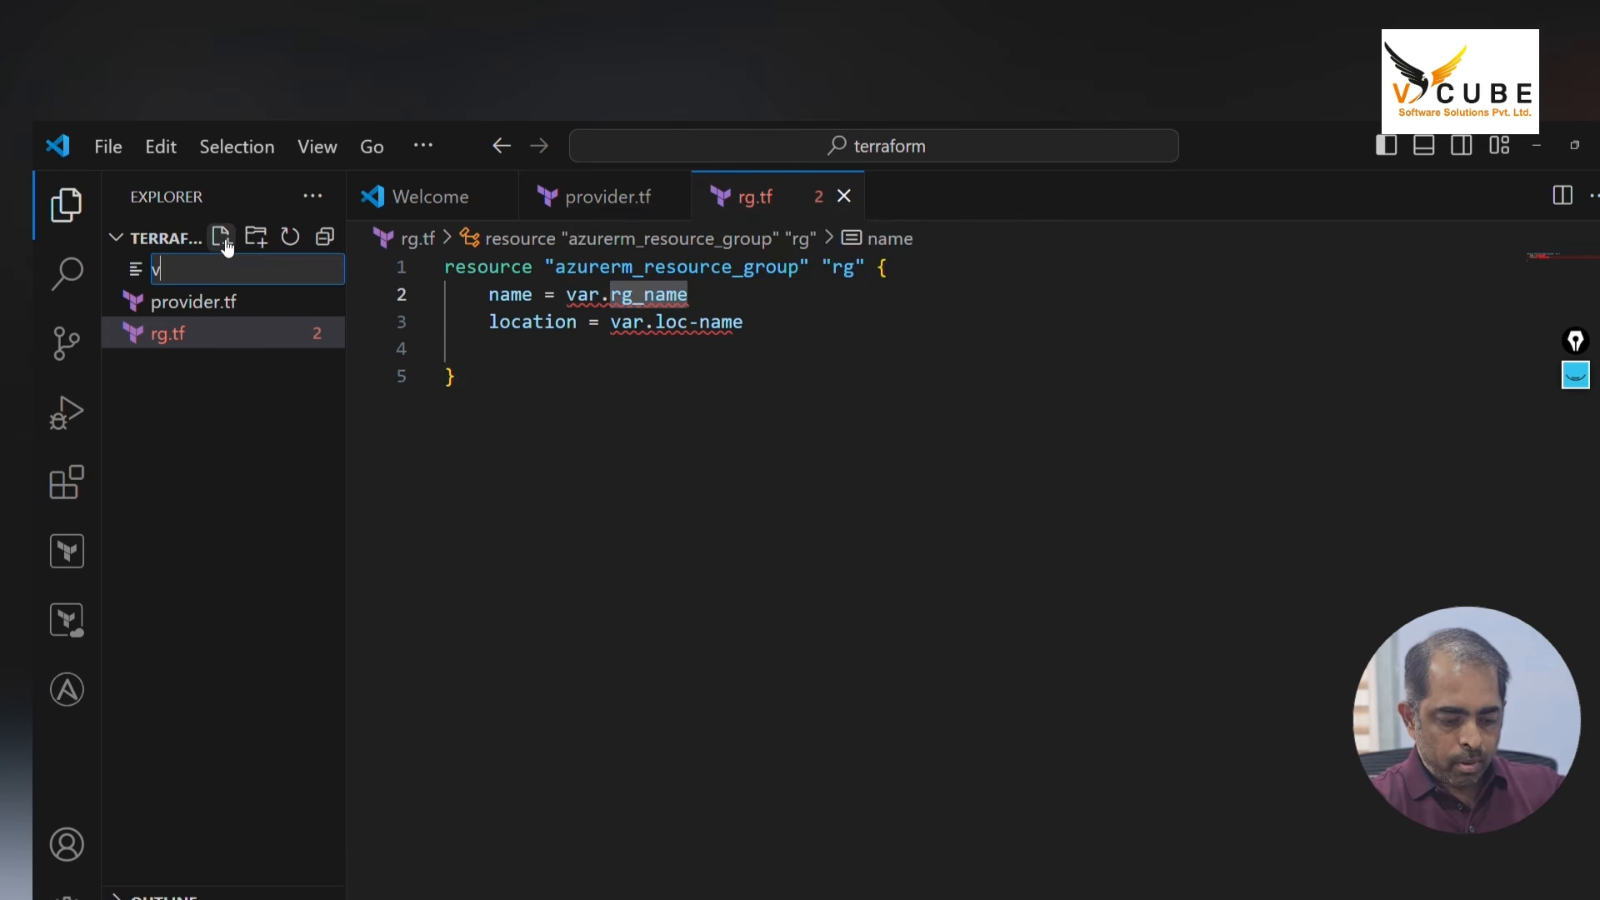
text(araible.tf)
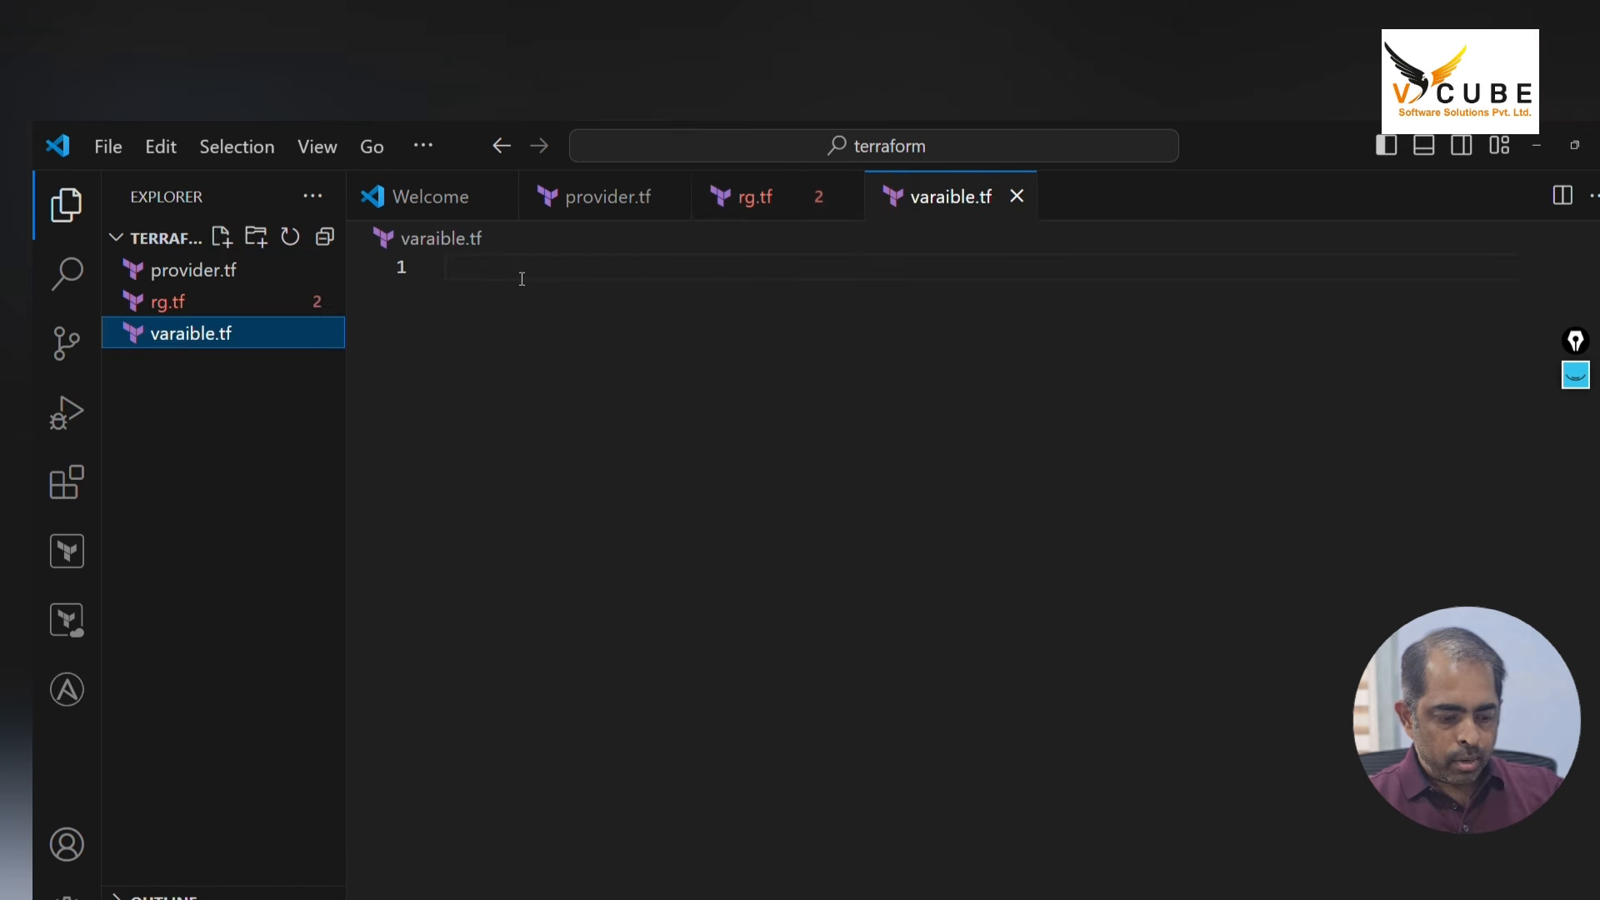
text(variable "" {)
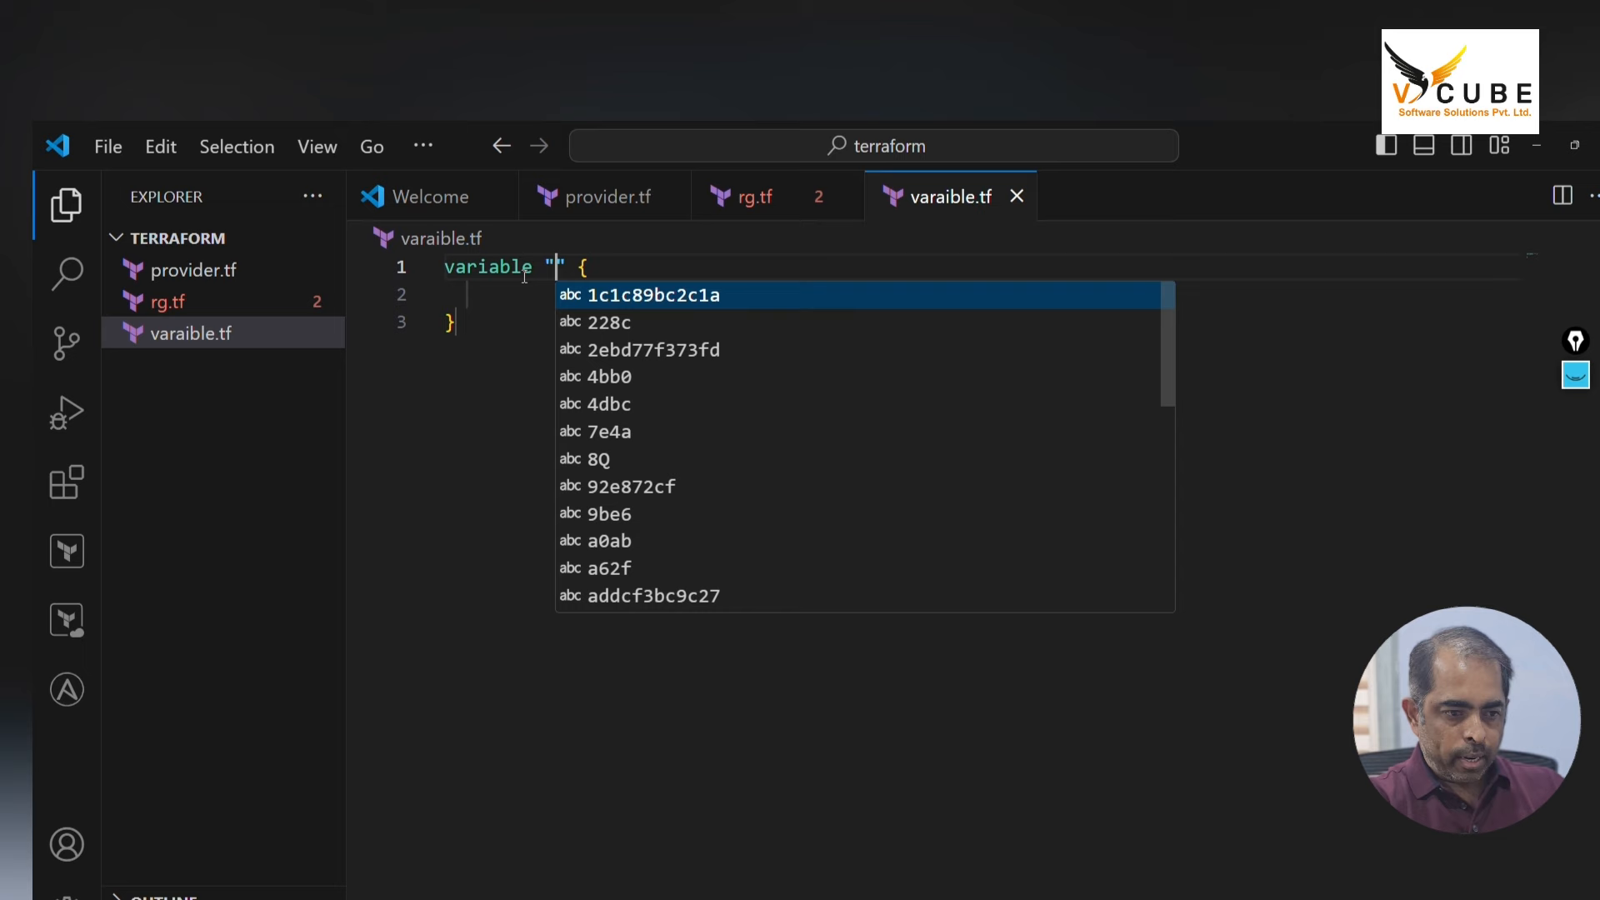
text(rg_name)
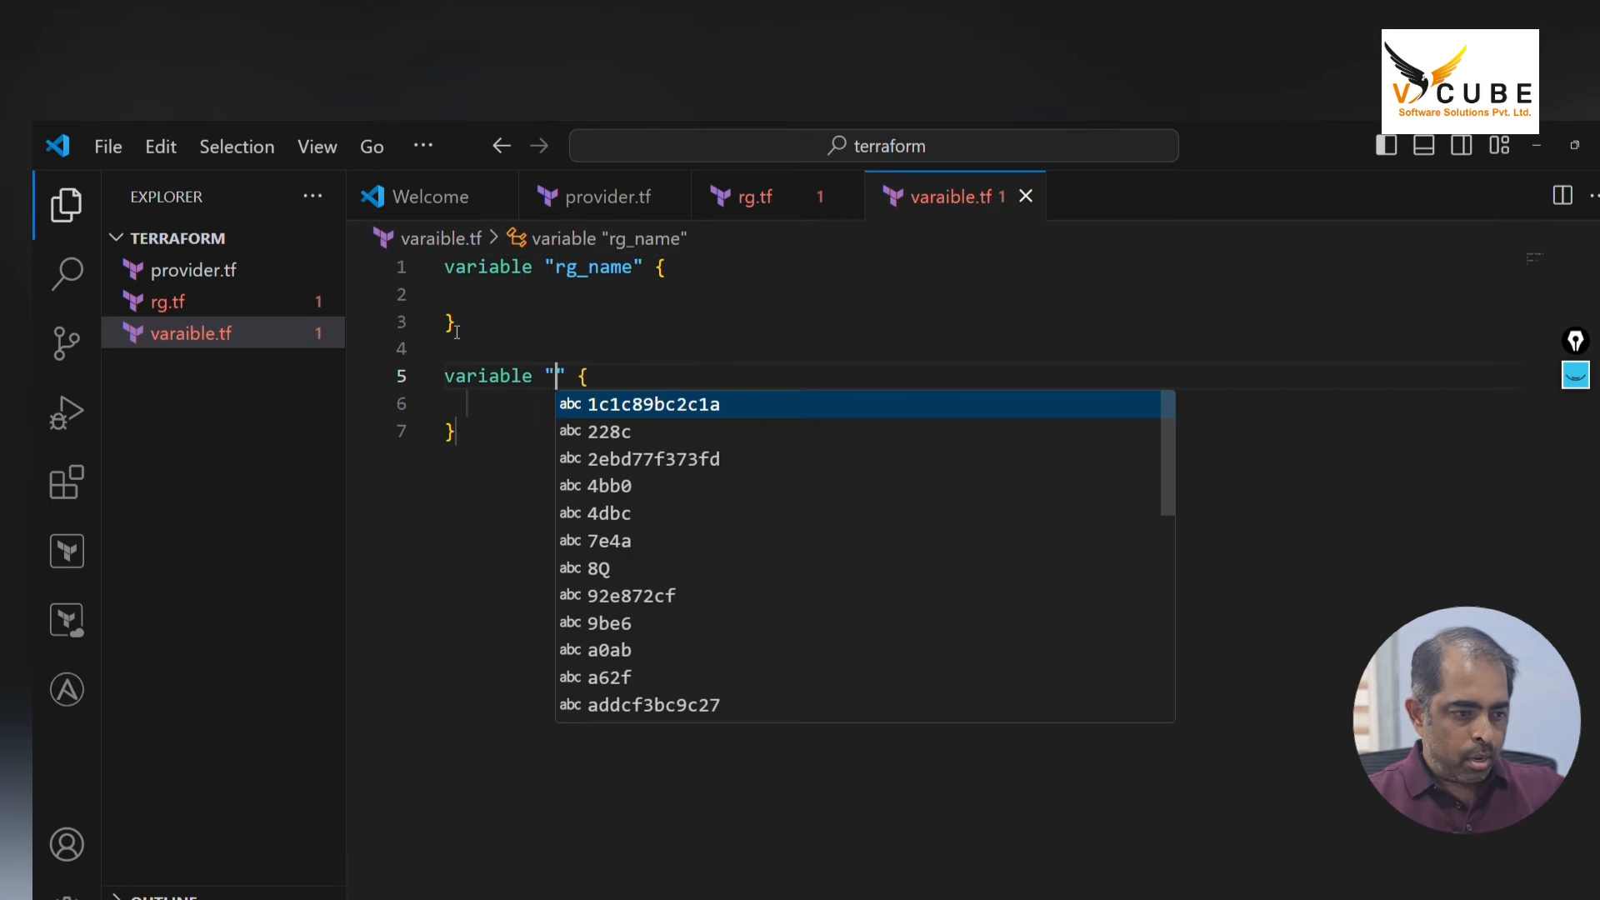
click(753, 196)
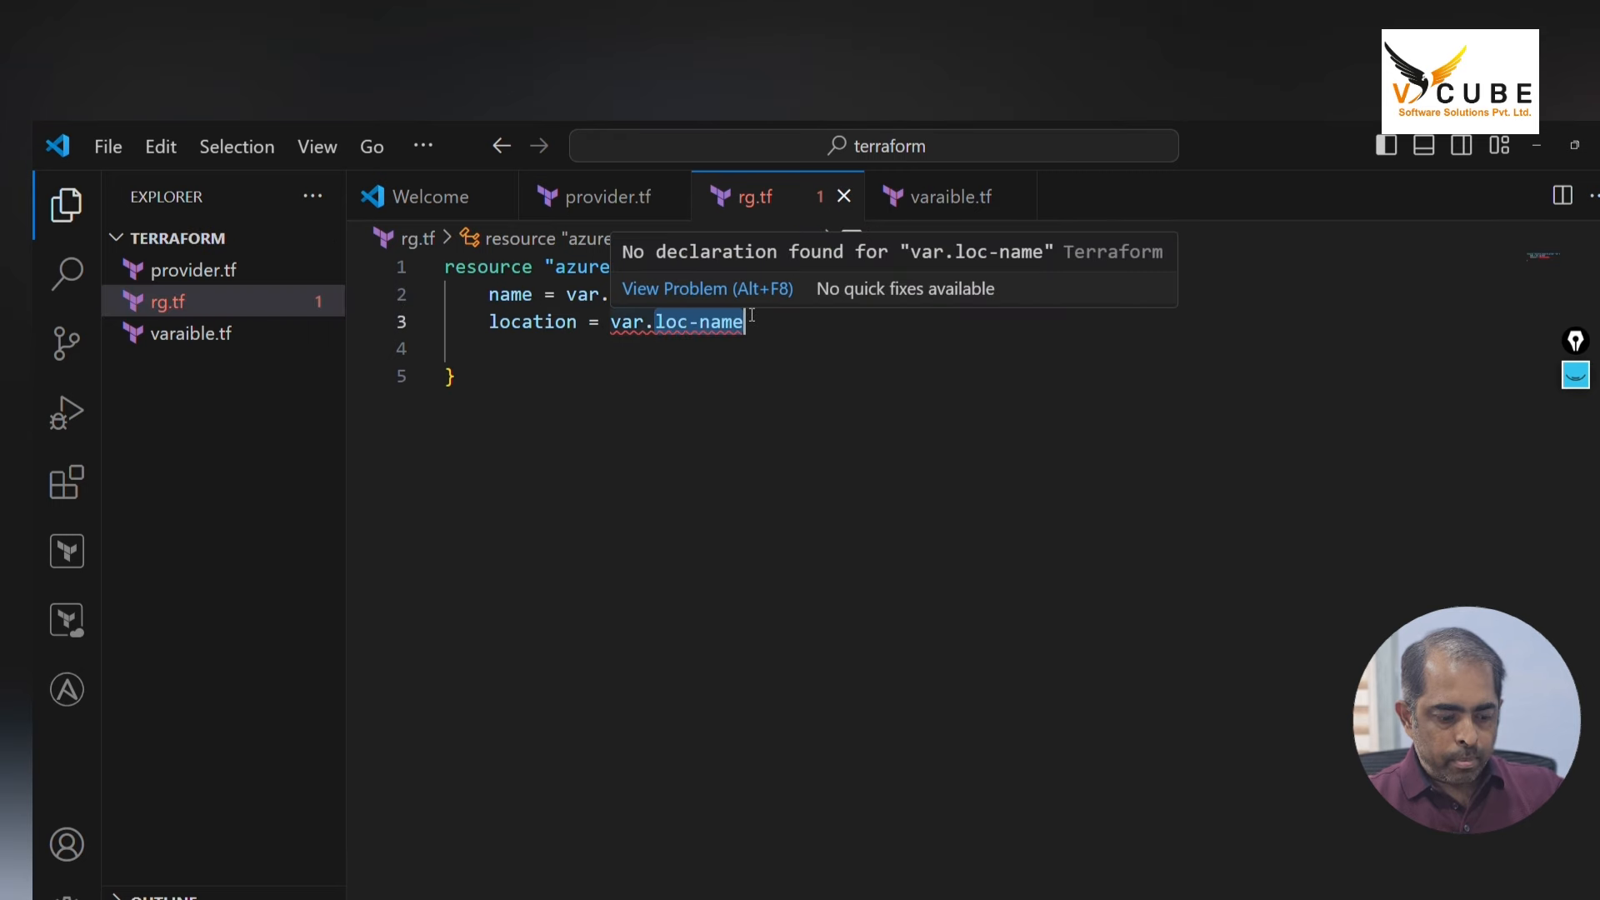
click(949, 196)
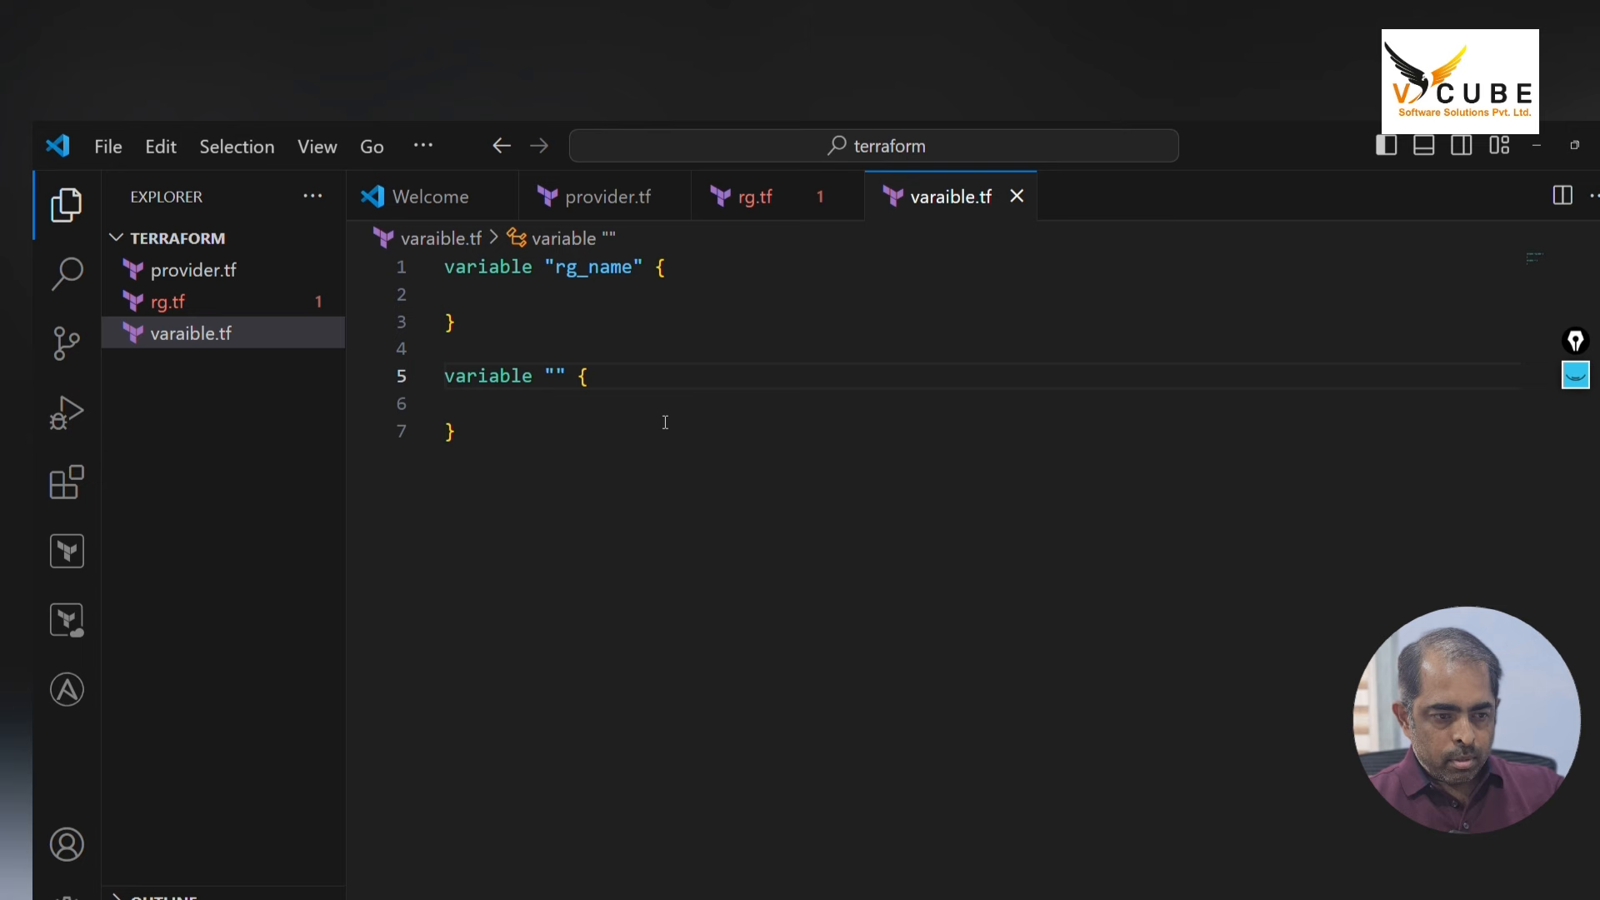
text(loc-name)
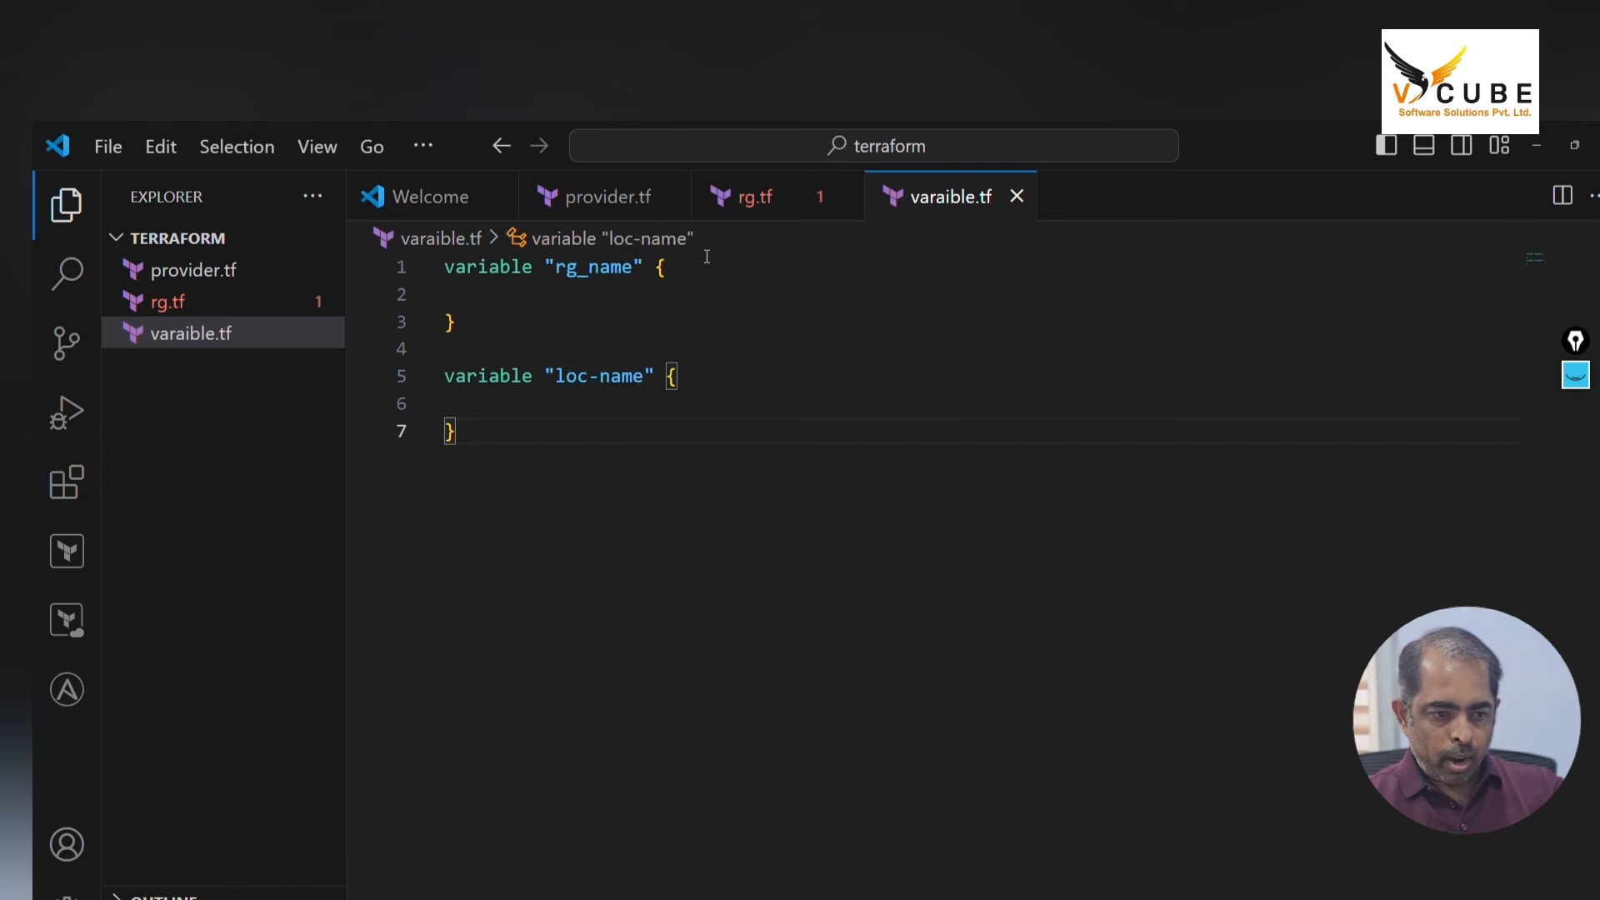
Give rg_name the default "RG-01" and loc-name the default "eastus"
text(default = ")
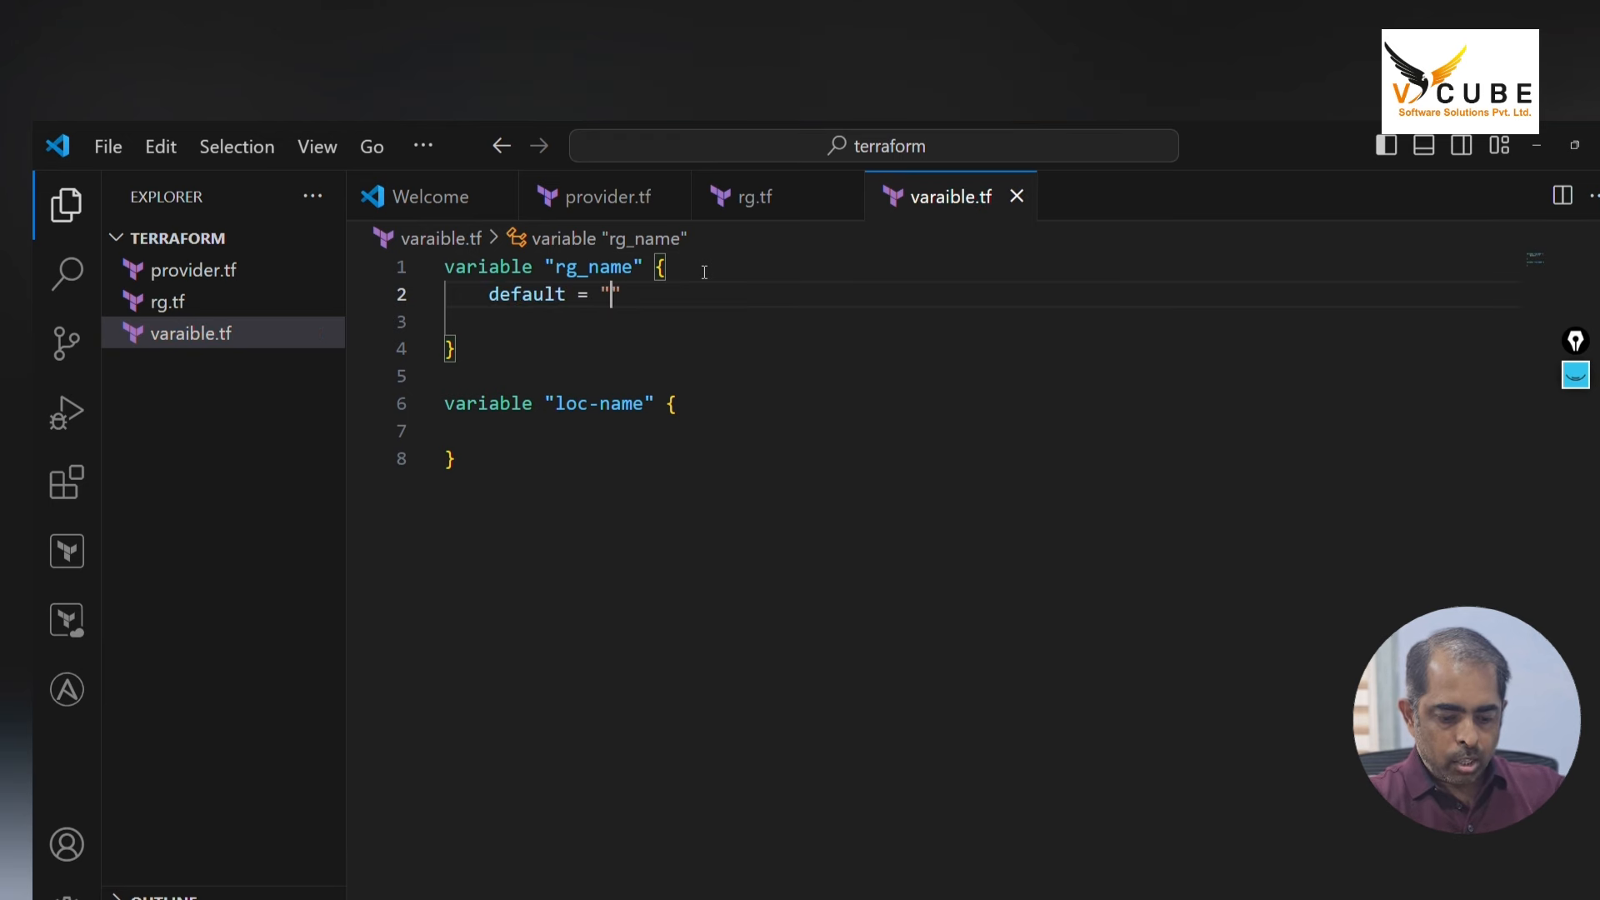
text(RG-01)
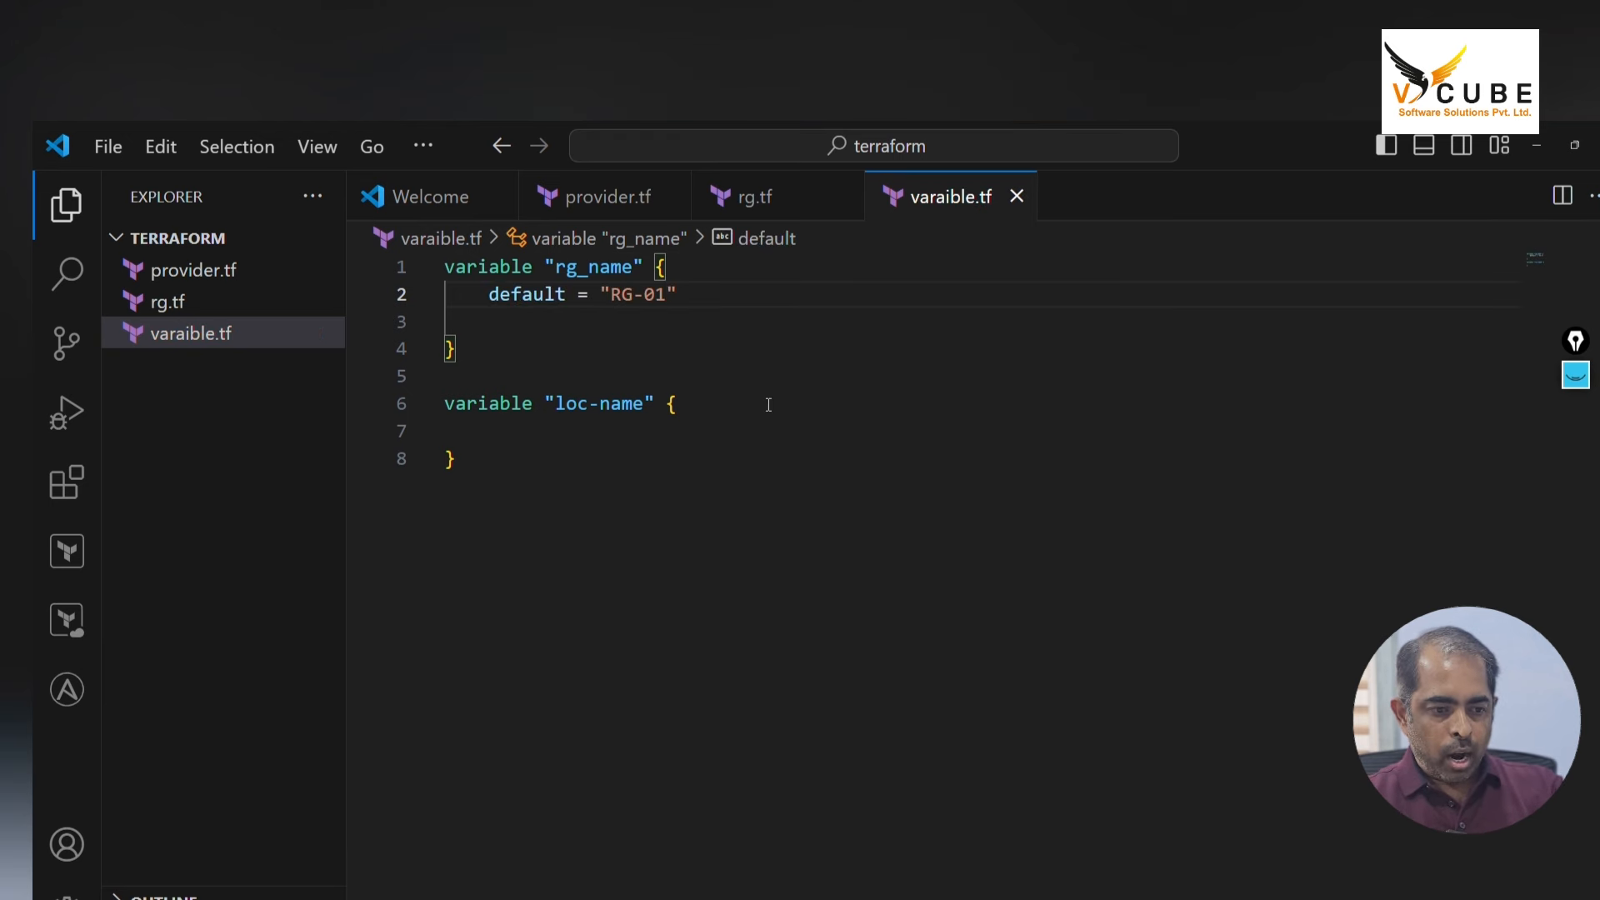
text(default = "ea)
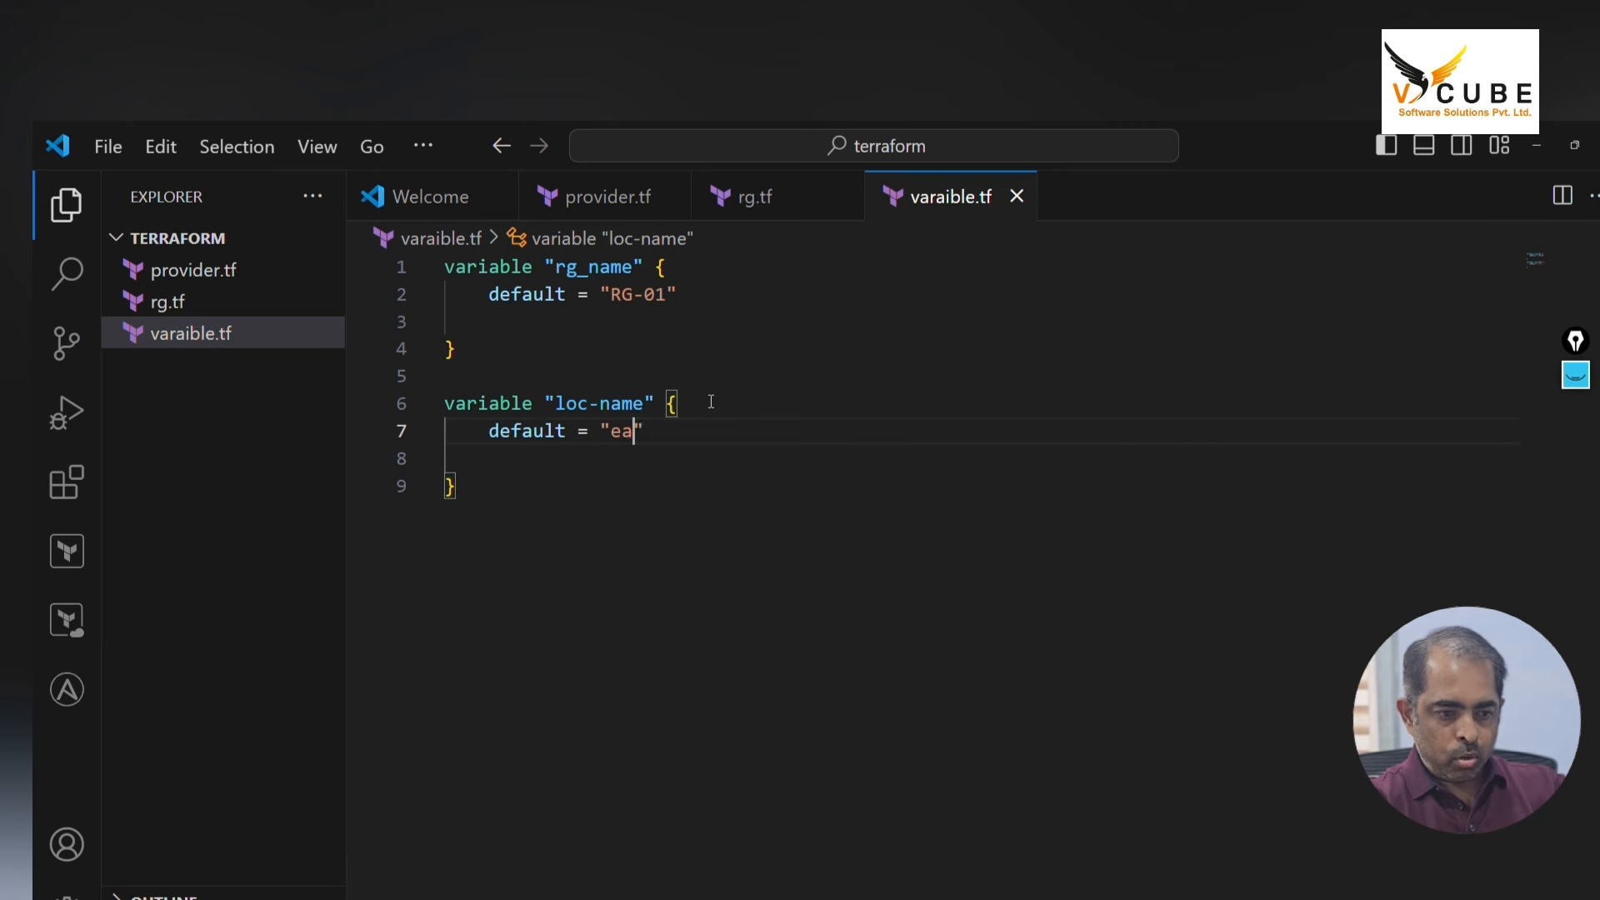
text(stus)
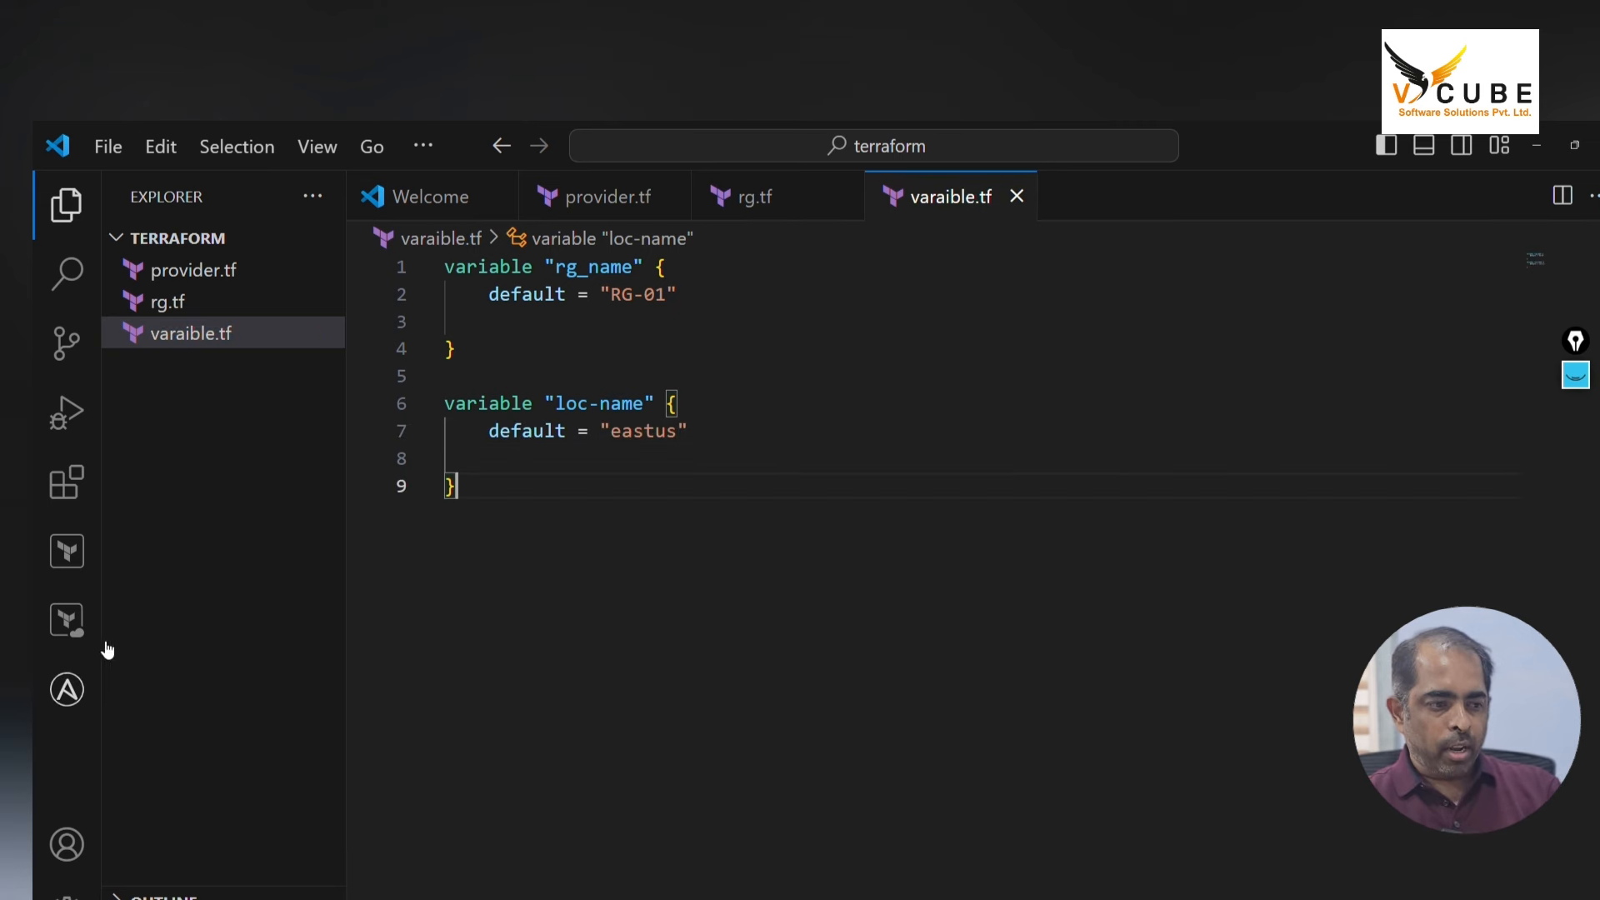
Review the azurerm credentials in provider.tf and the resource group definition in rg.tf
click(193, 269)
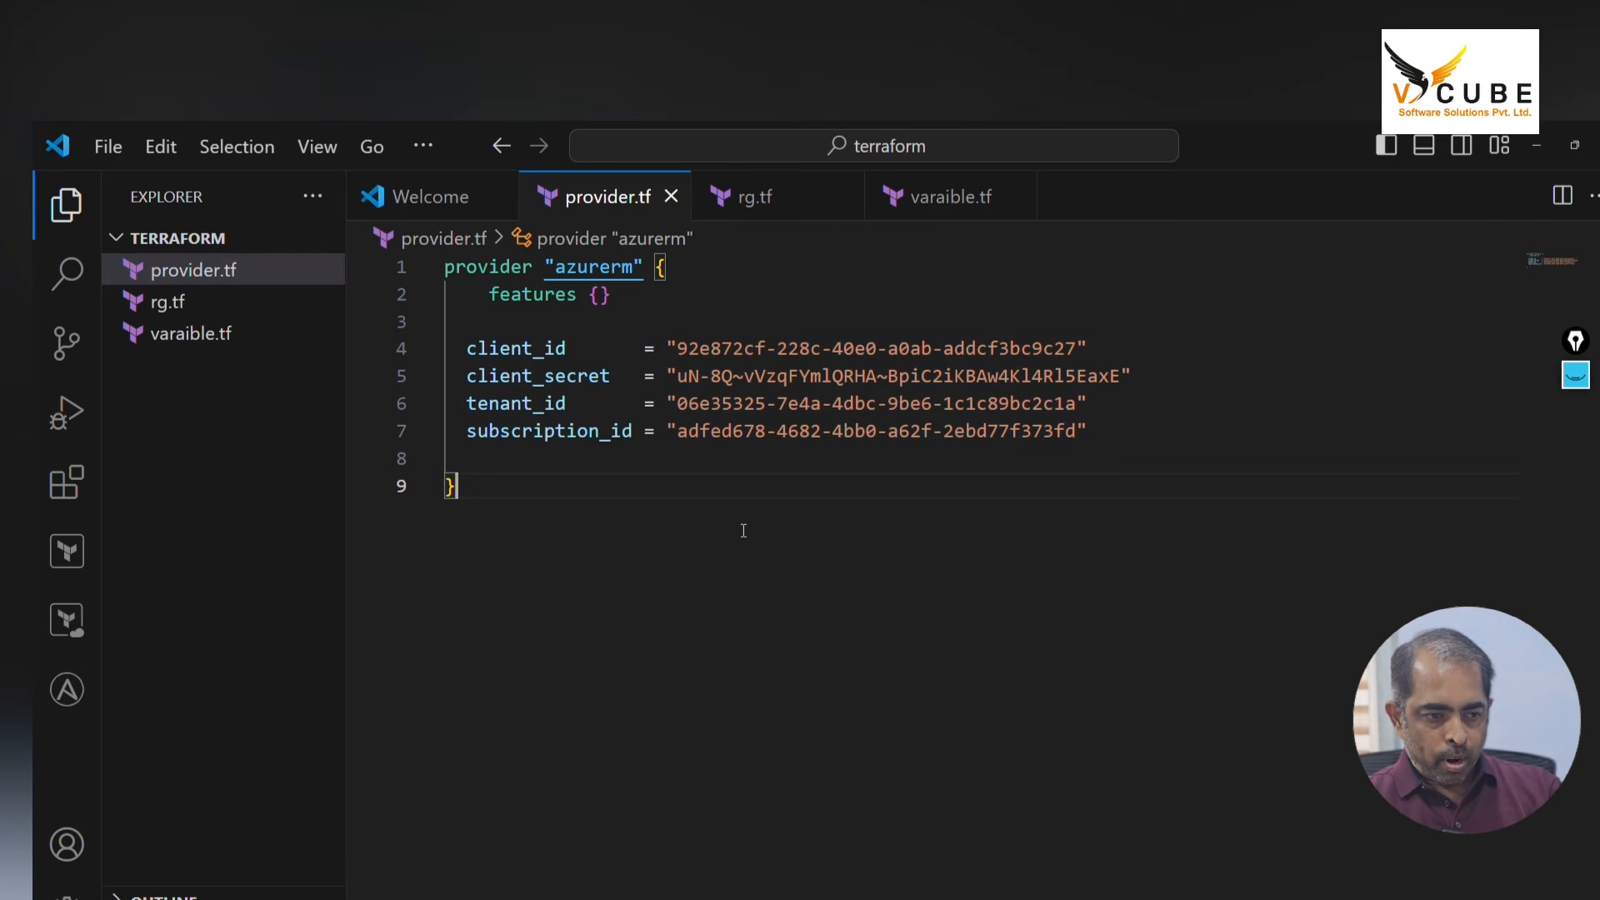
double_click(593, 267)
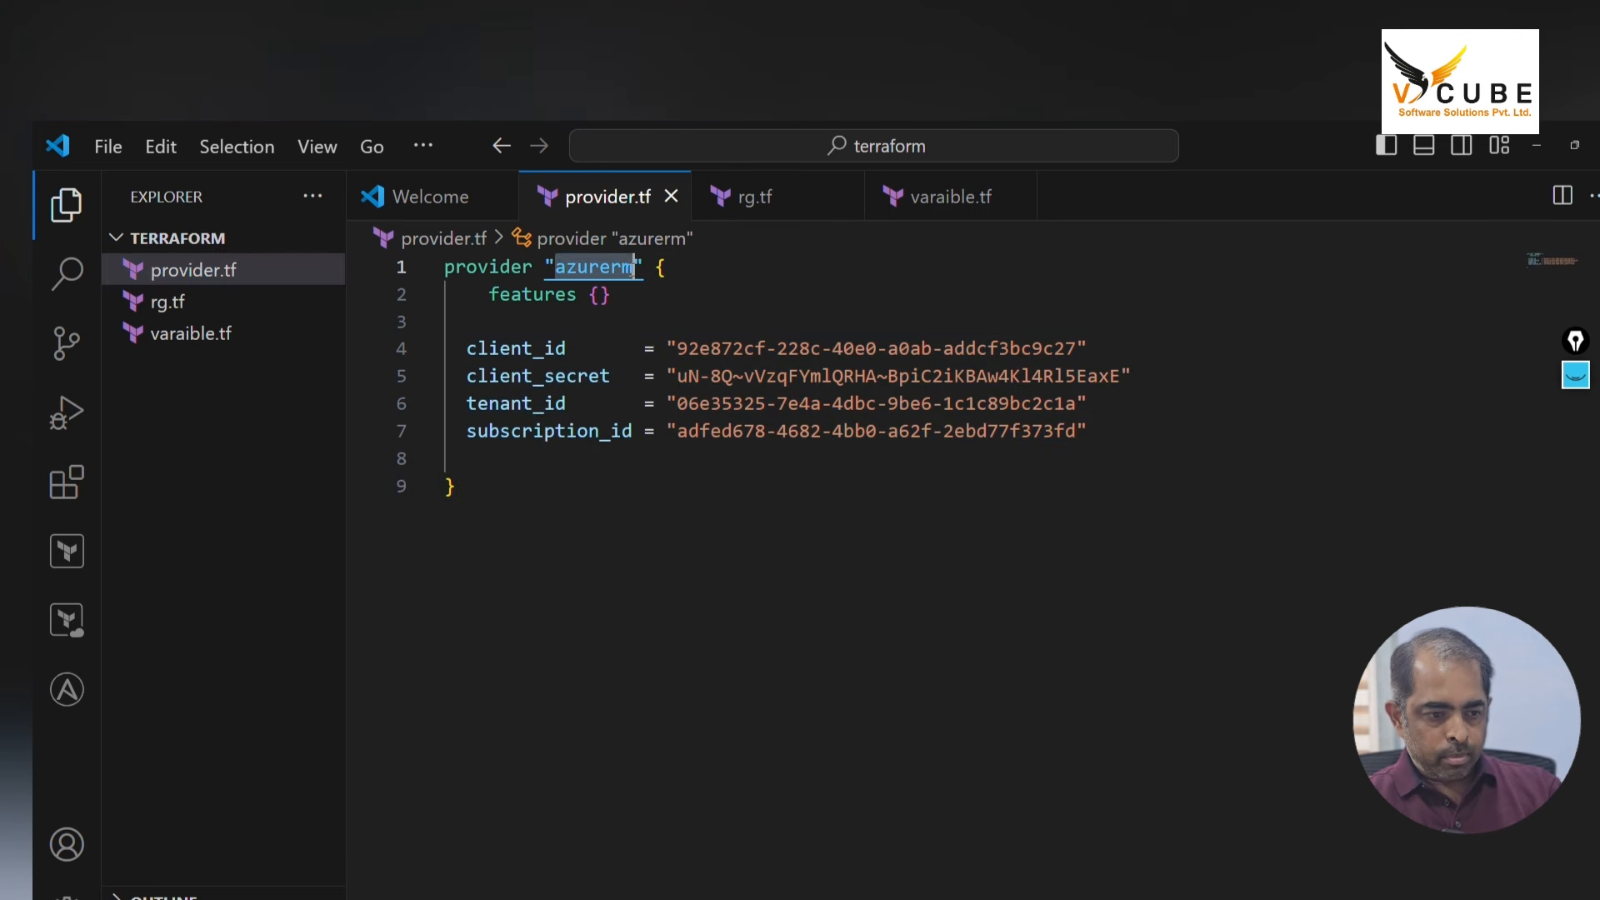
drag(465, 347, 1087, 431)
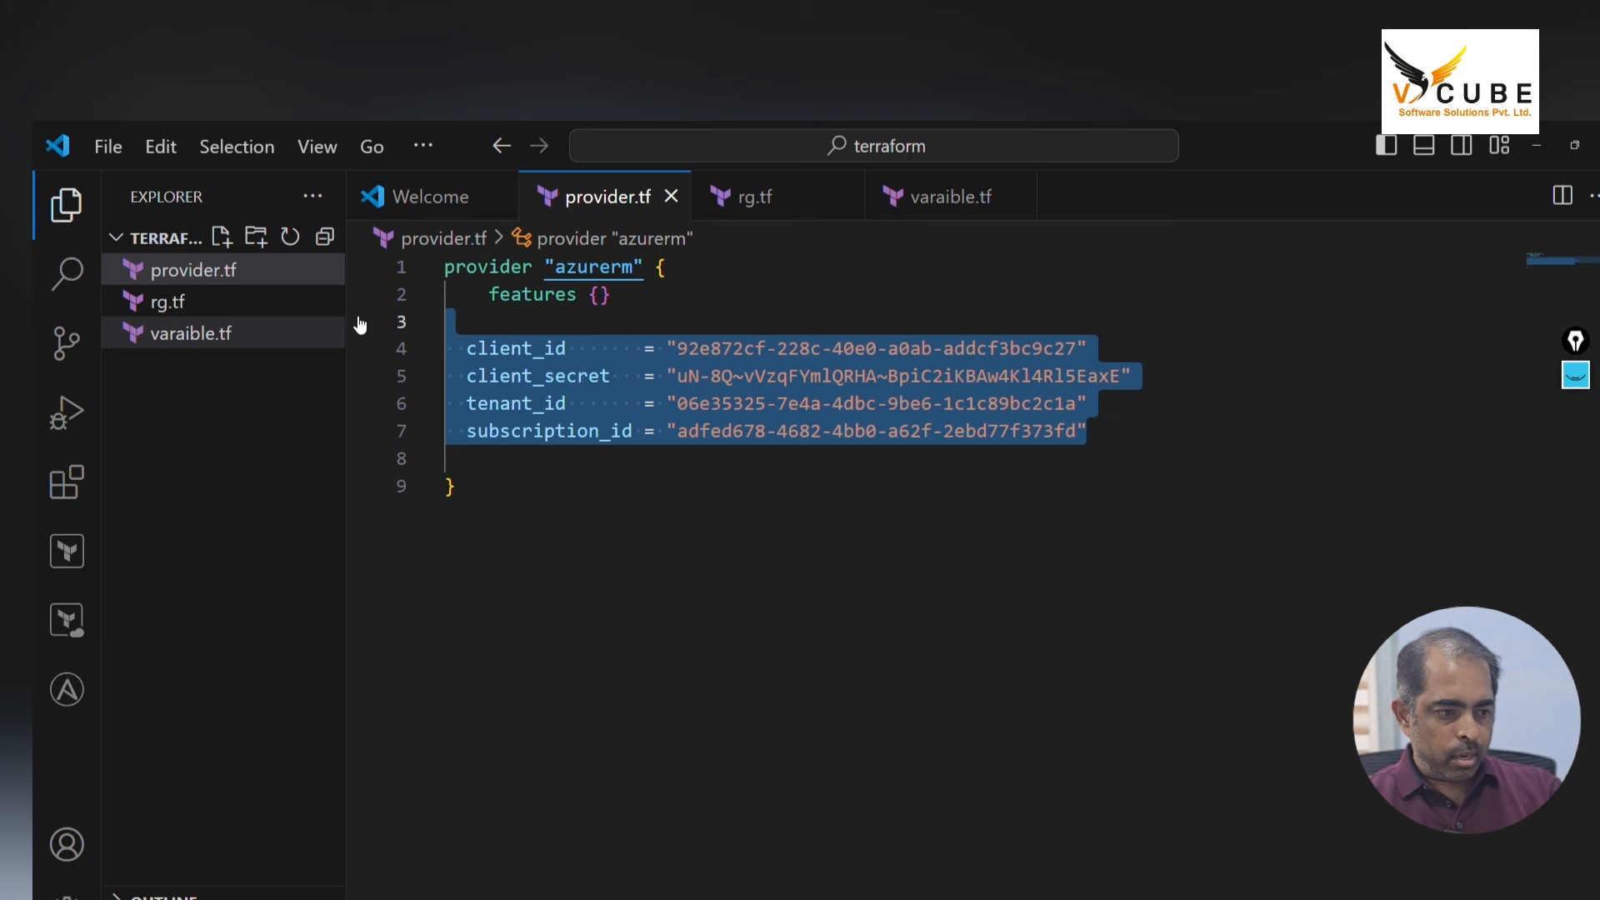
click(752, 196)
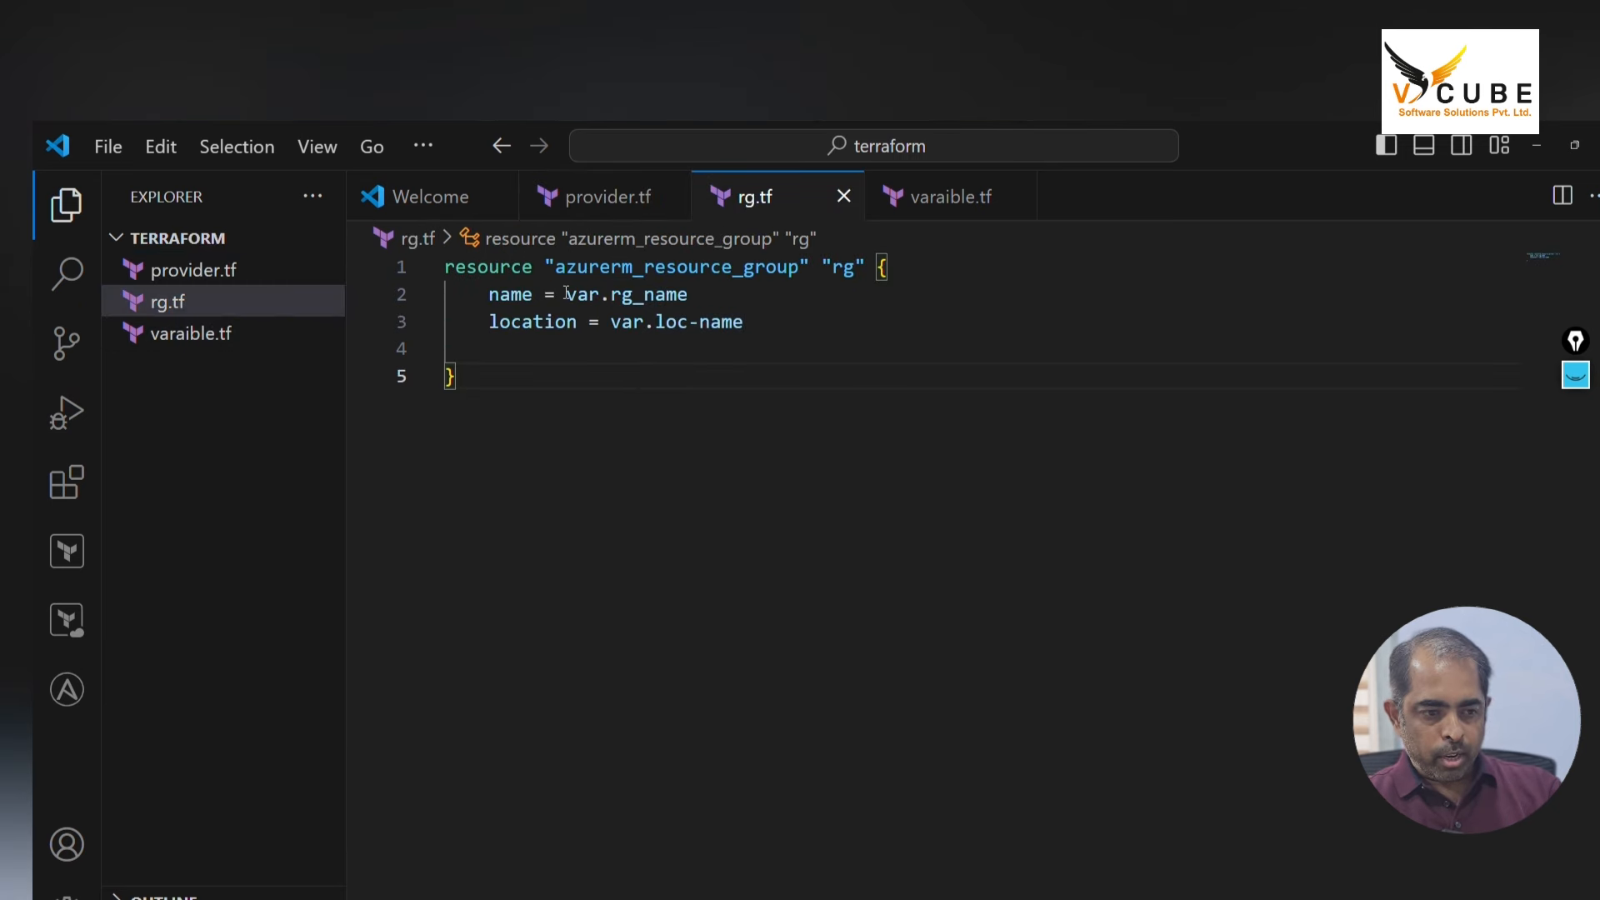
click(191, 332)
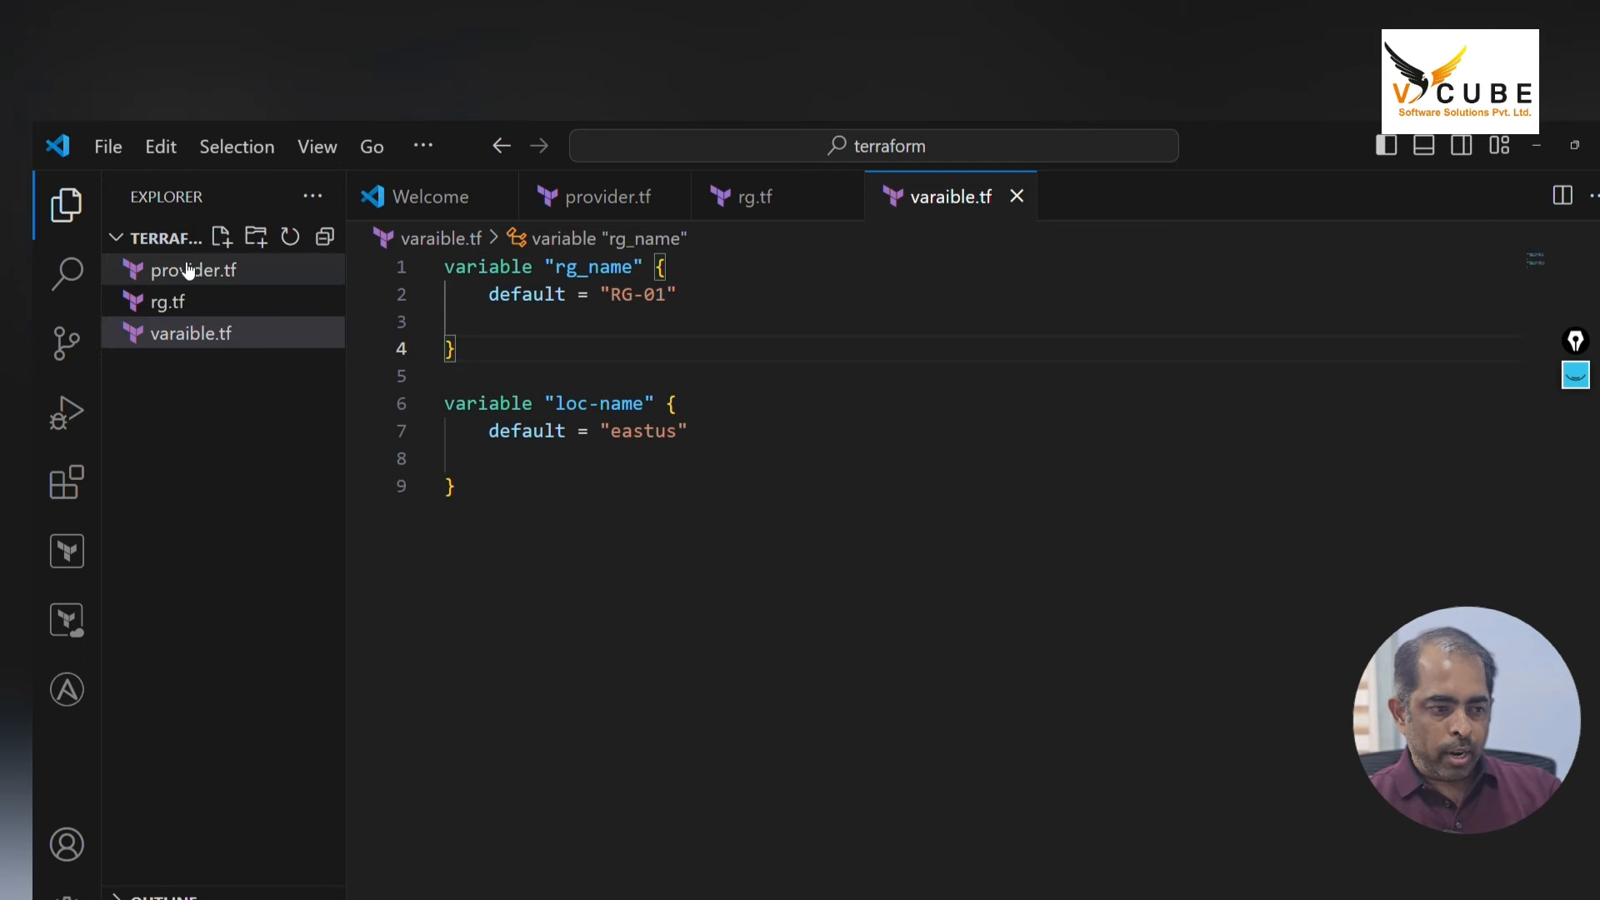
click(220, 236)
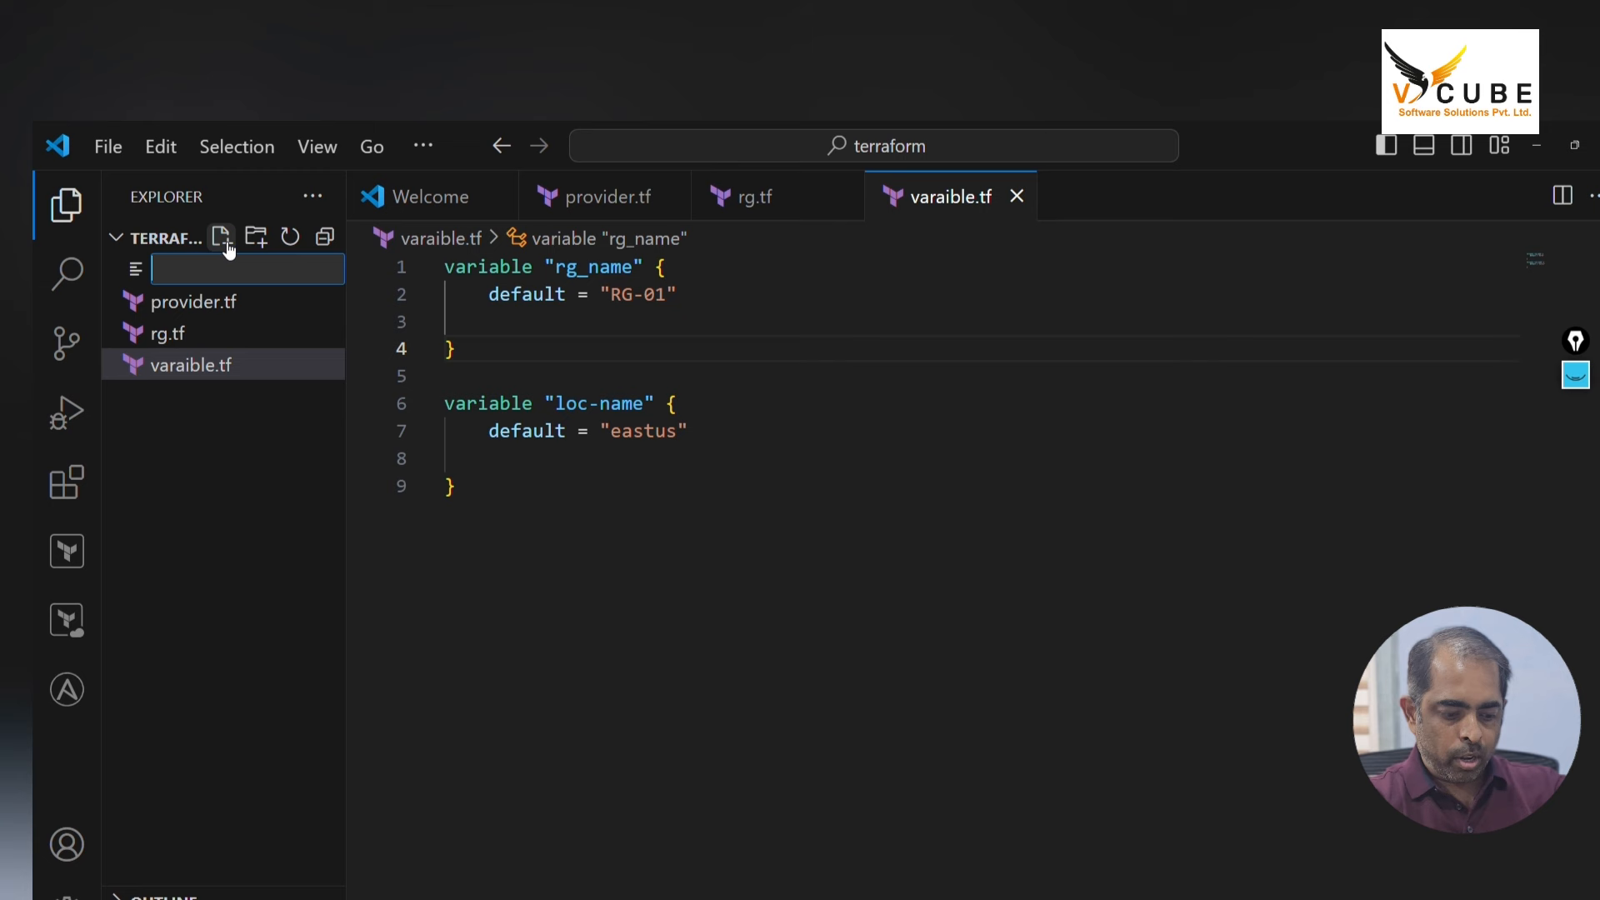
Create terraform.tfvars and set rg_name = "Vcube-RG"
text(terraform.tfva)
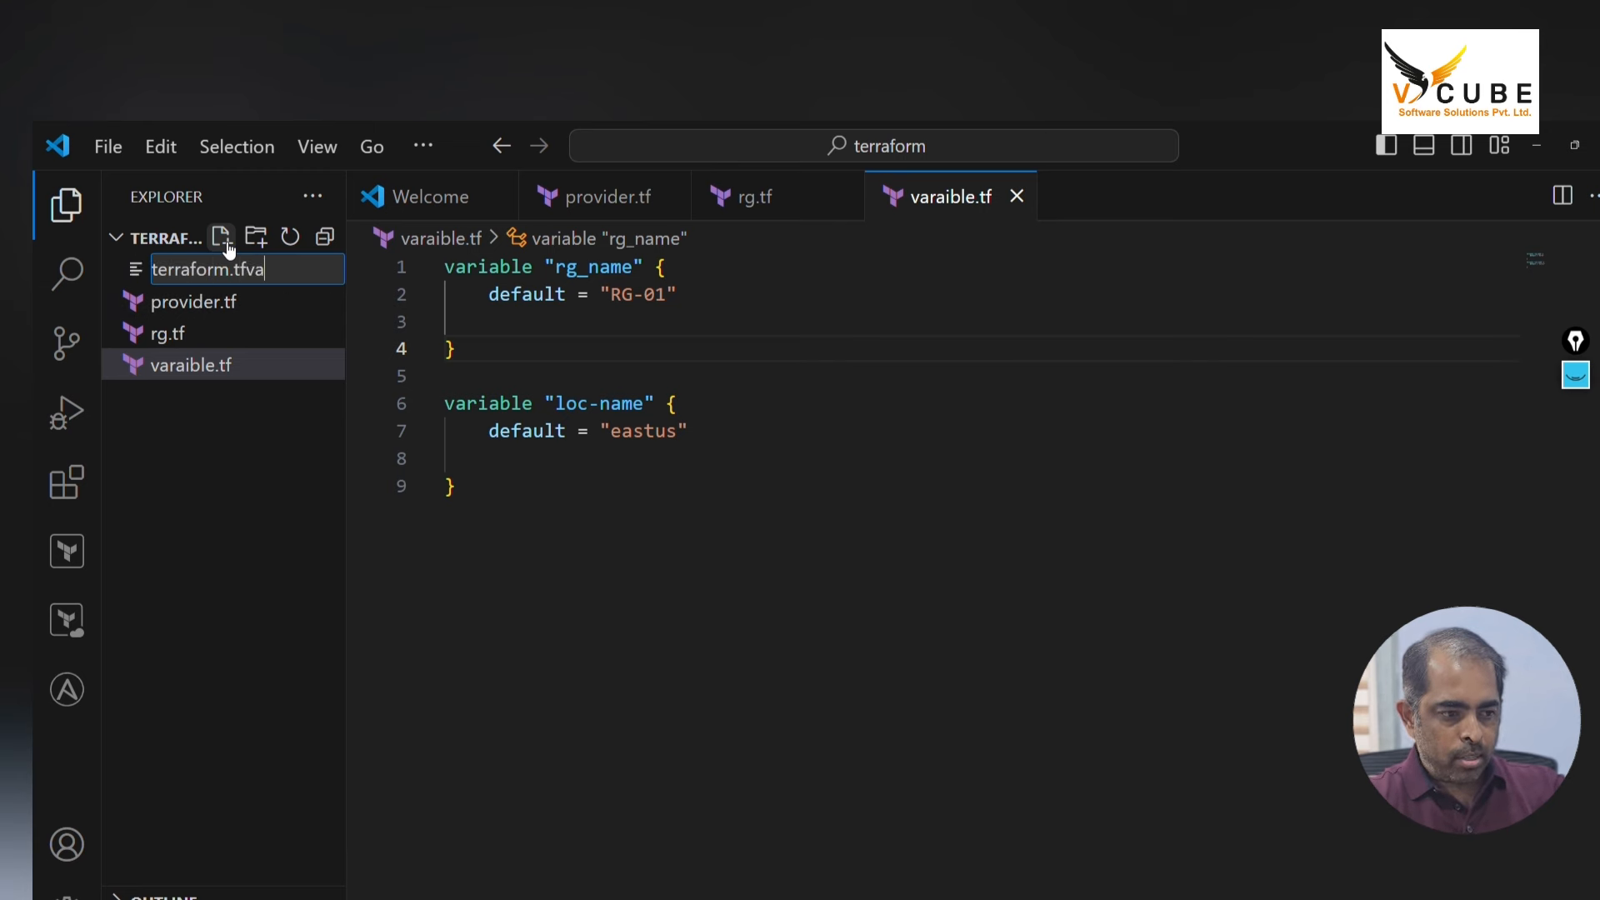
key(Enter)
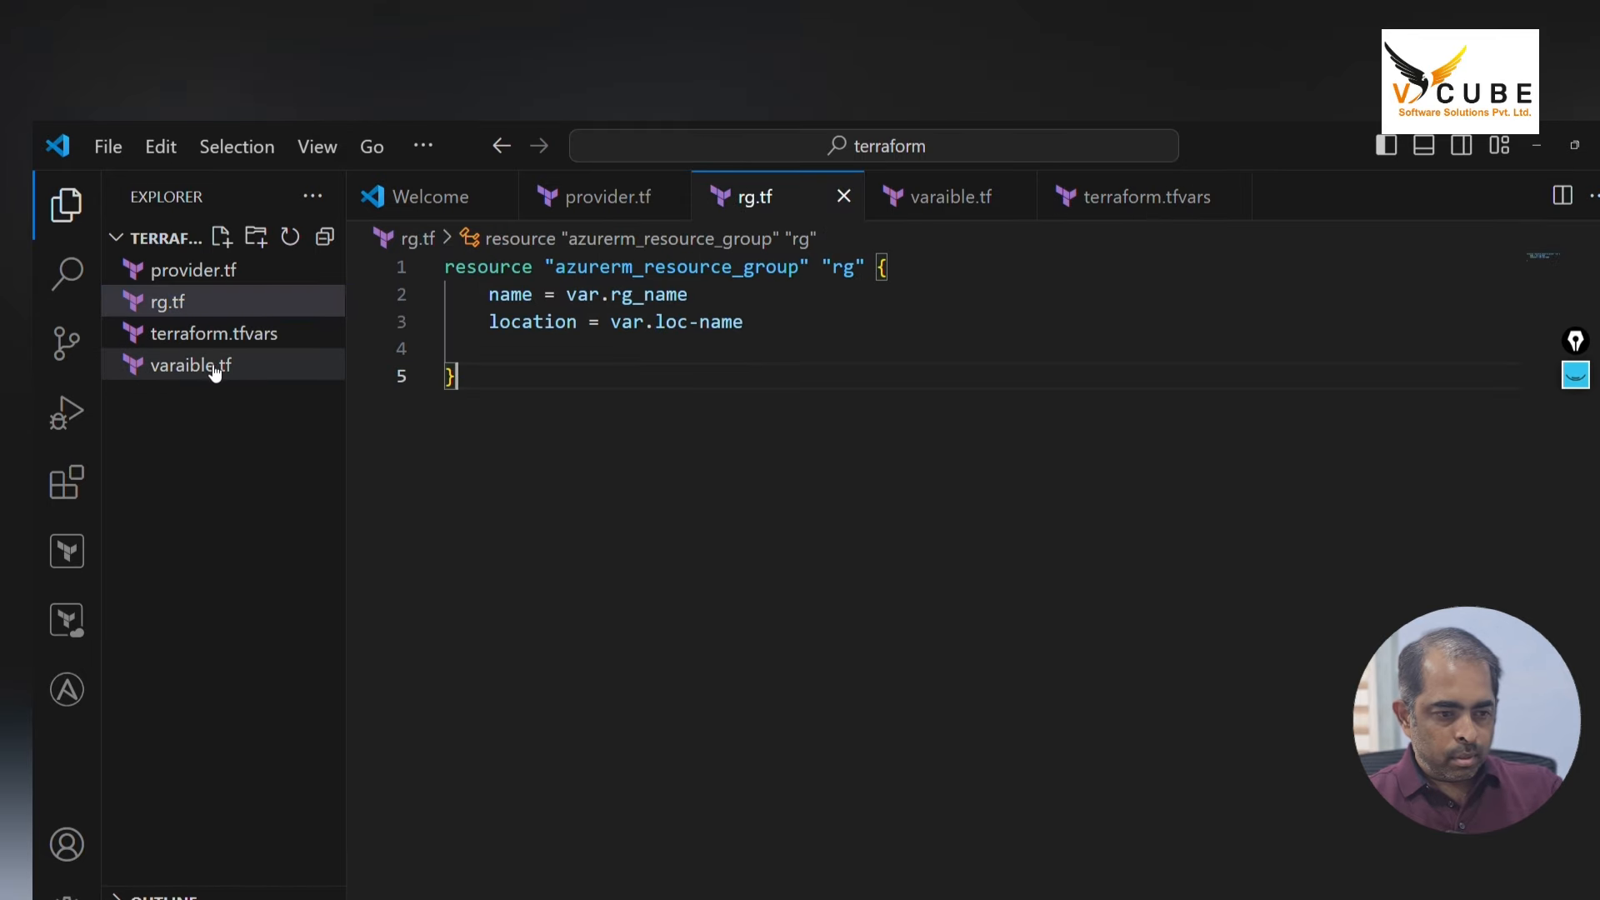
click(190, 365)
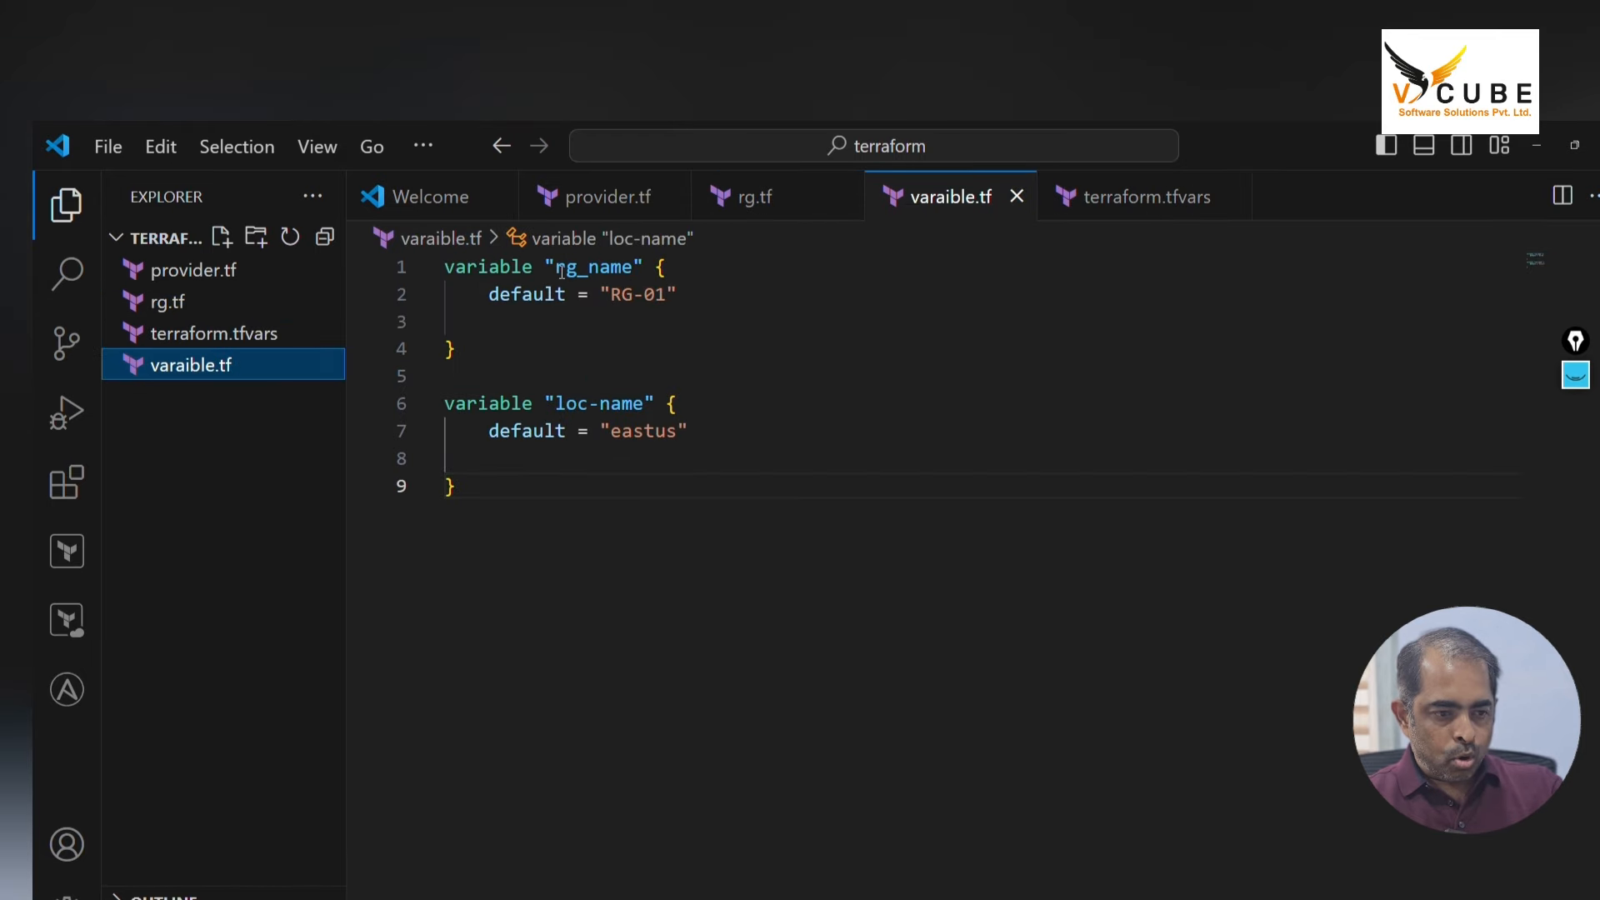
double_click(592, 266)
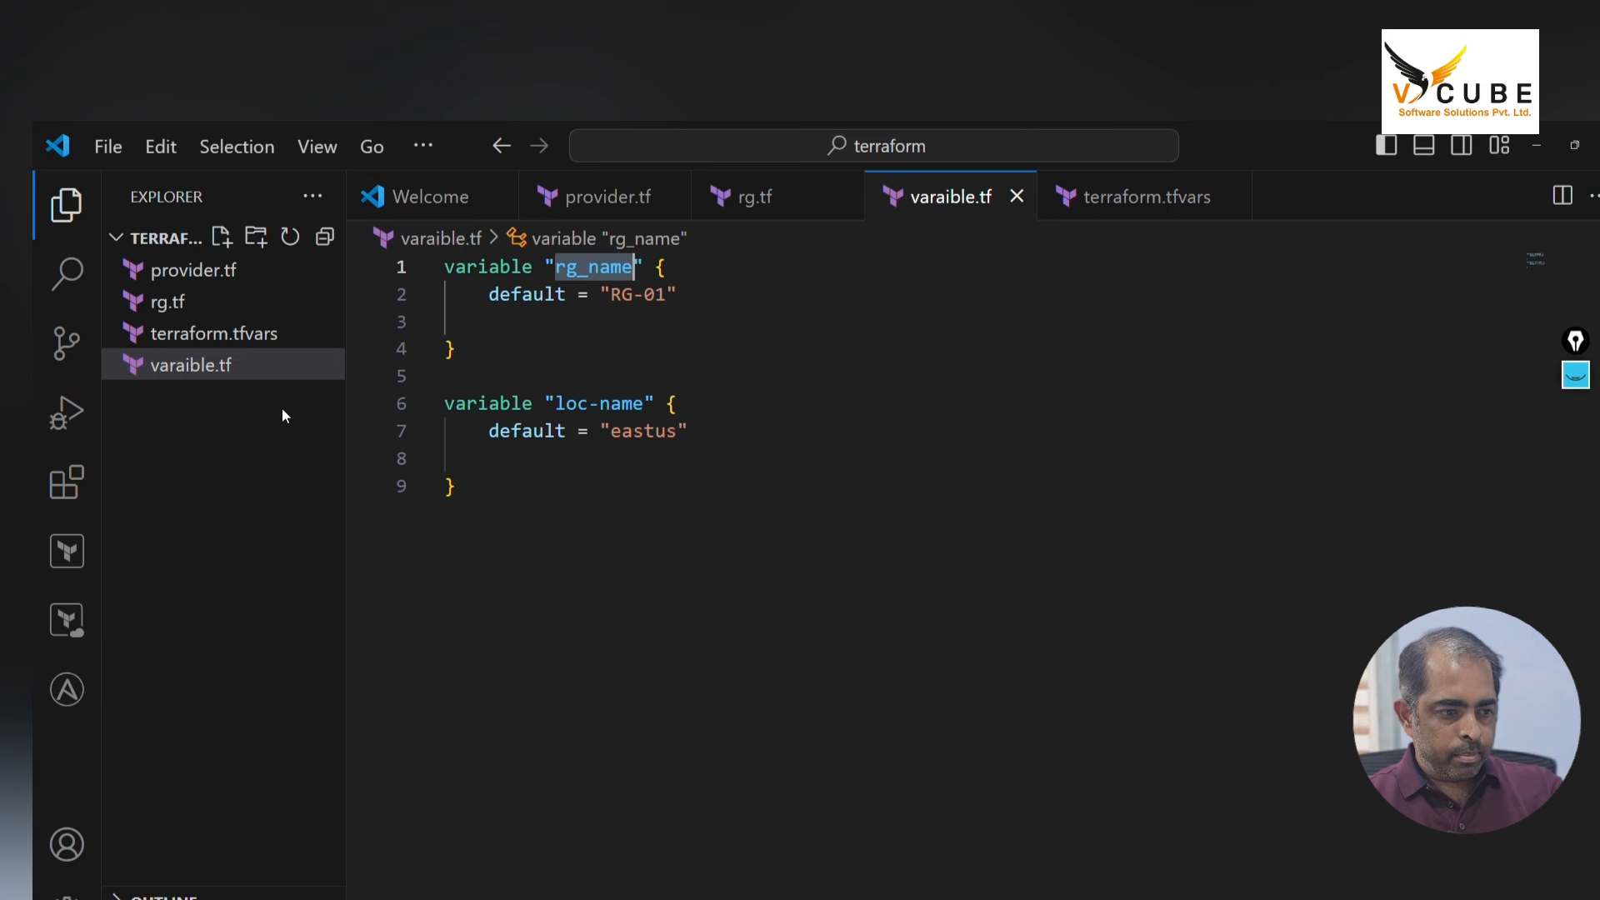
text(rg_name)
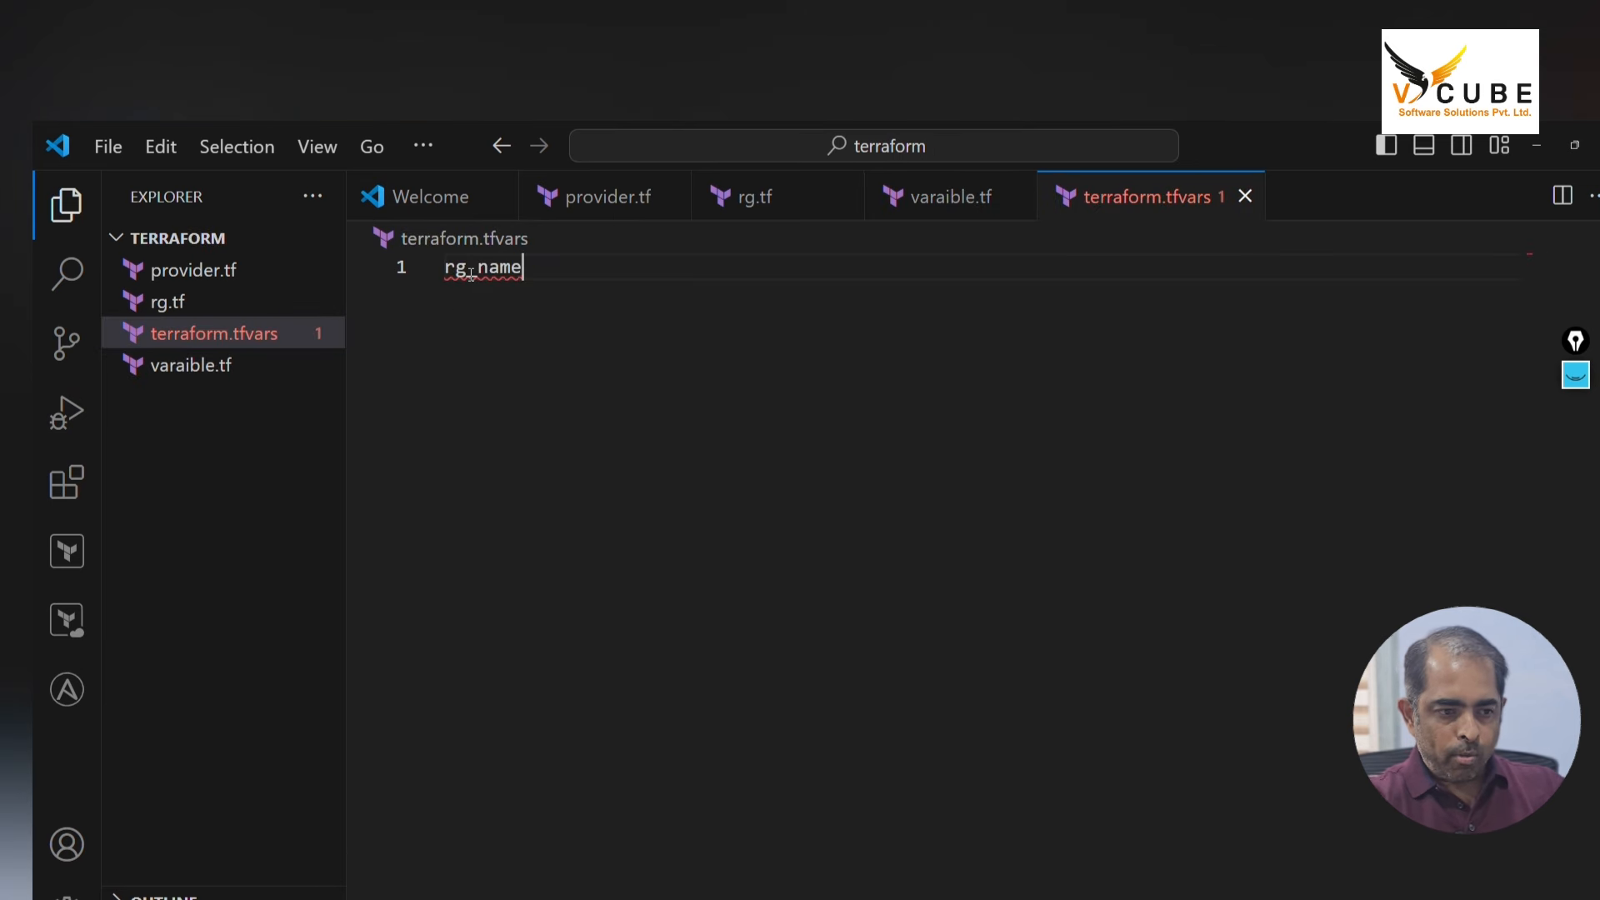
text(= "")
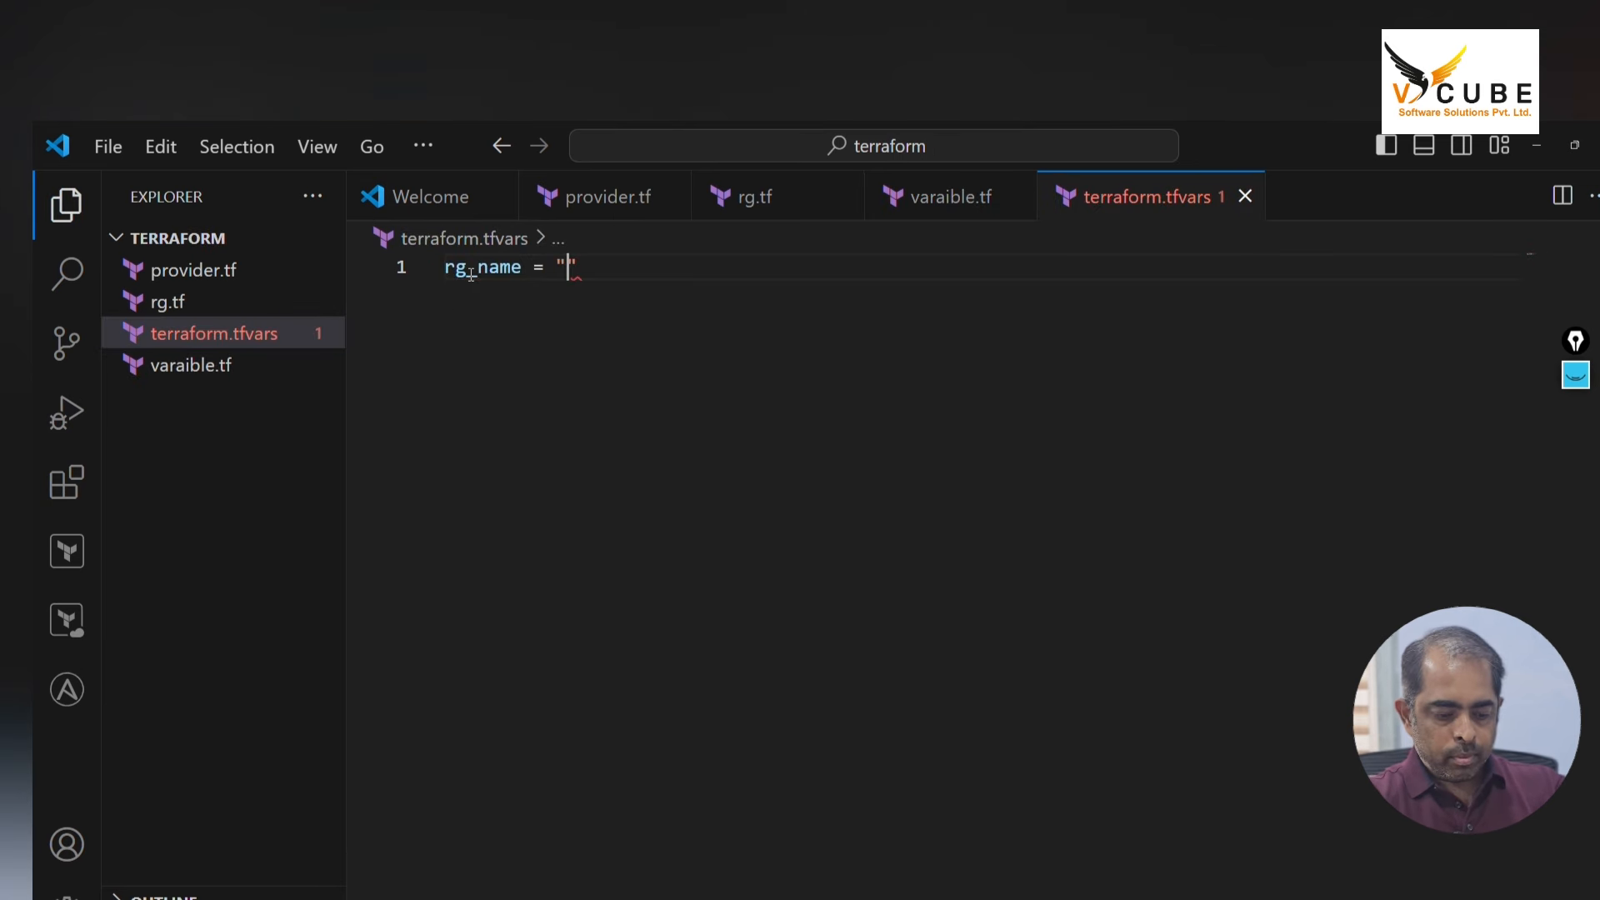
text(Vcube-)
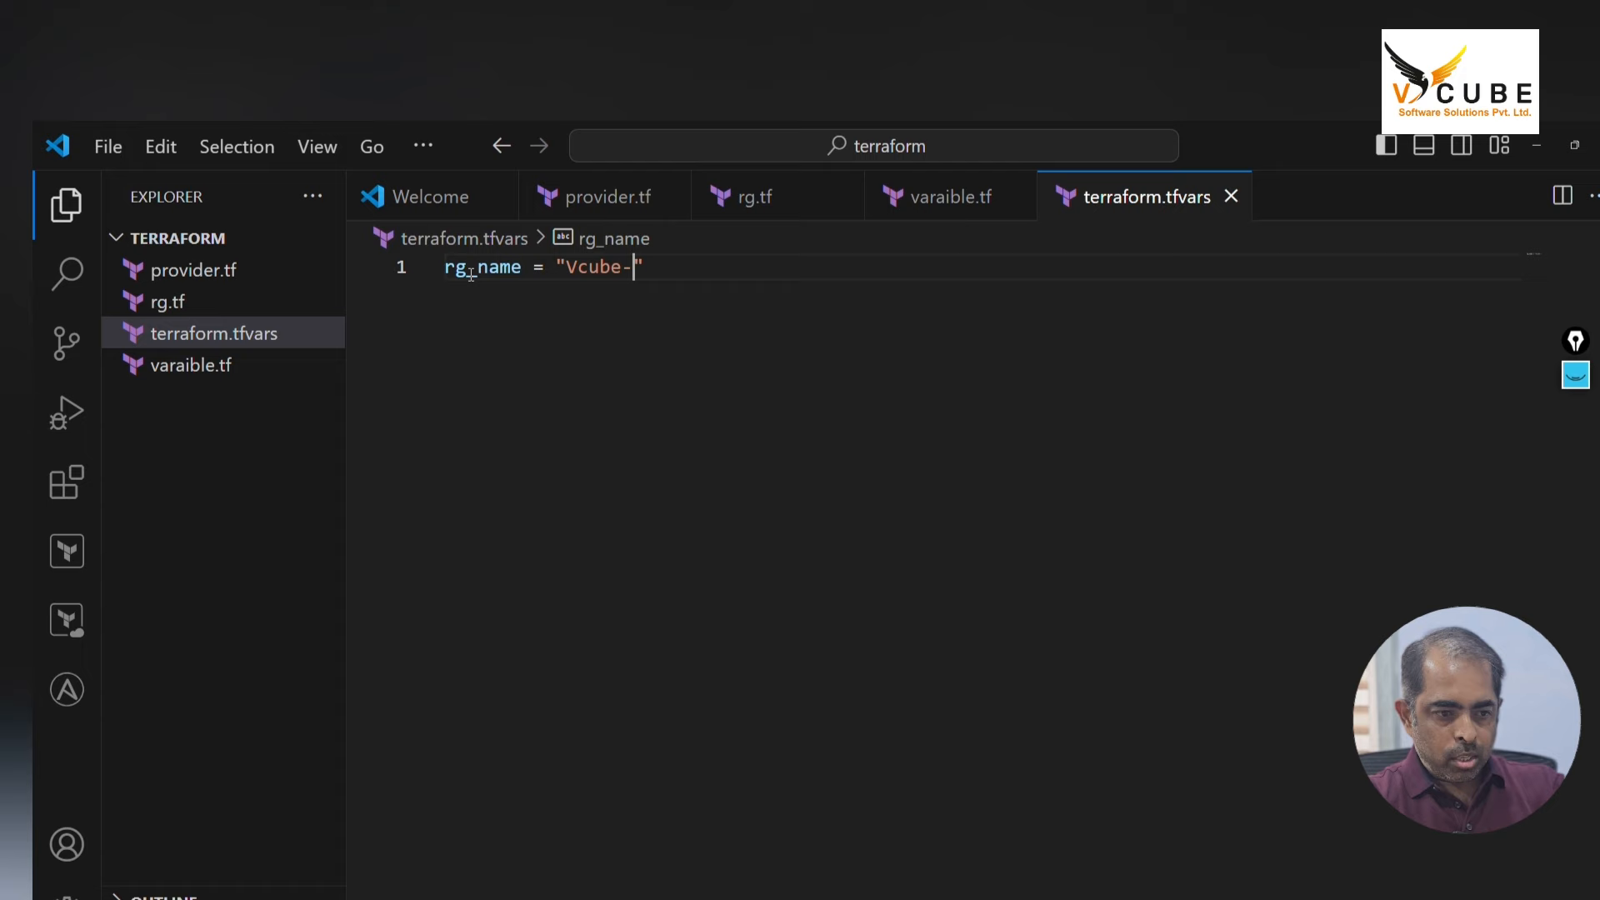
Add loc-name = "eastus" to terraform.tfvars after checking the variable name
click(191, 364)
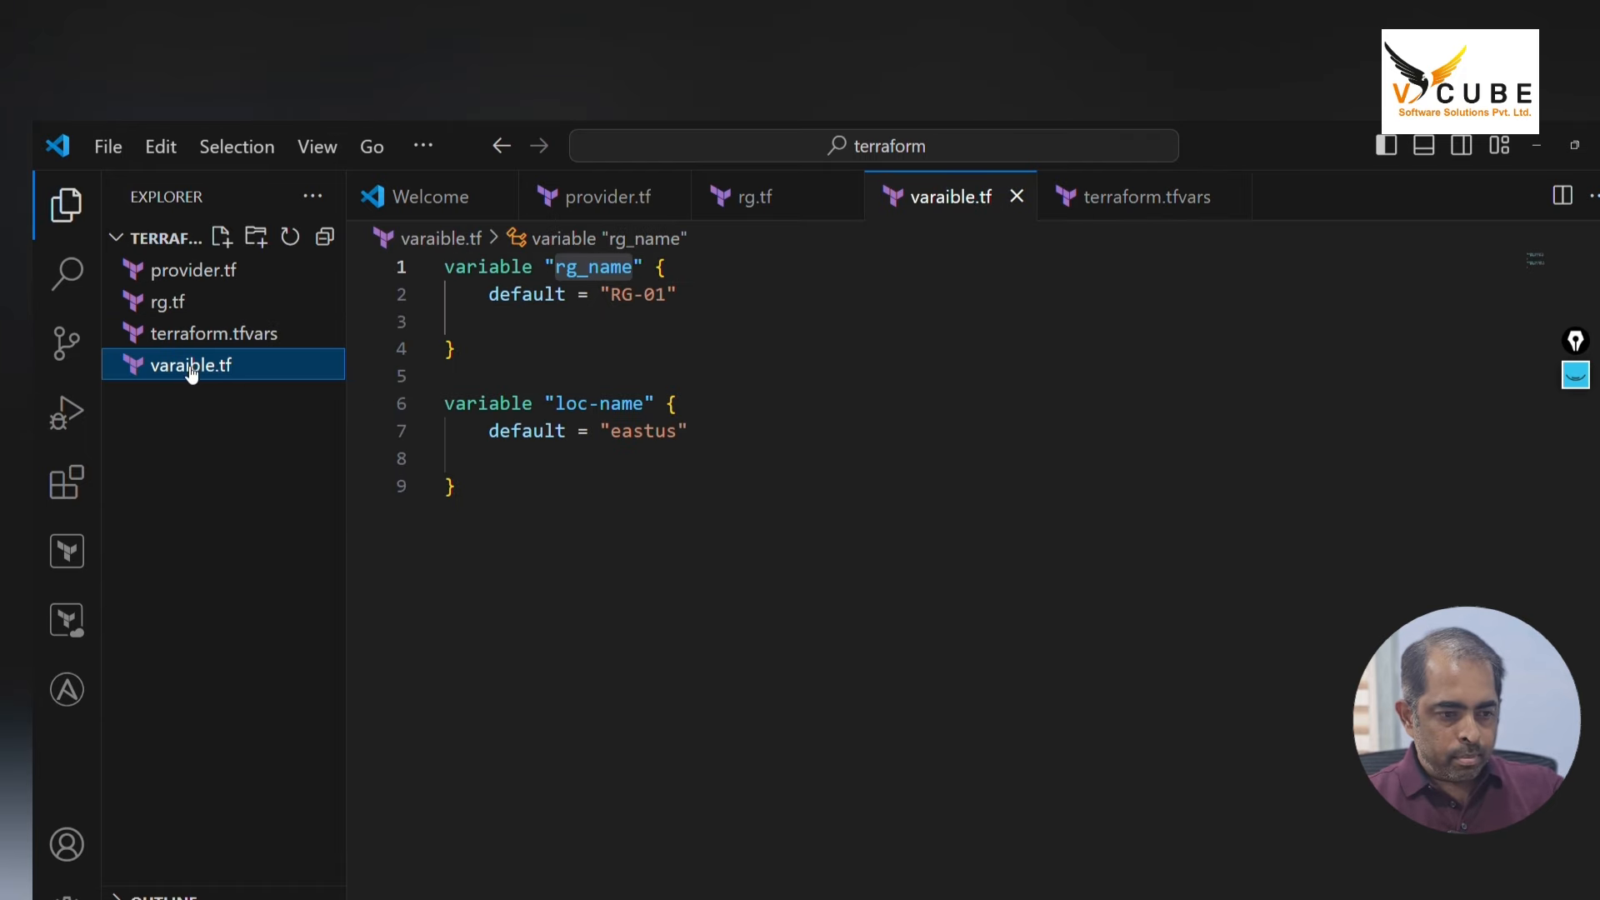
double_click(601, 403)
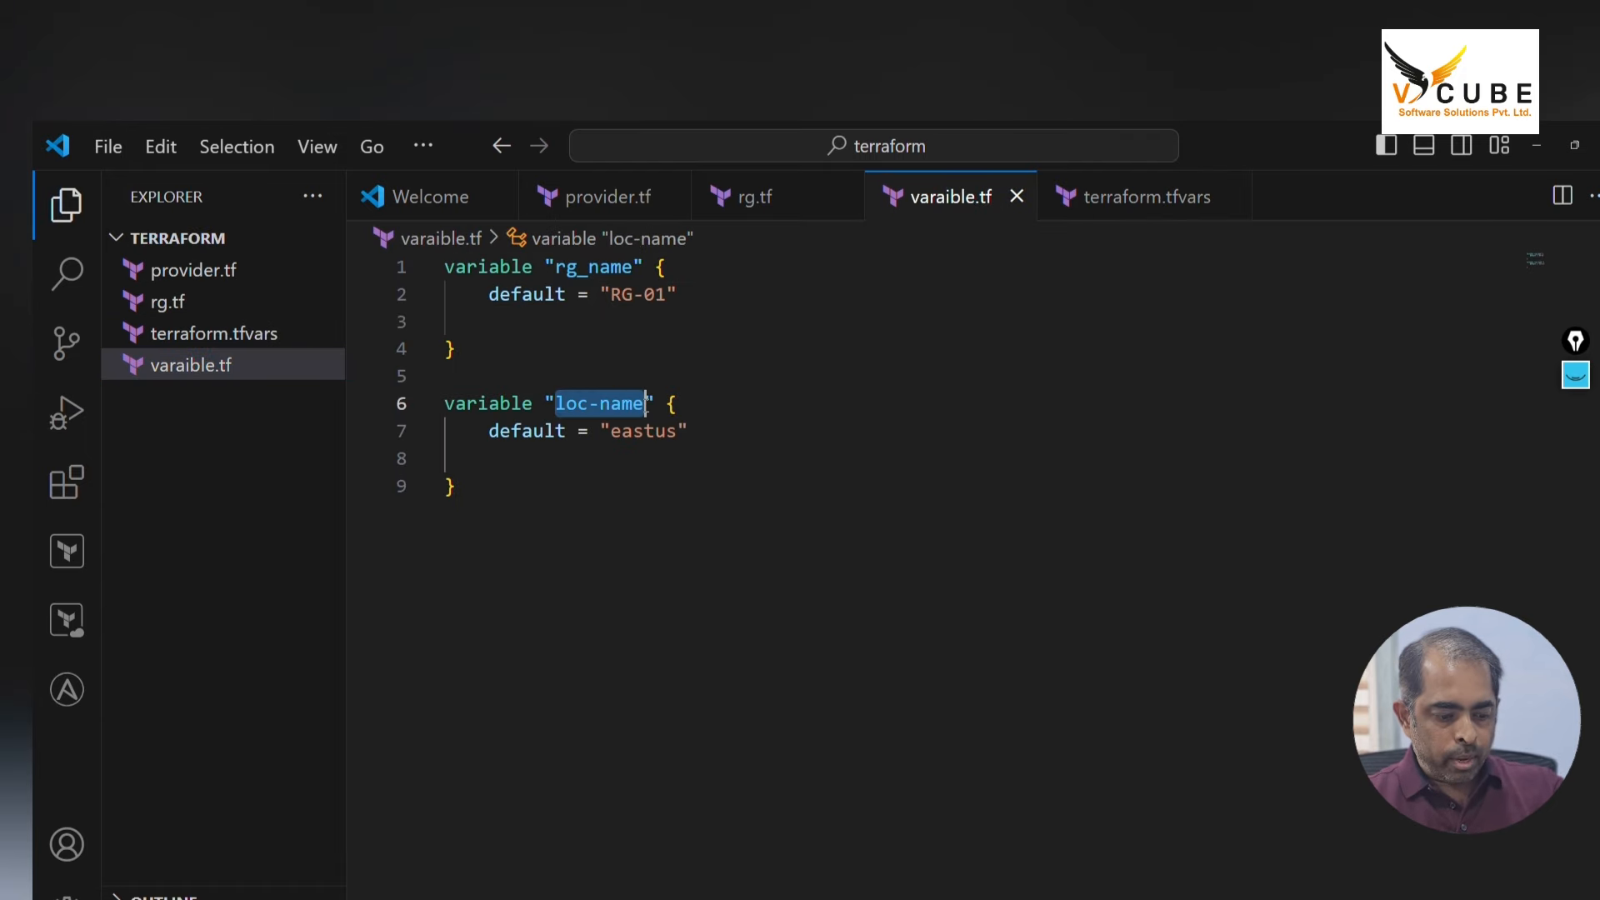
click(165, 301)
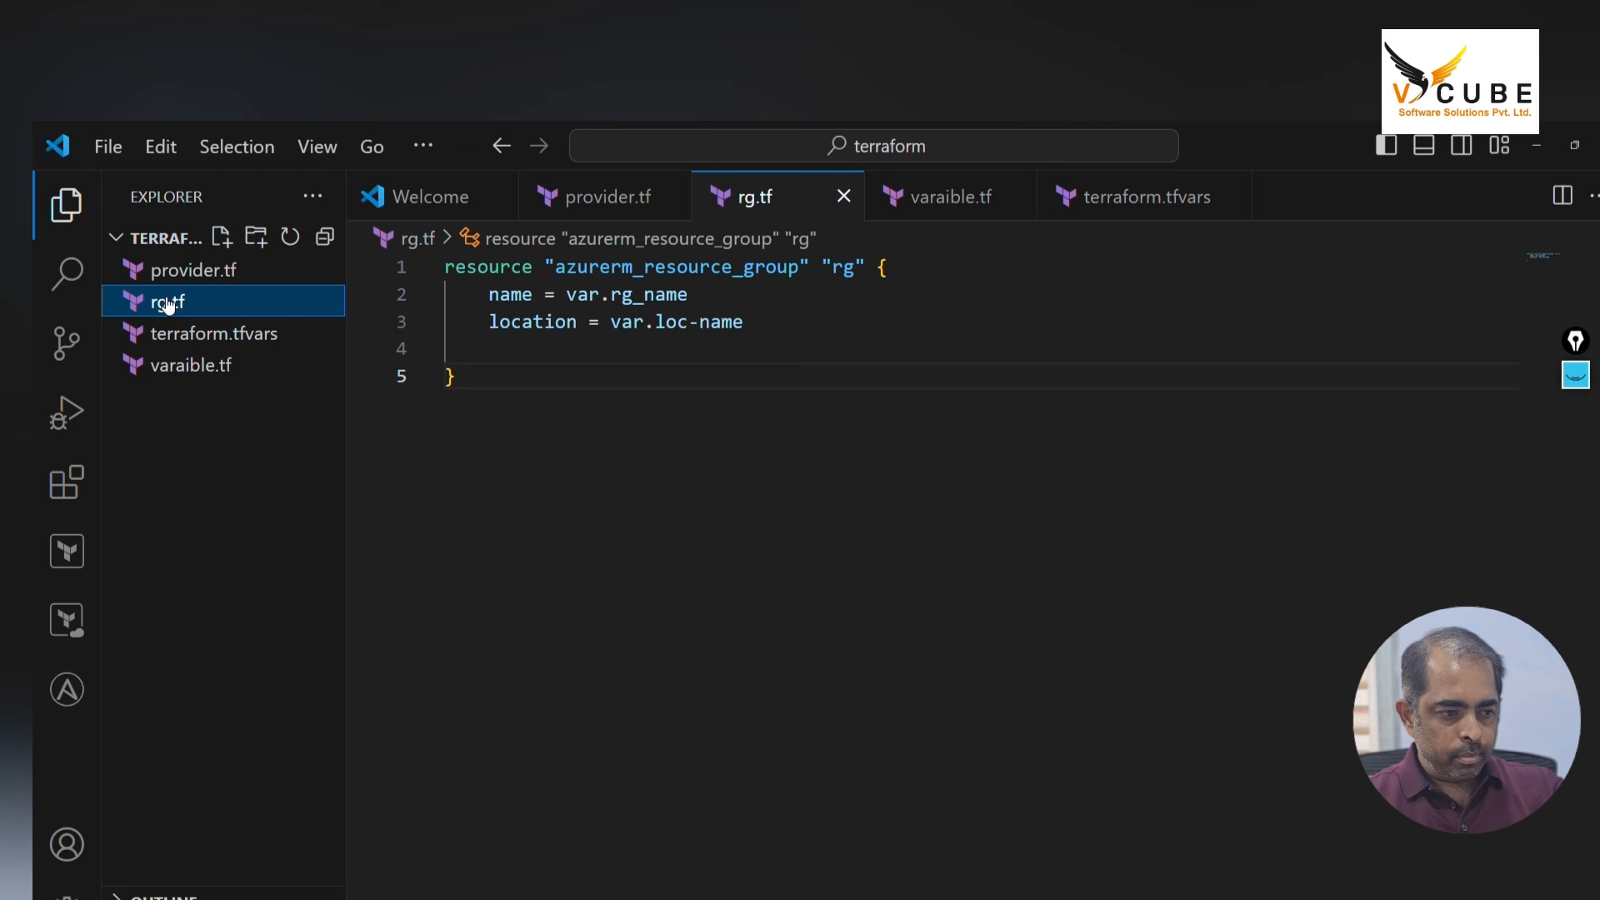
click(214, 333)
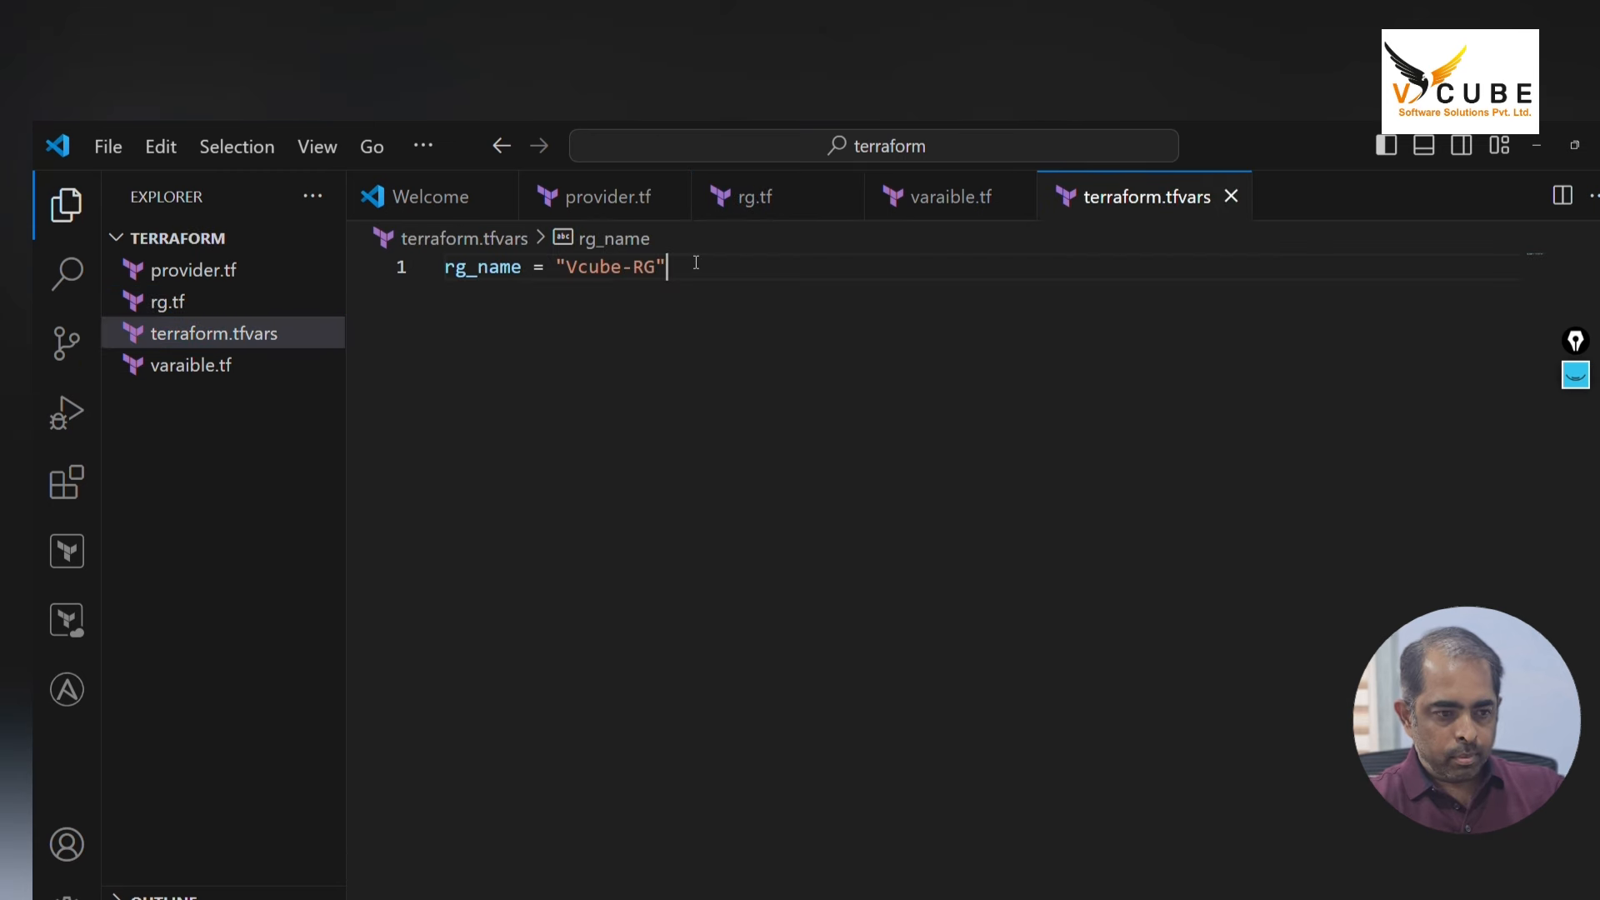
text(loc-name = ")
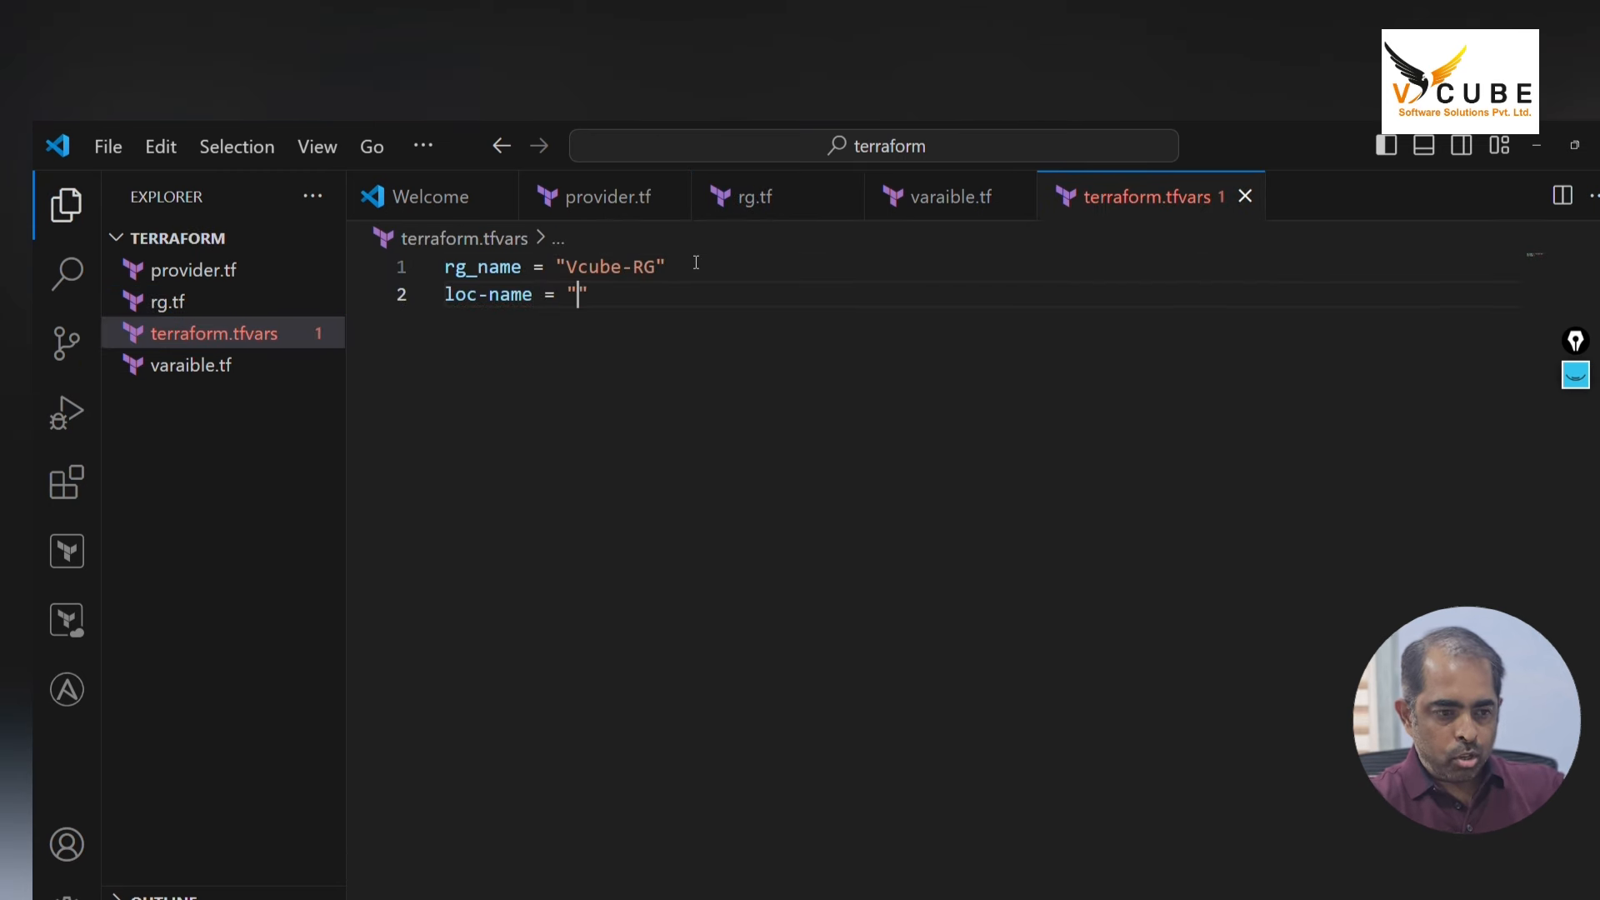
text(eastus)
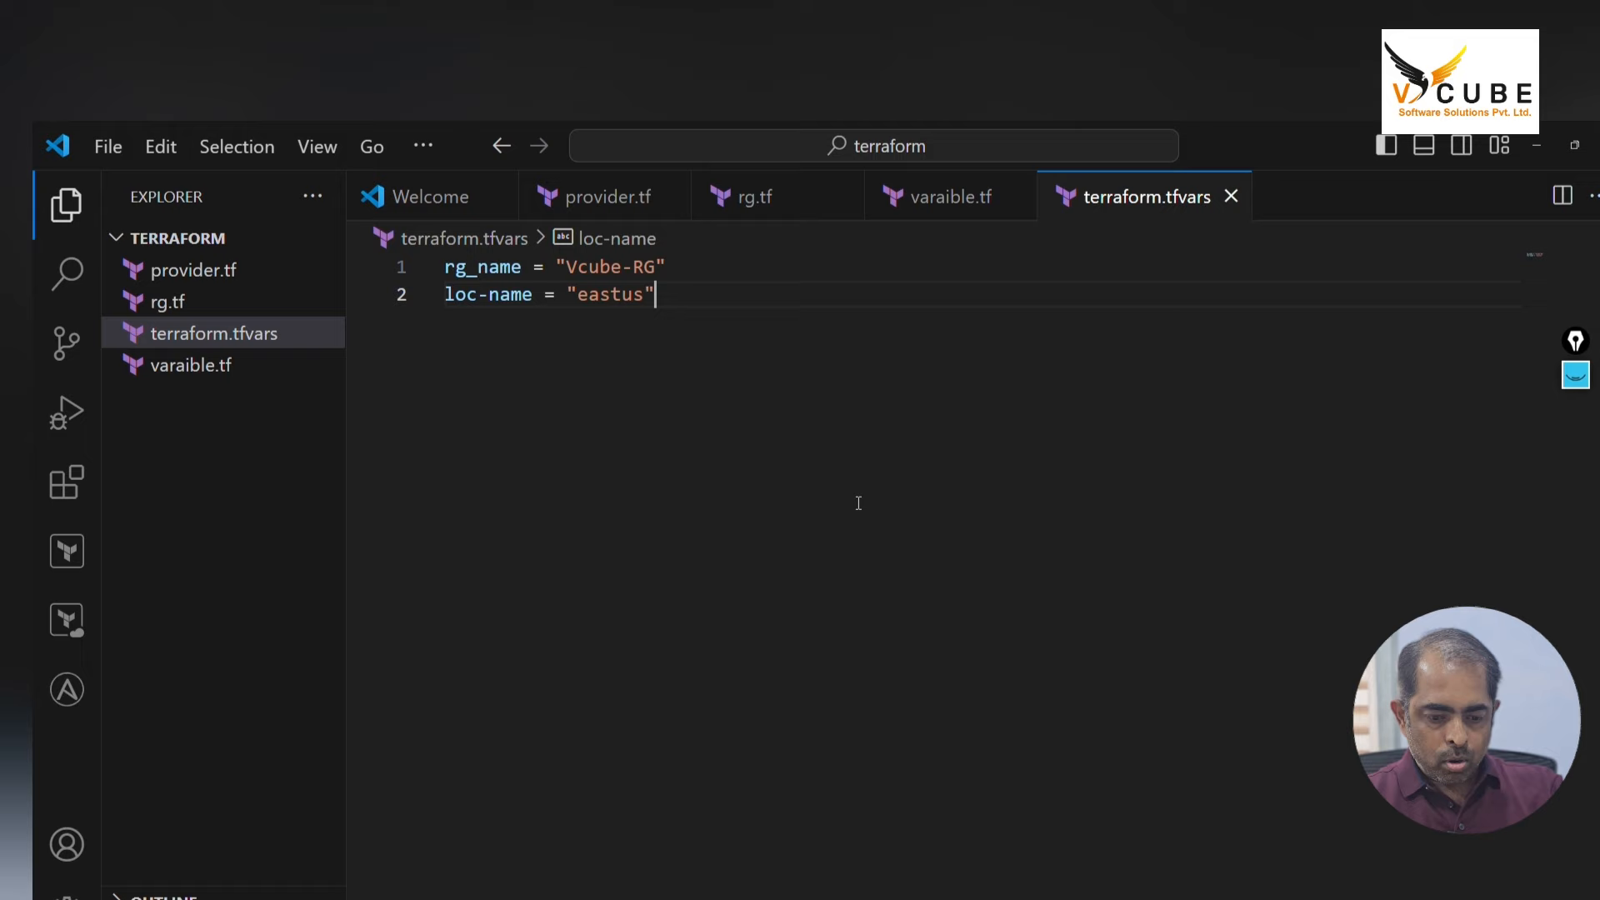
click(317, 146)
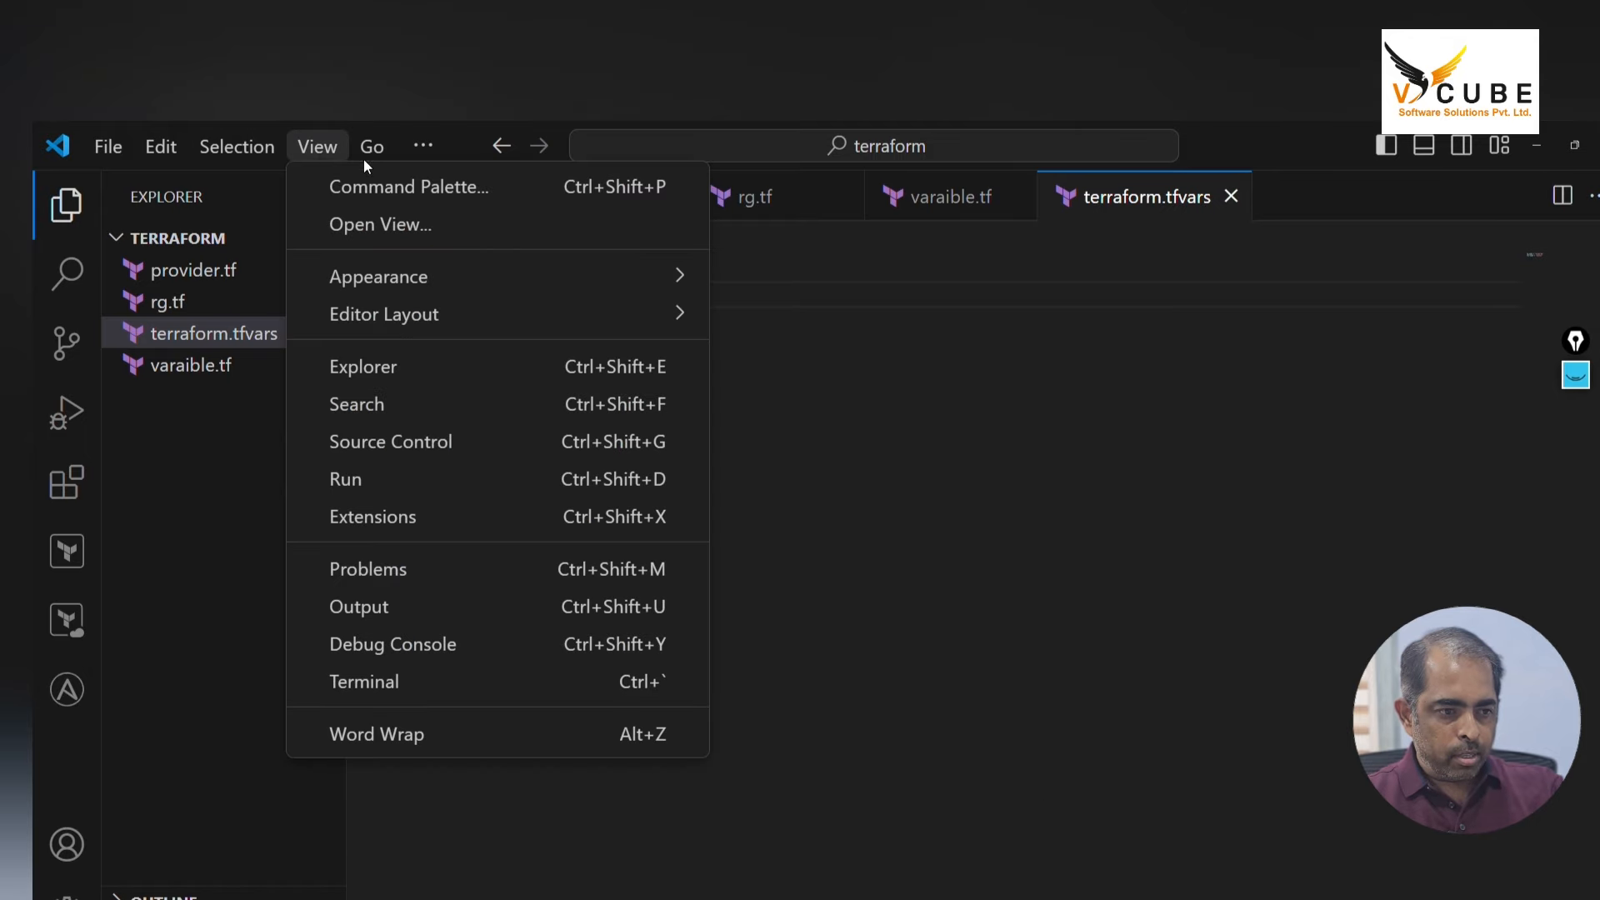
Open a new terminal and run terraform init, validate and plan
click(423, 146)
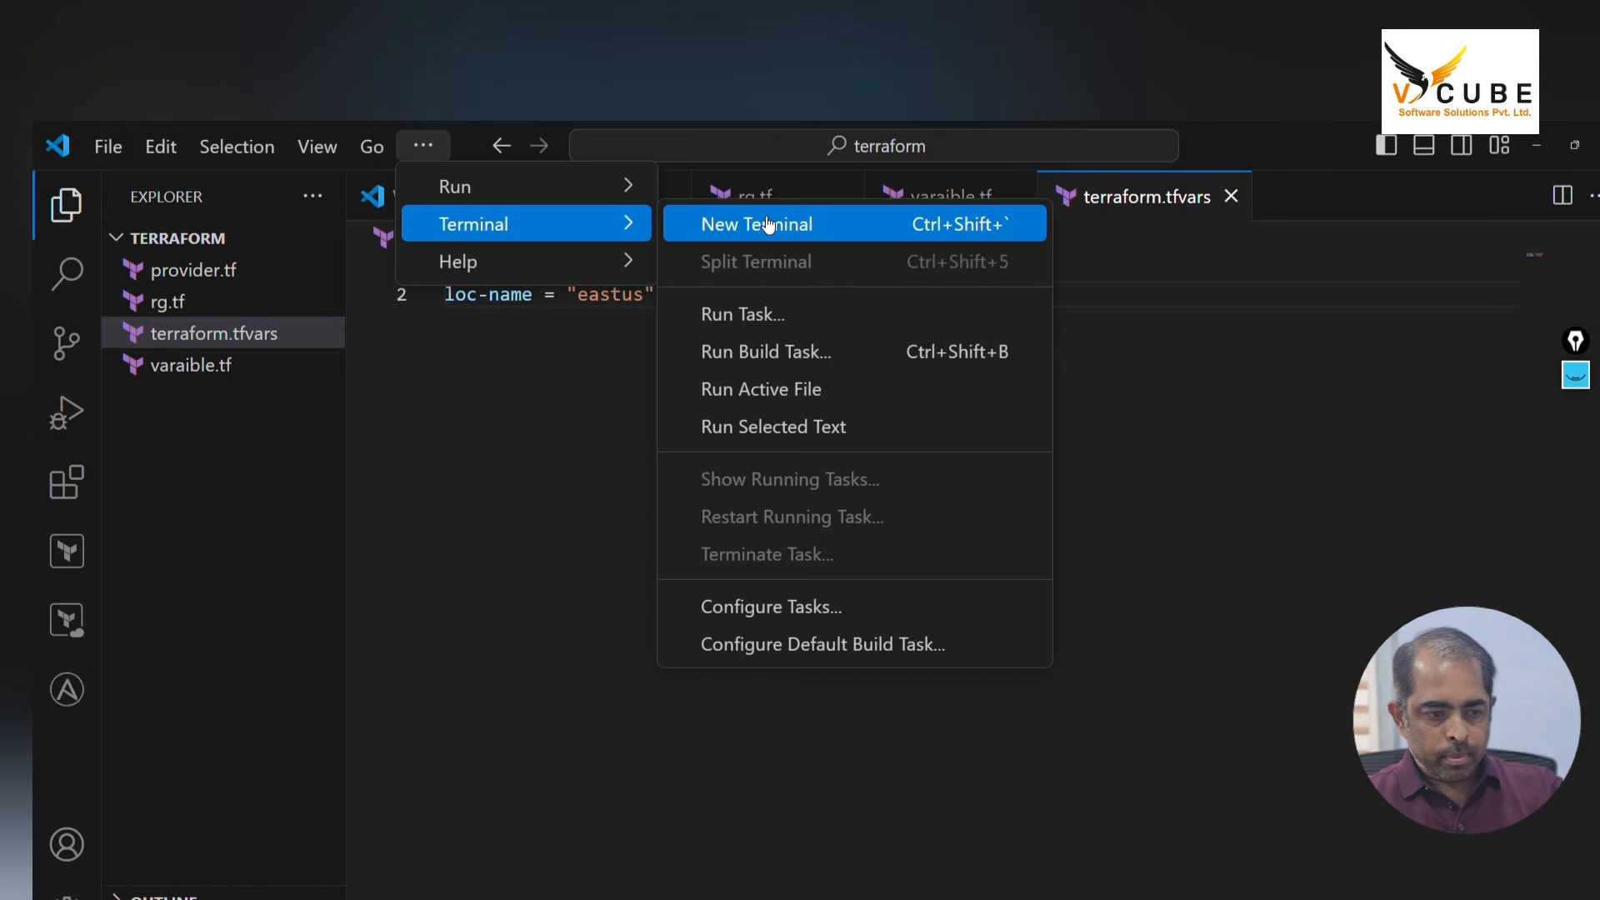
click(756, 223)
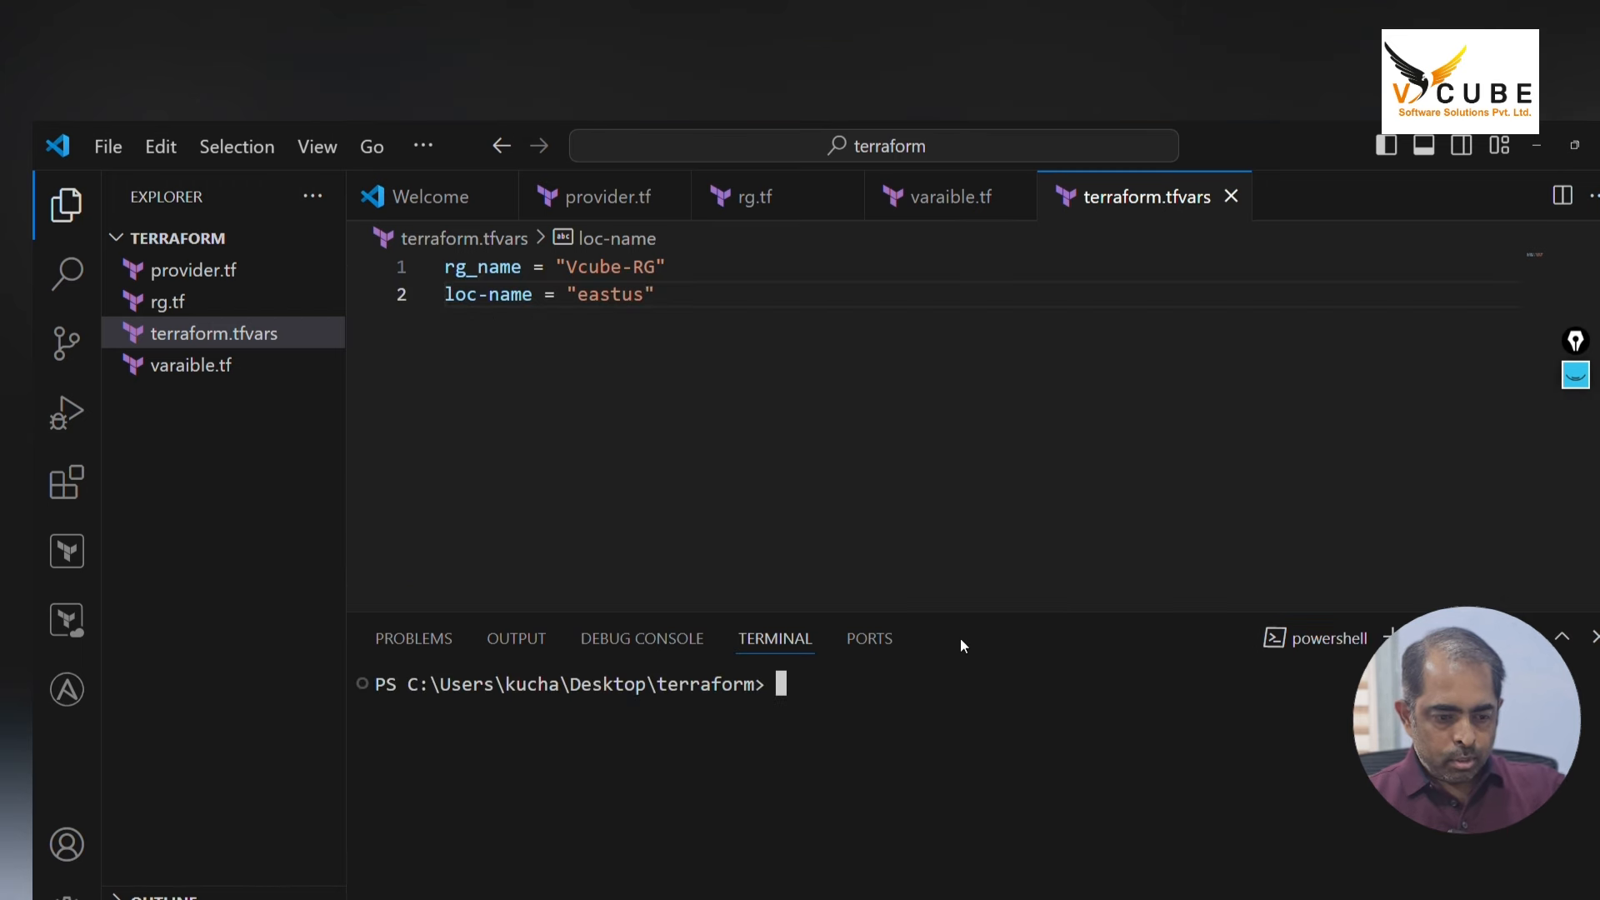
text(terraform plan)
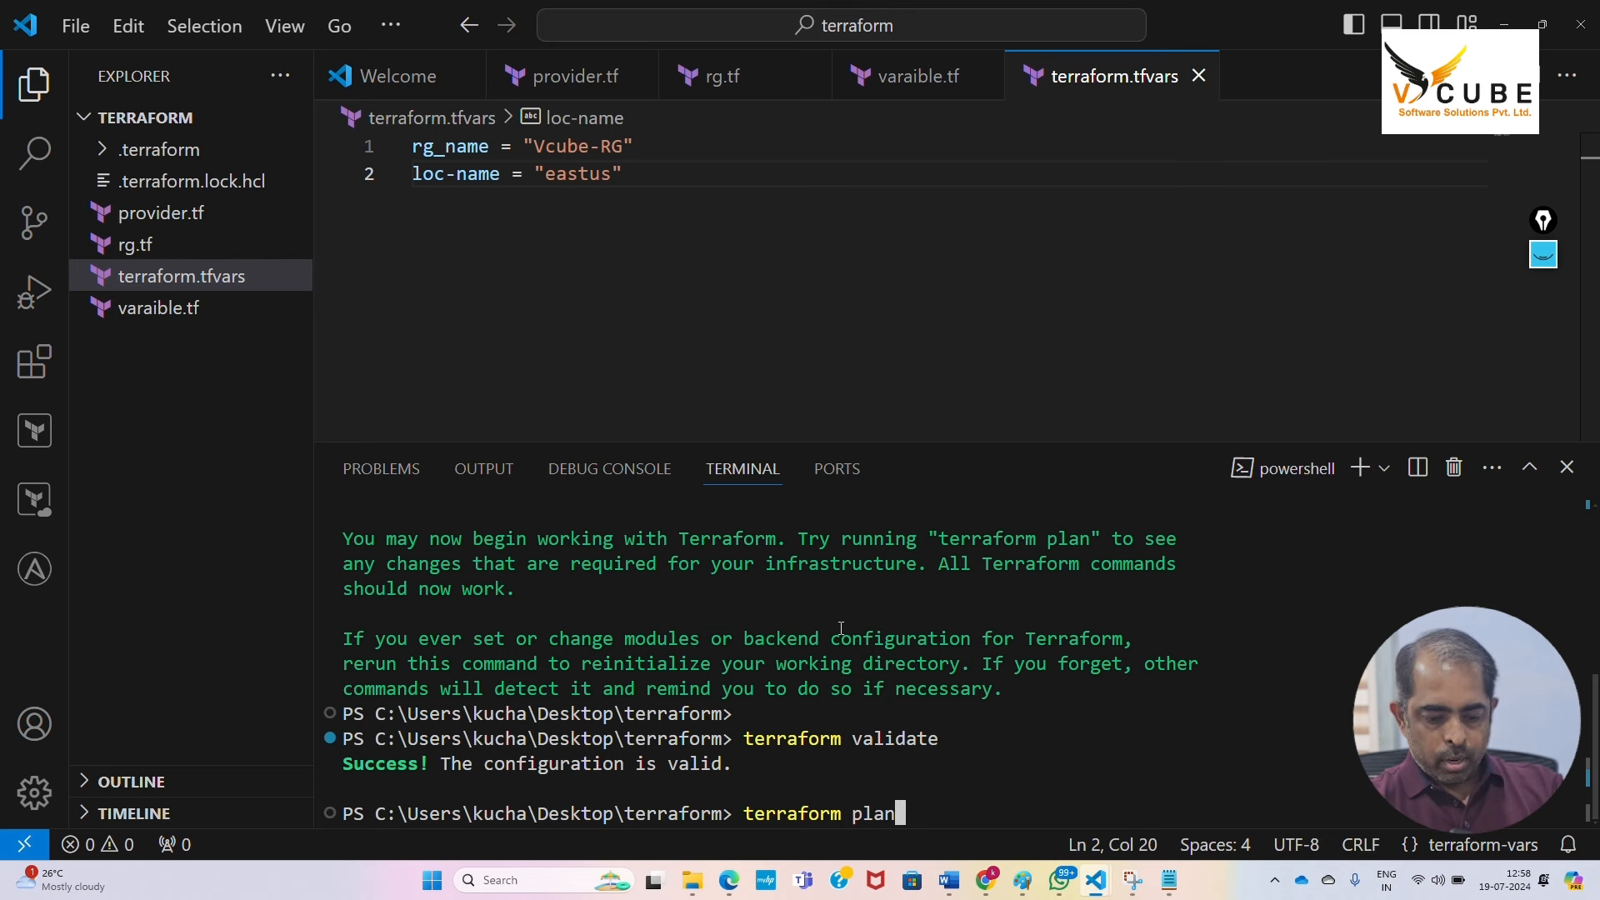
key(Enter)
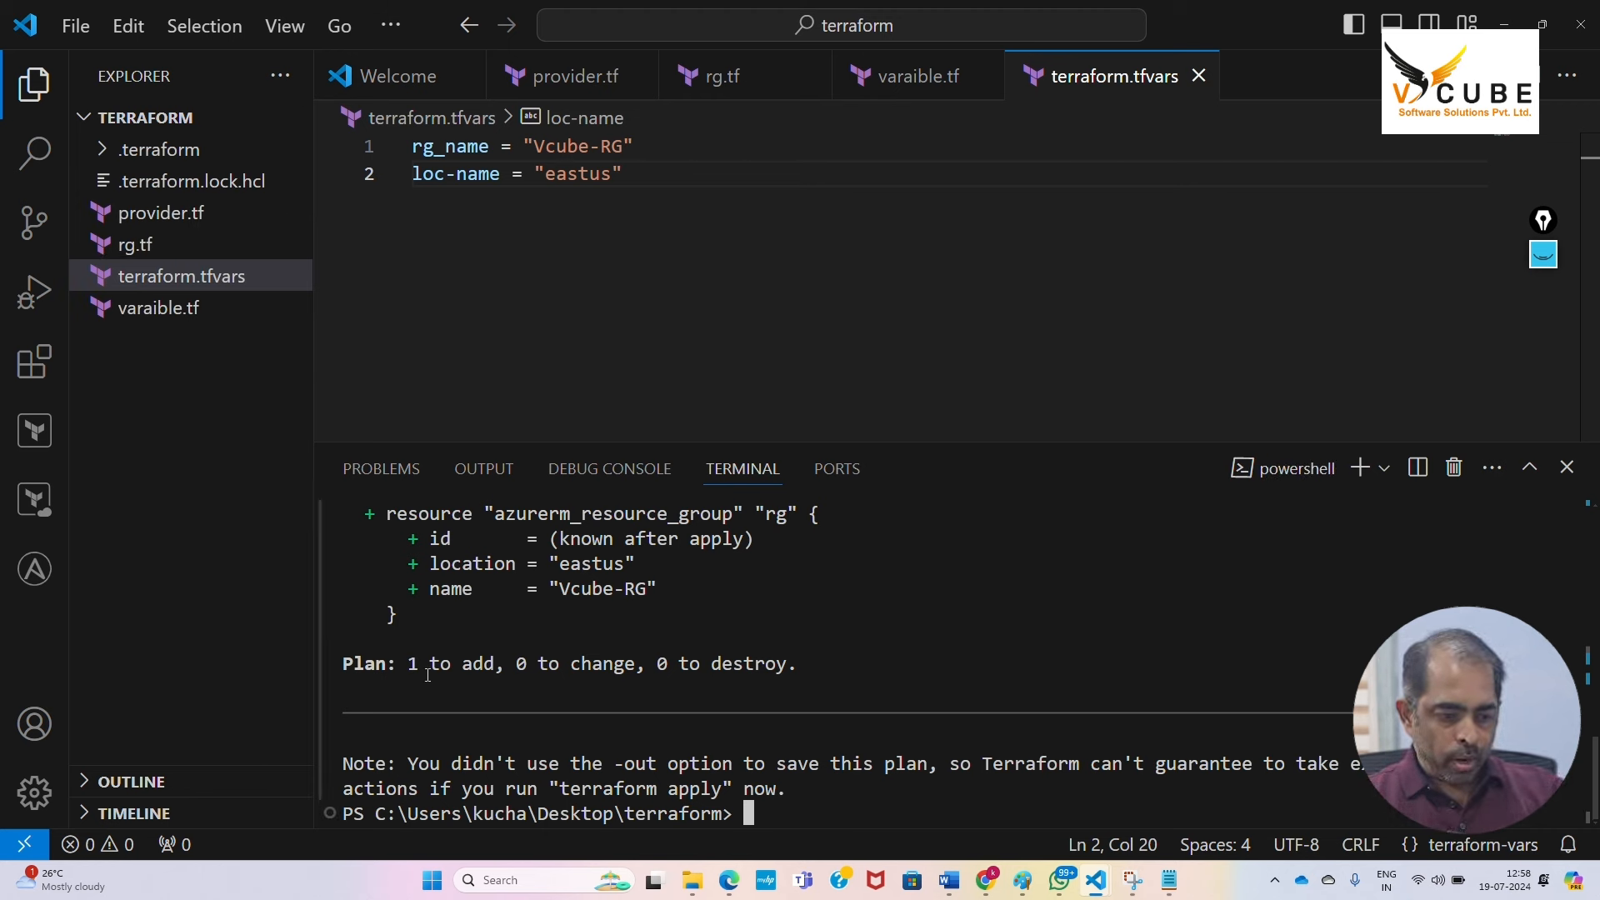
Run terraform apply --auto-approve to create the Vcube-RG resource group
text(terraform)
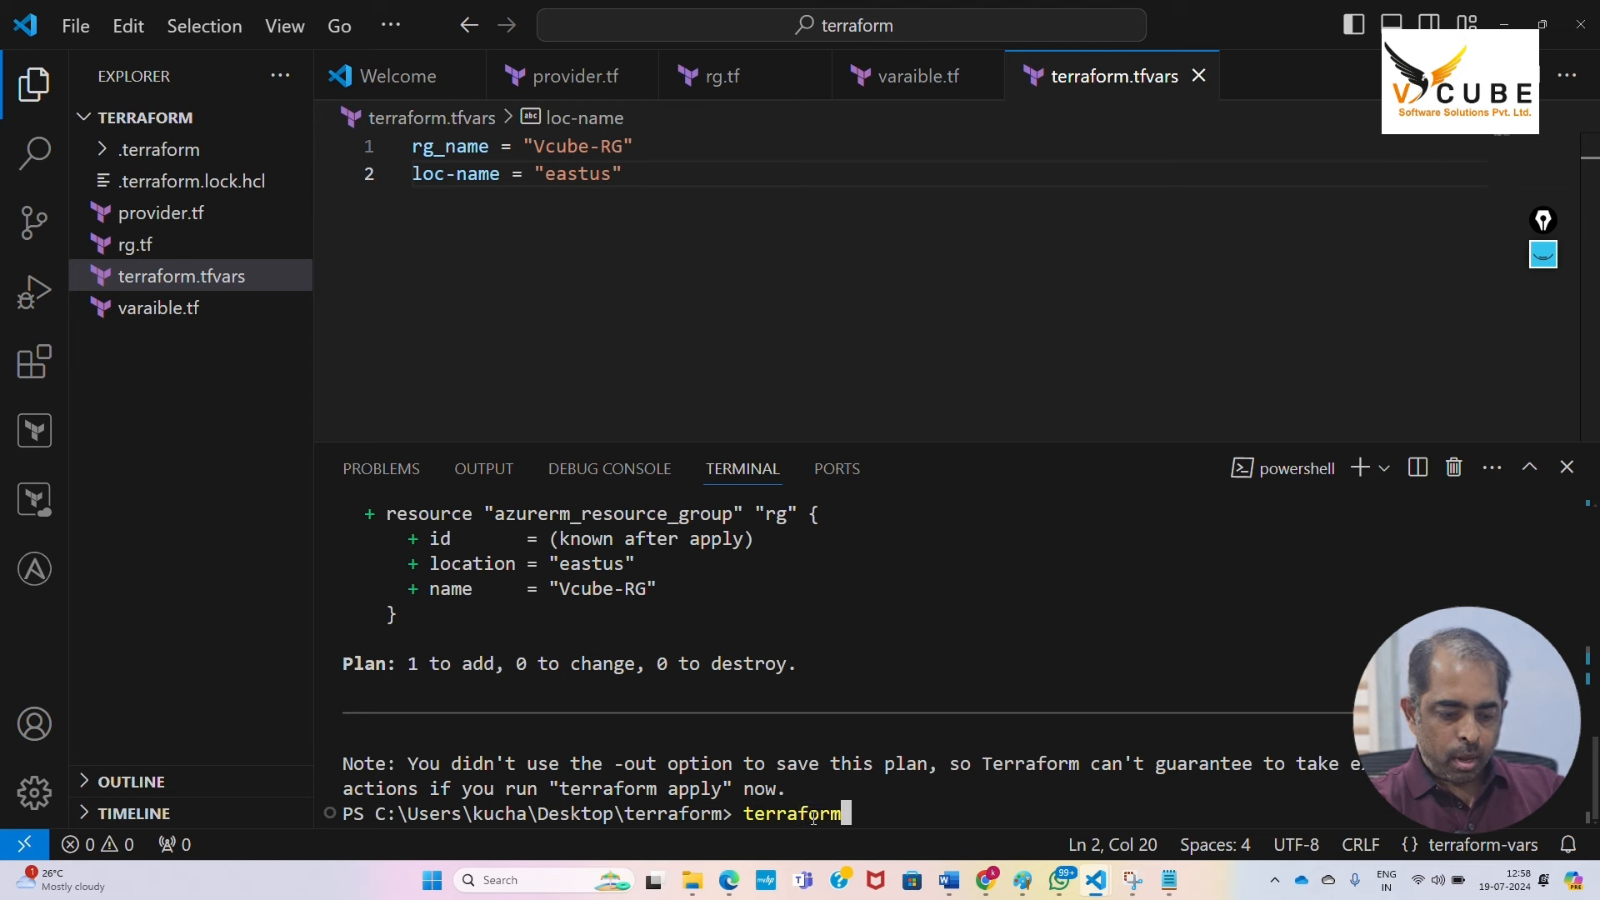
text(apply --auto-approve)
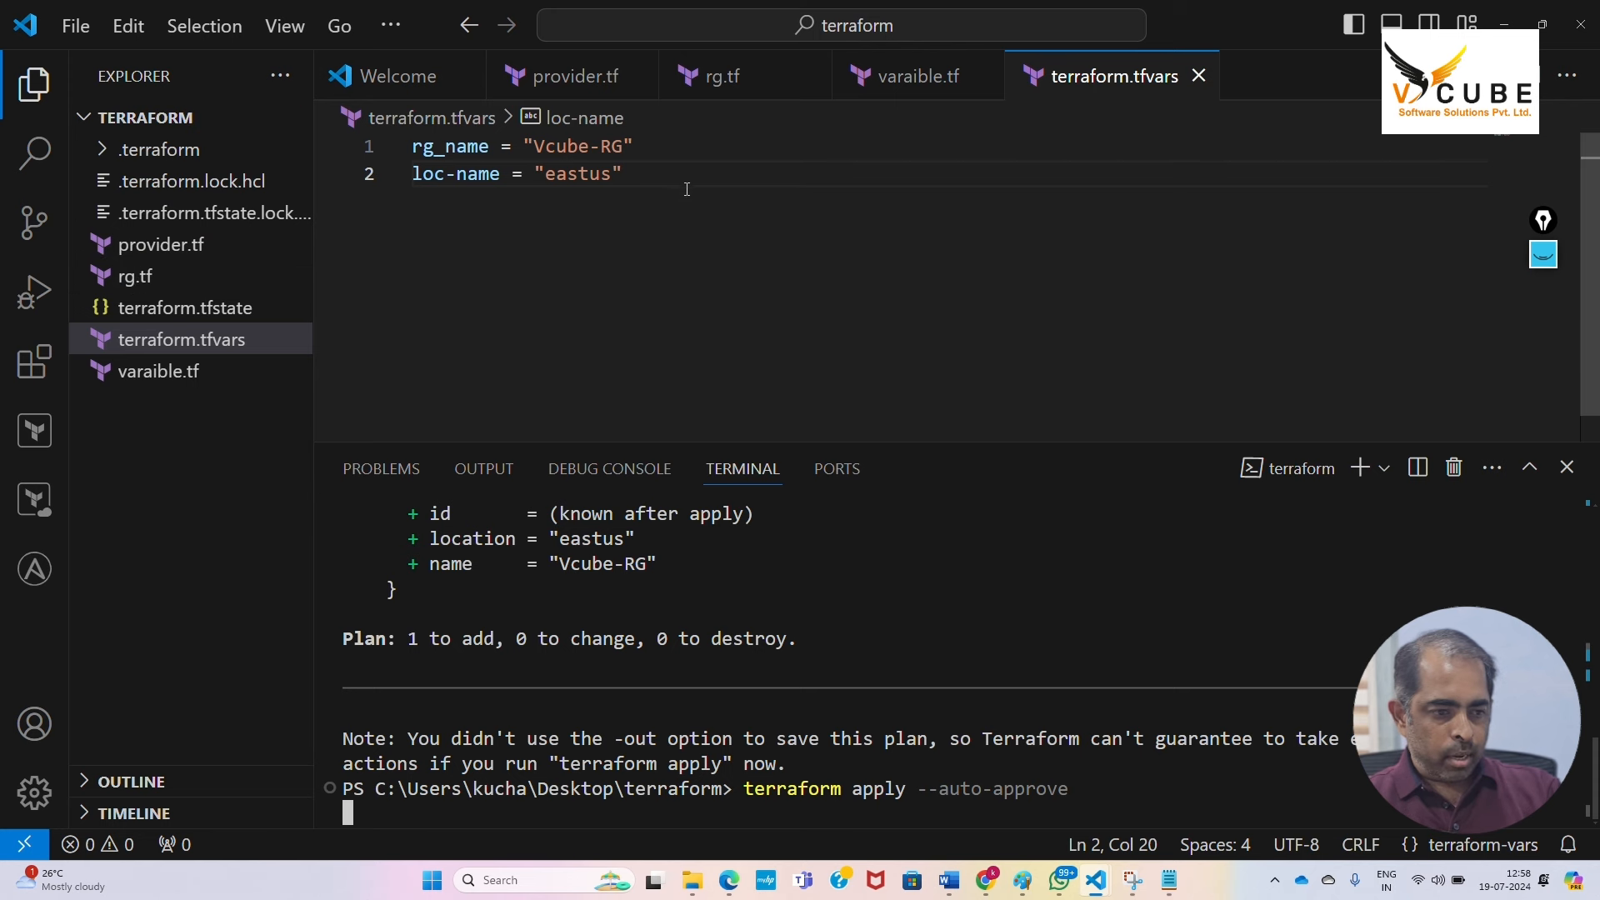
key(ctrl+a)
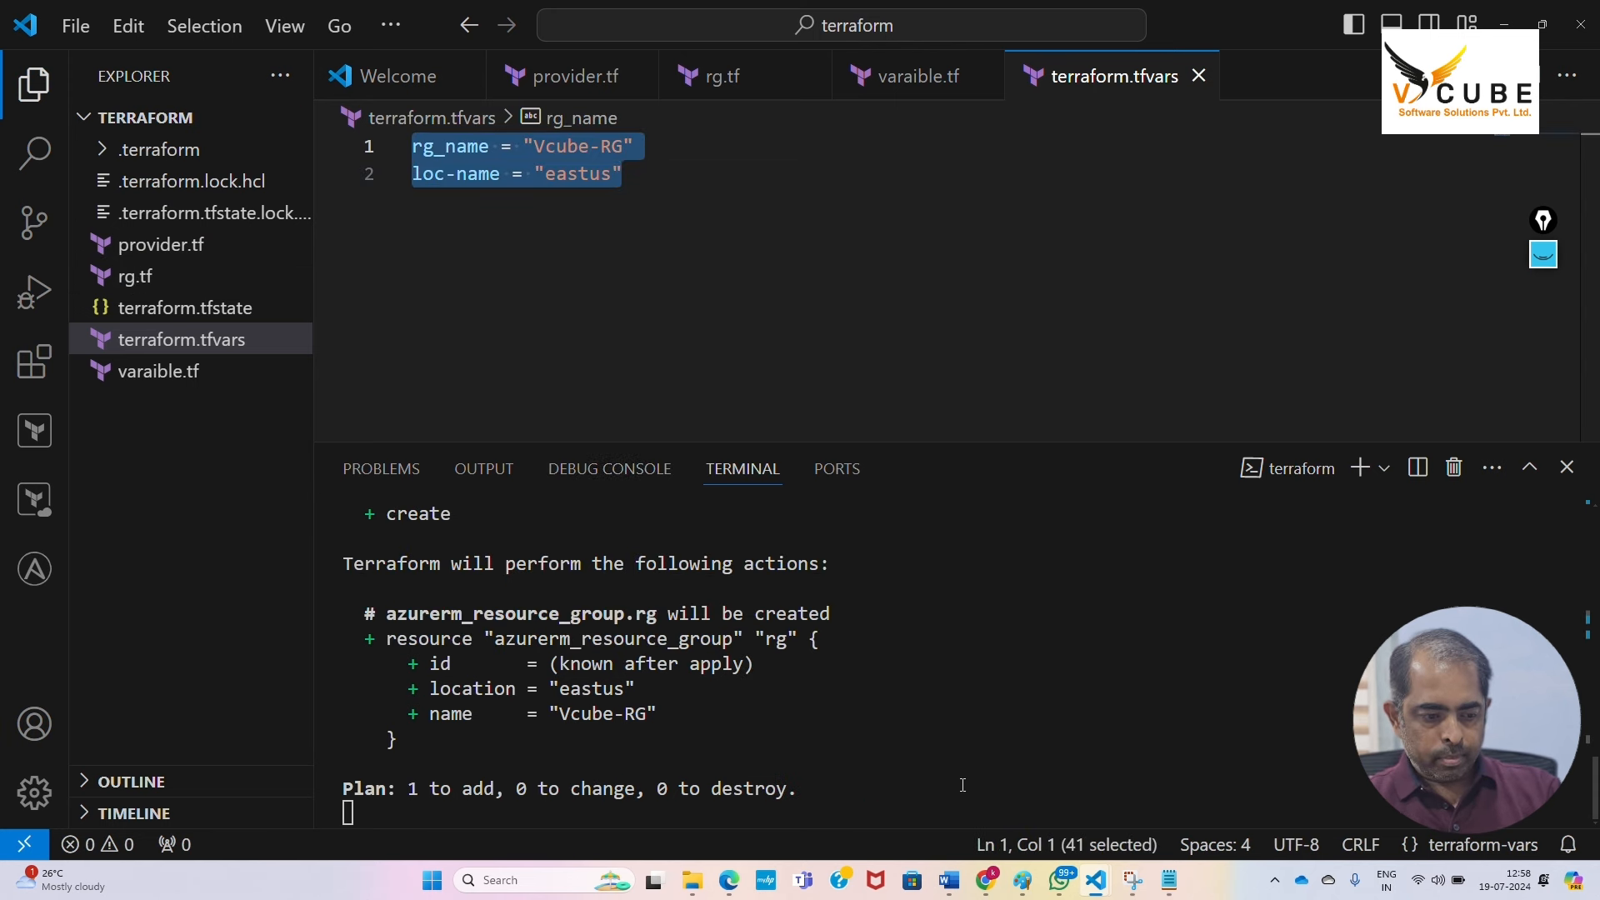
mouse_move(973, 760)
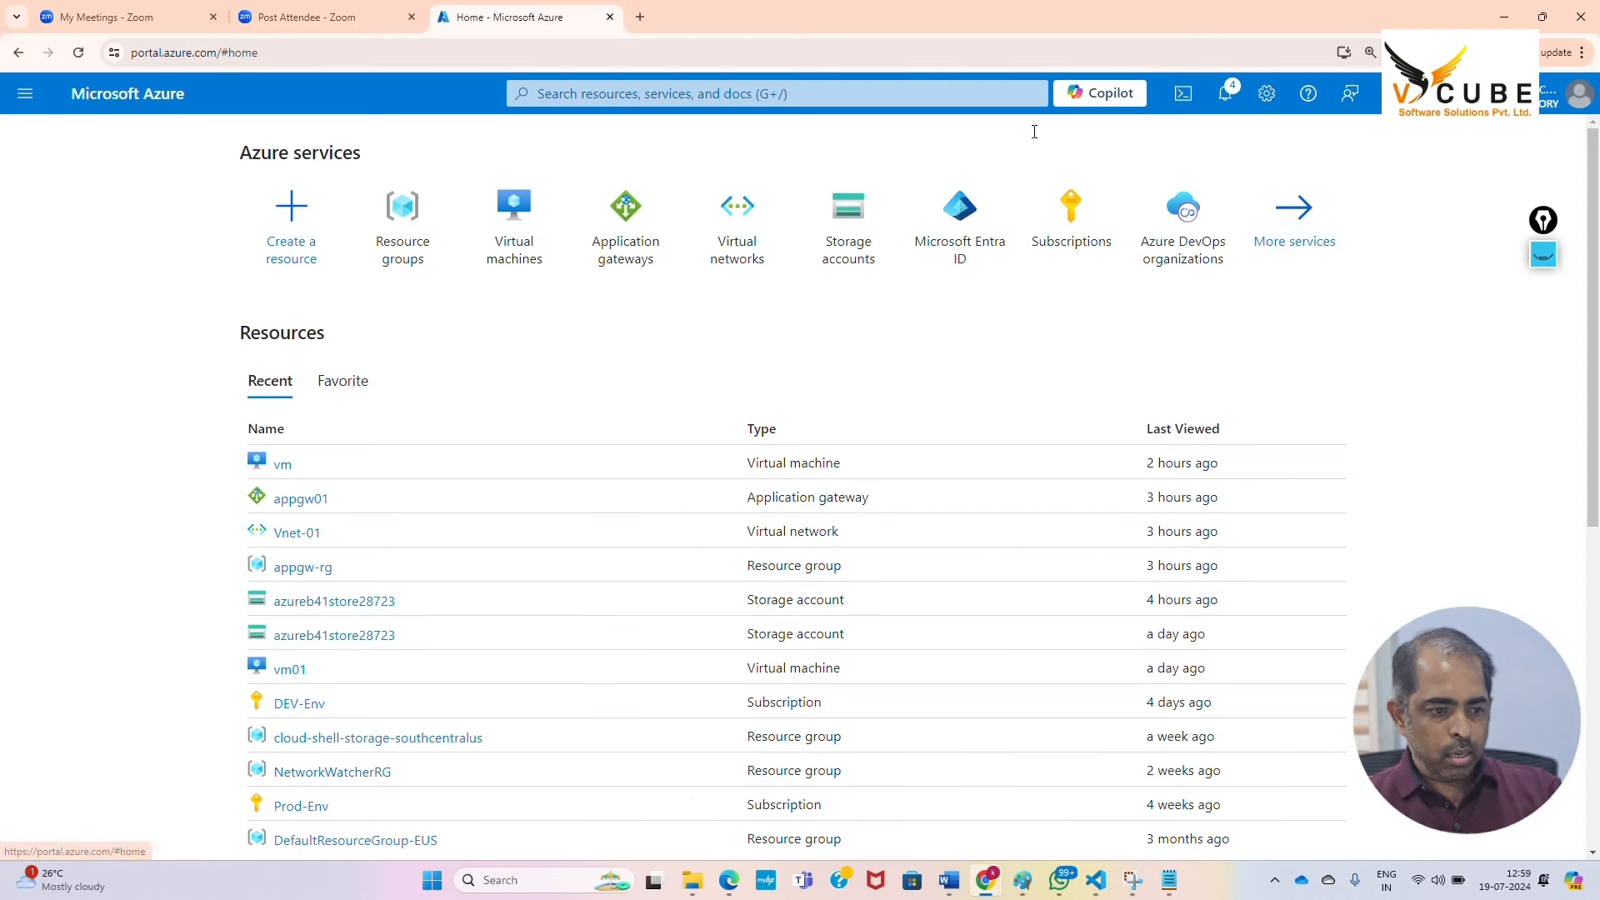
Open Resource groups in the Azure portal and refresh to show Vcube-RG in East US
click(401, 214)
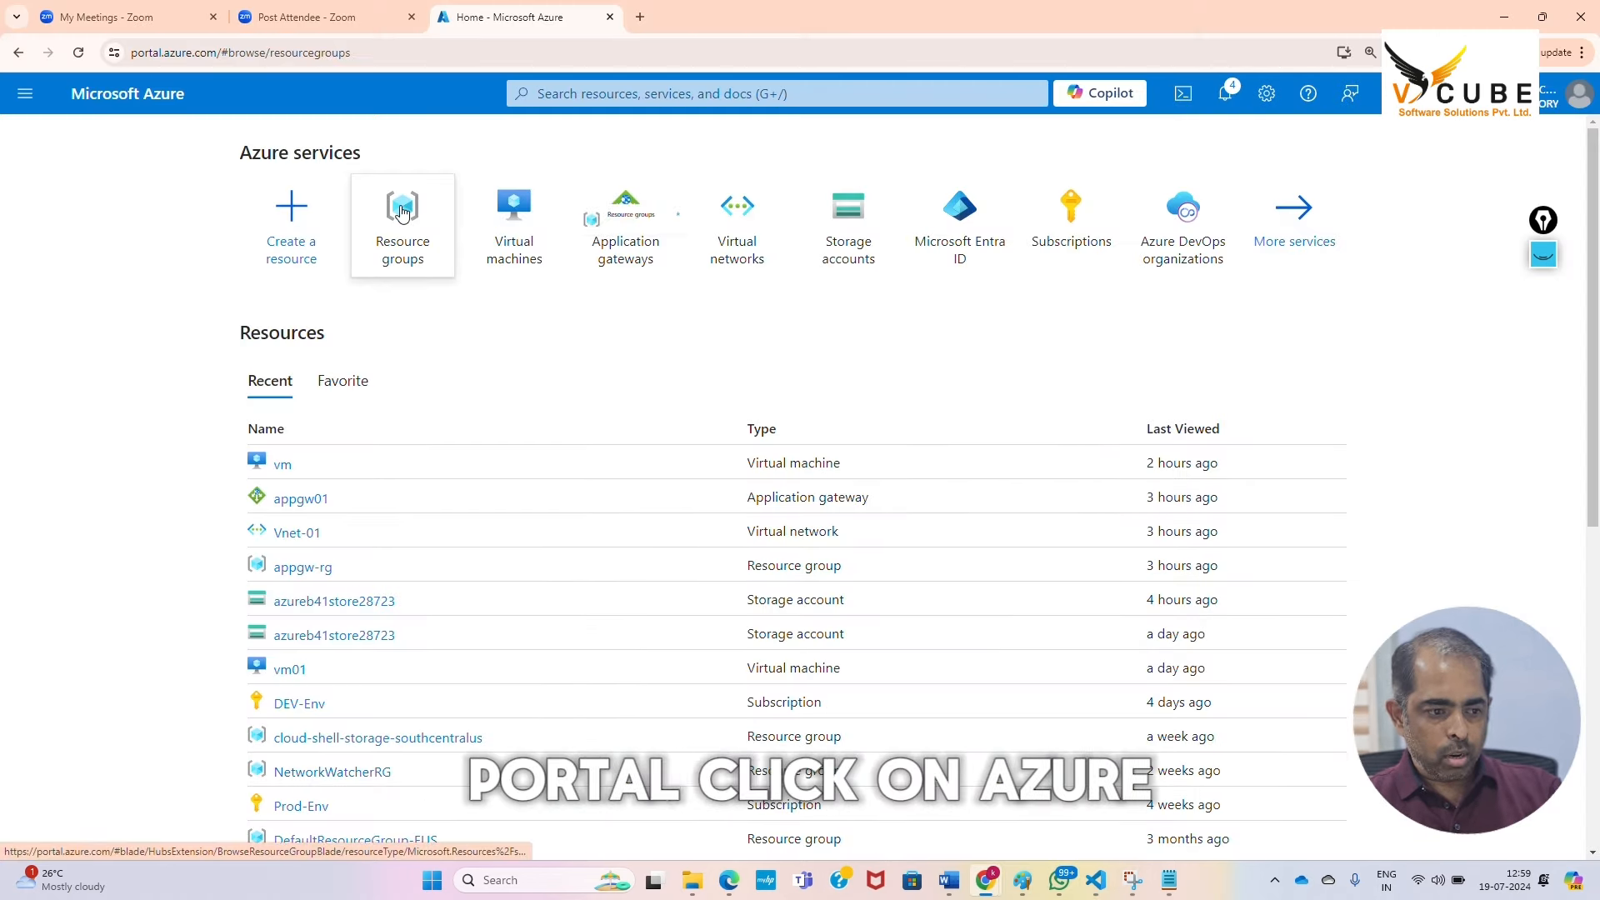
click(402, 211)
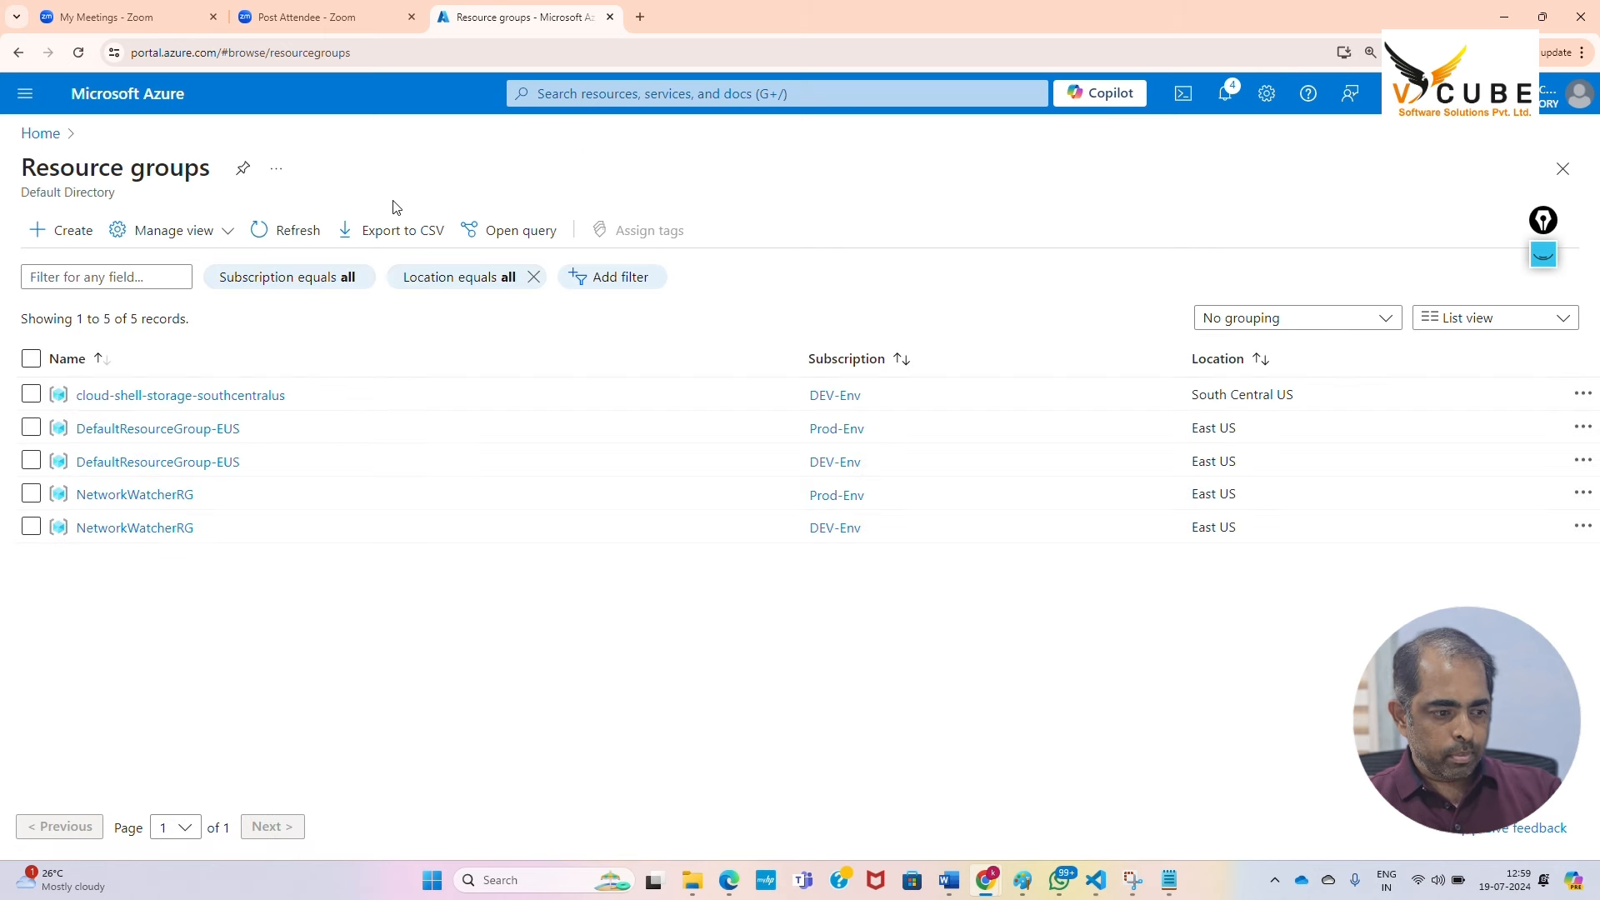
click(297, 230)
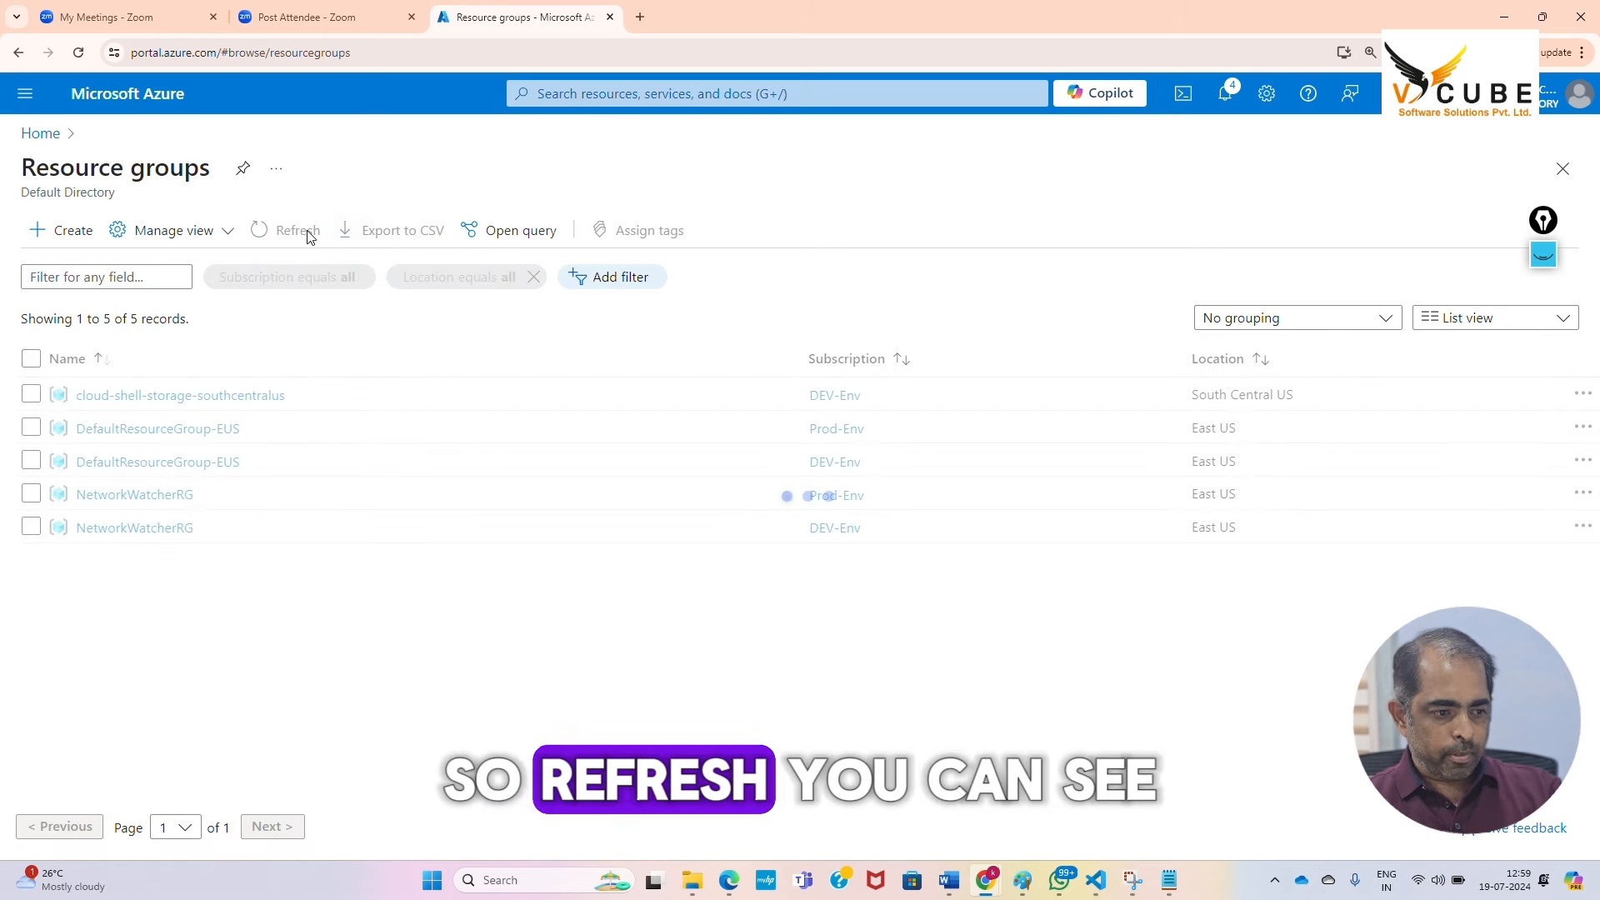
click(297, 230)
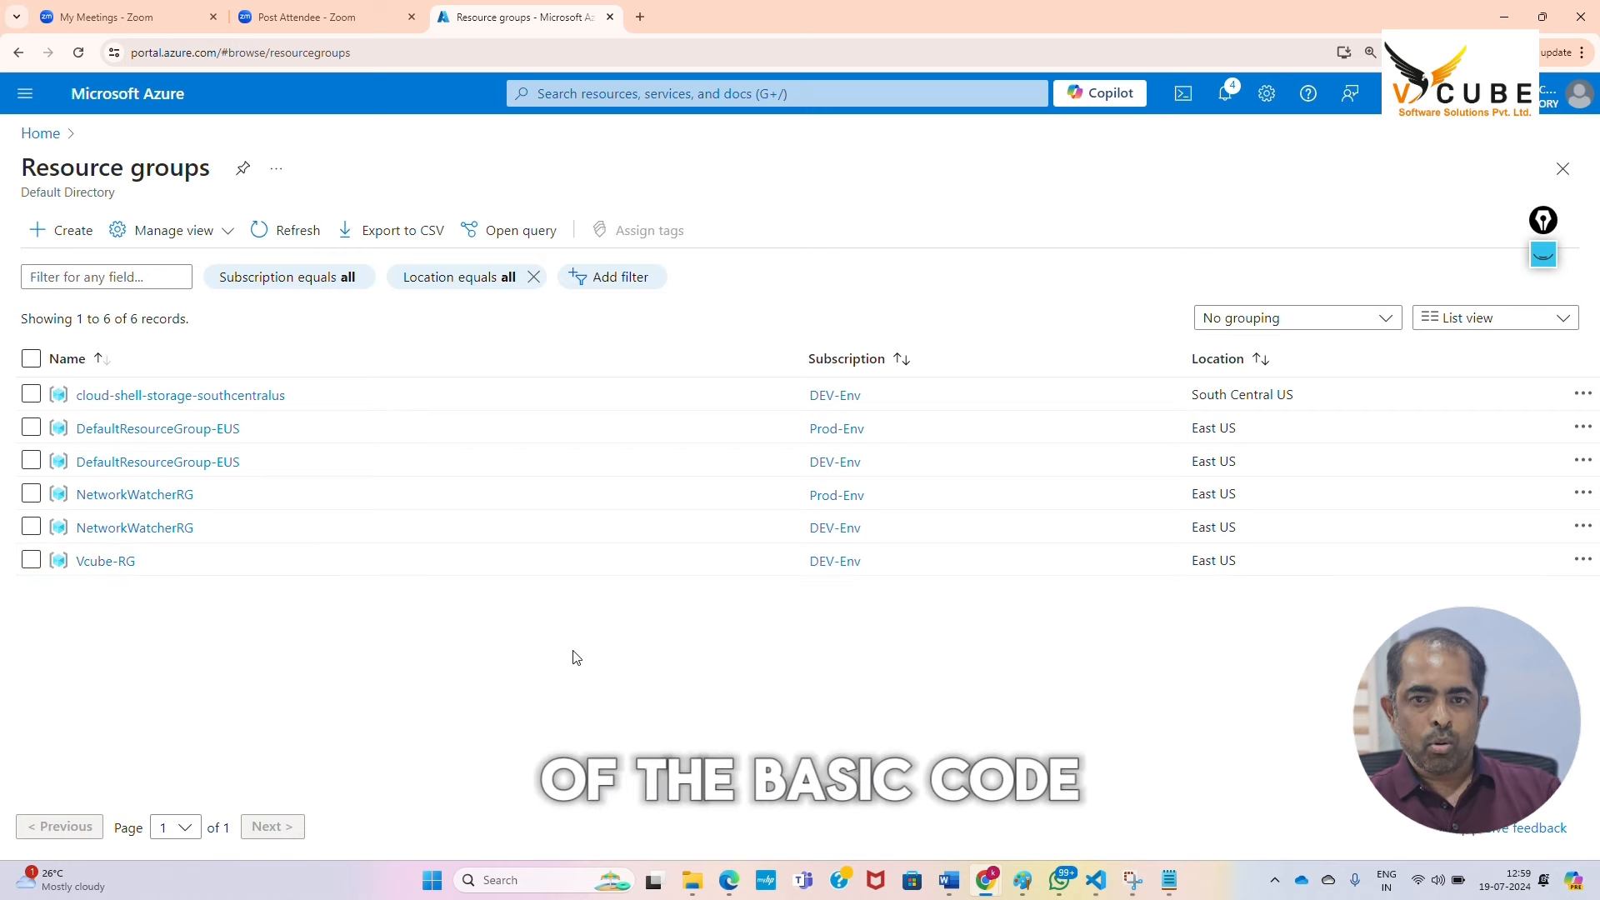
mouse_move(426, 668)
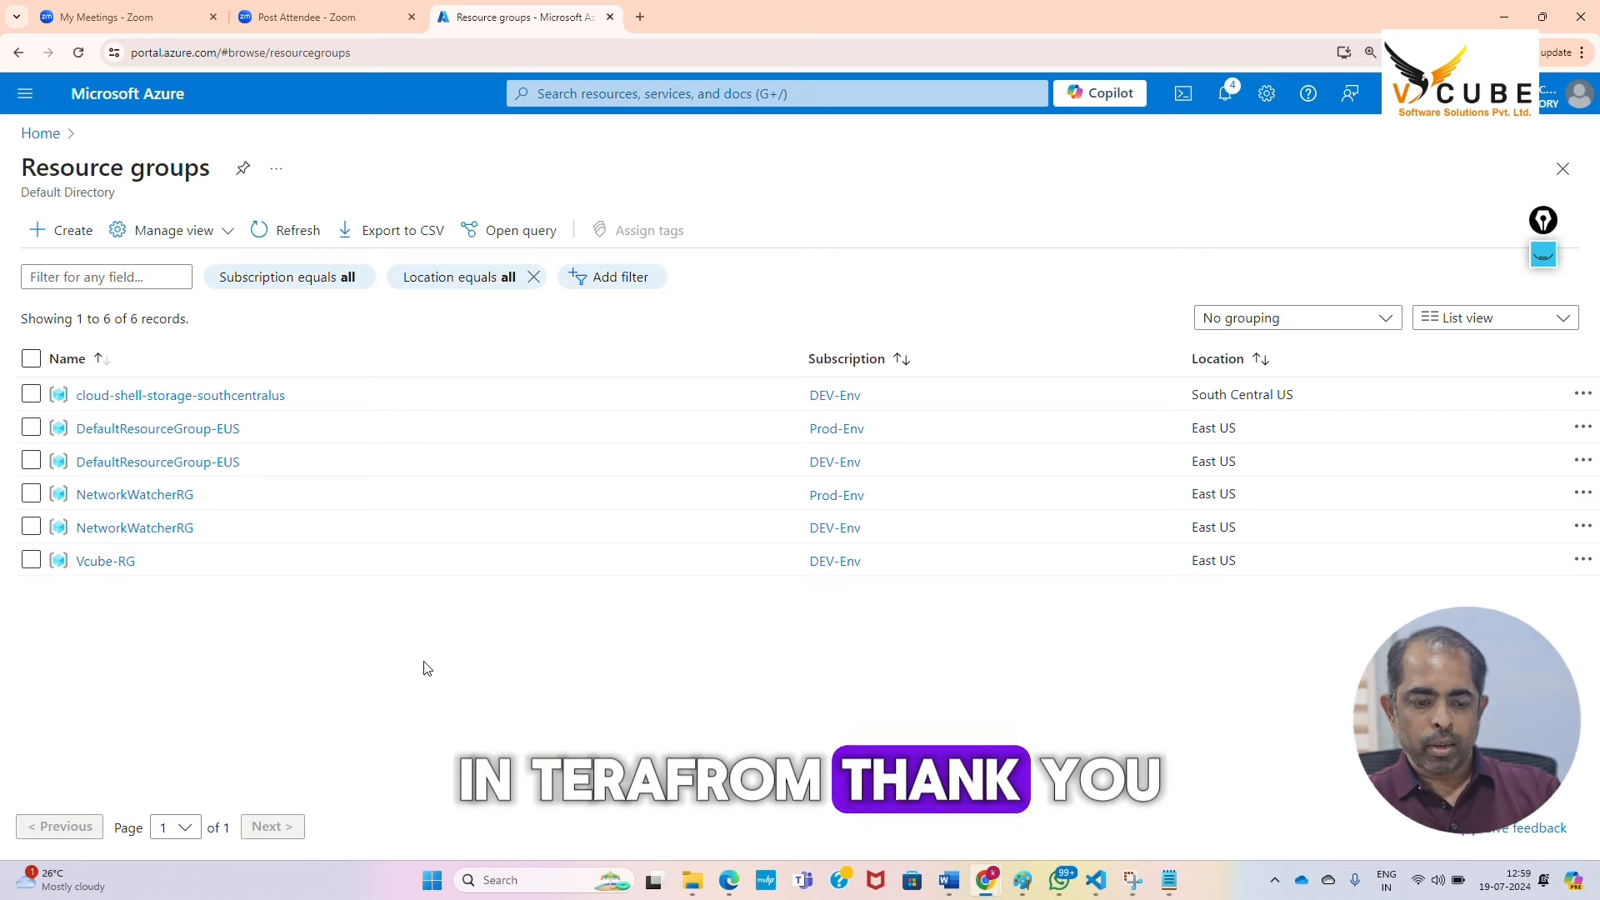